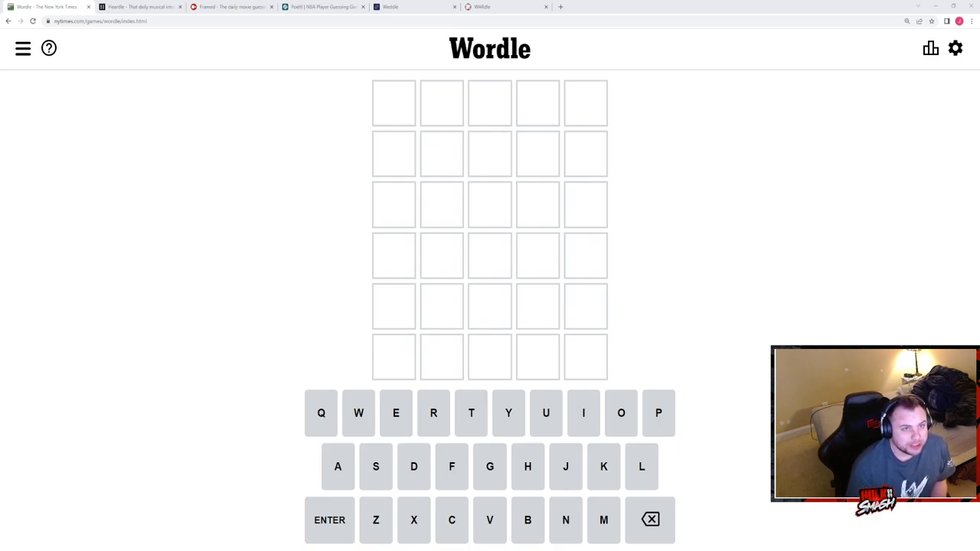
Step: Focus the Wordle board ready for the opening guess ROUTE
{"action": "left_click", "coordinate": [322, 7]}
{"action": "type", "text": "ROUTE"}
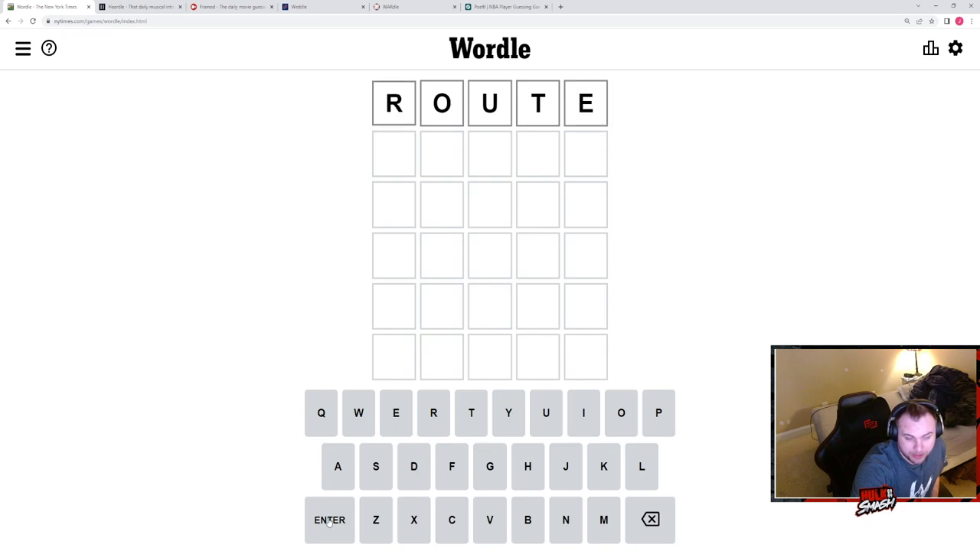
Step: Submit ROUTE, then enter and submit CHAIN as the second guess
{"action": "left_click", "coordinate": [329, 521]}
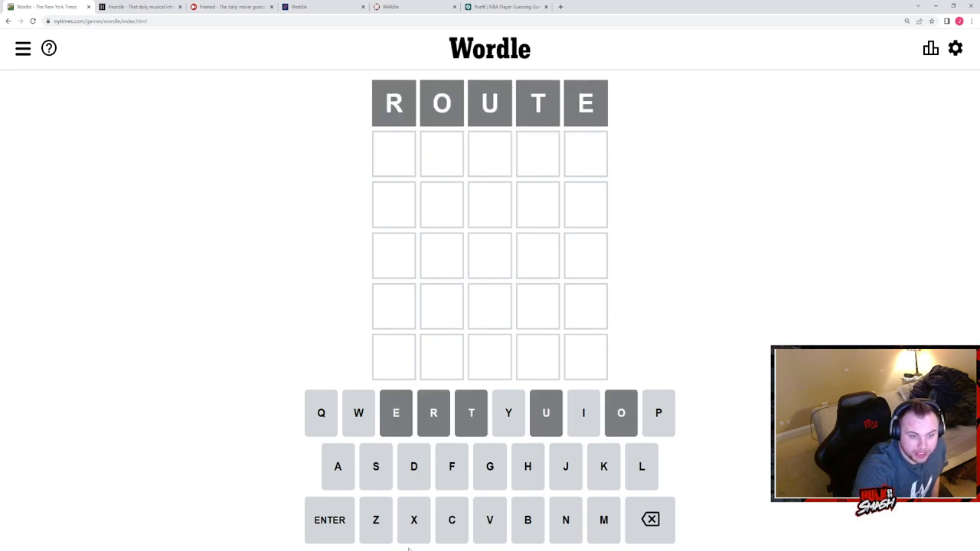
{"action": "type", "text": "CHA"}
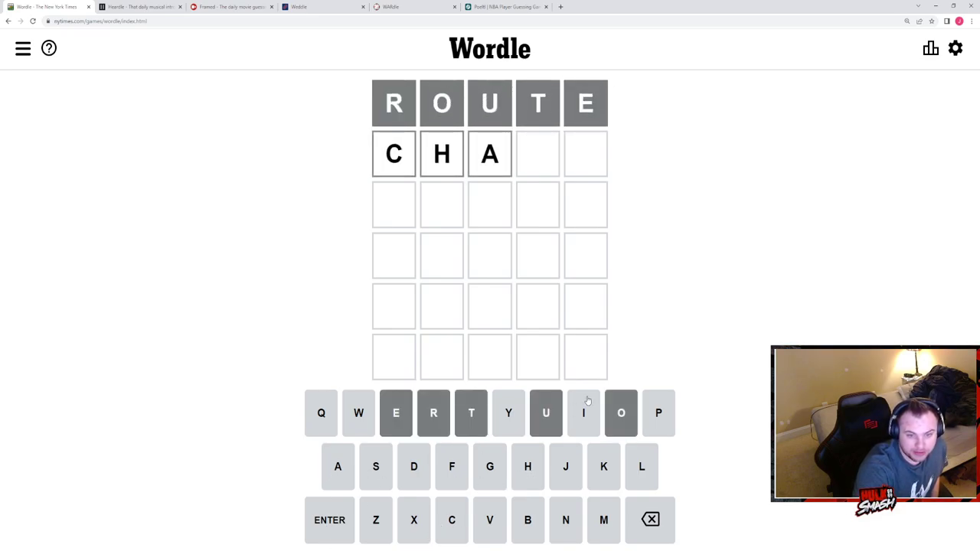
{"action": "type", "text": "N"}
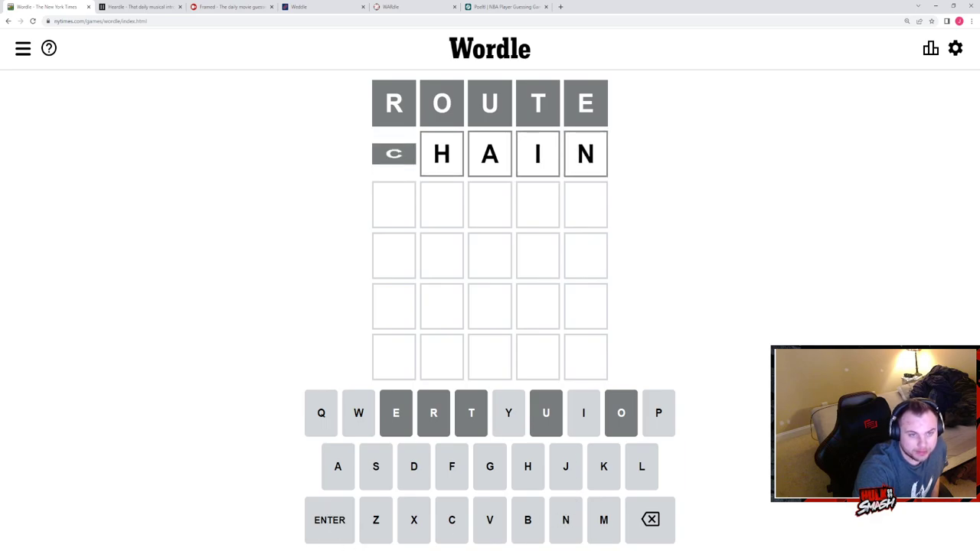
{"action": "key", "text": "Return"}
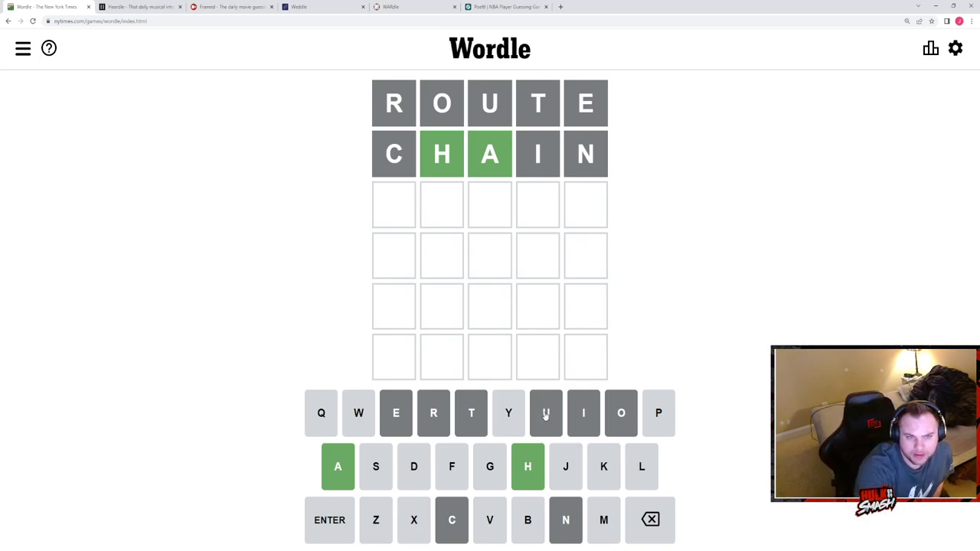
{"action": "mouse_move", "coordinate": [529, 441]}
{"action": "type", "text": "SHA"}
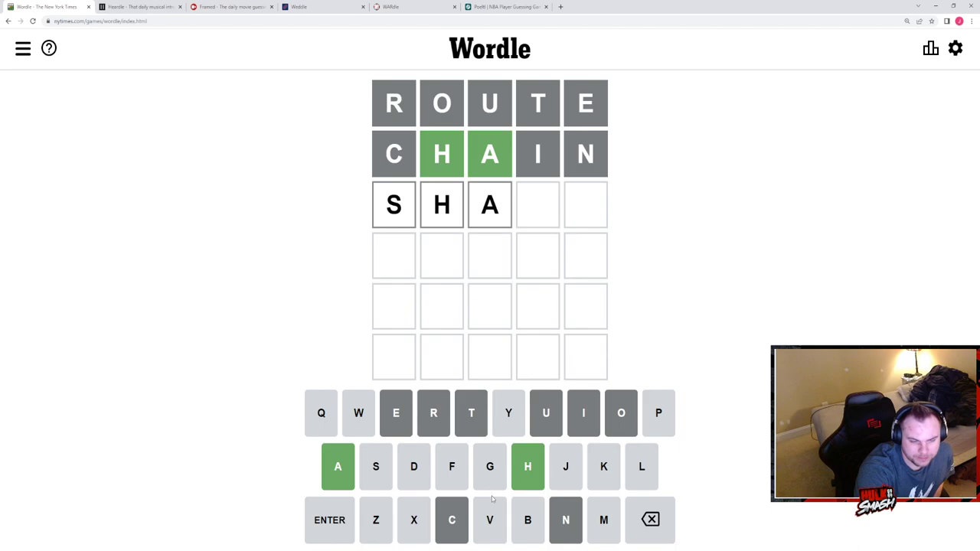
{"action": "mouse_move", "coordinate": [524, 338]}
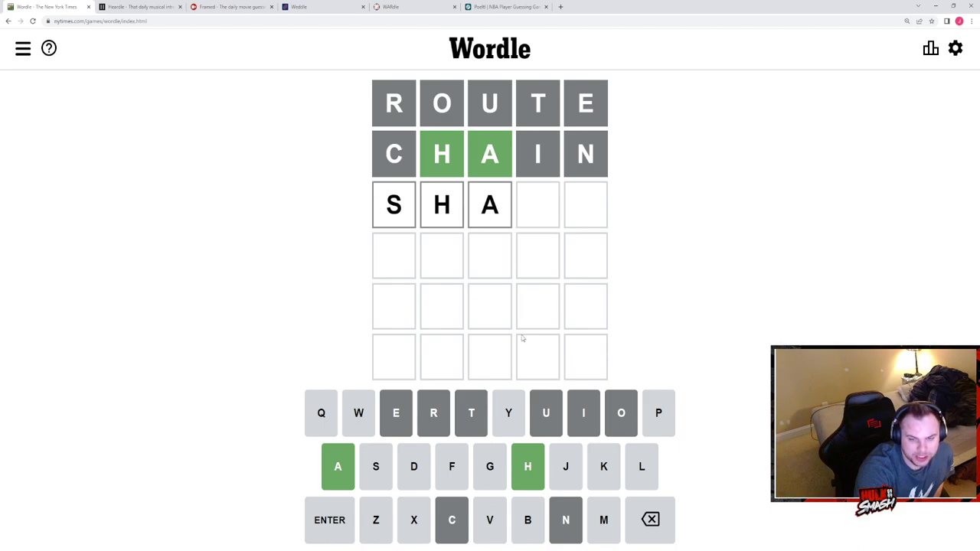
{"action": "mouse_move", "coordinate": [407, 395]}
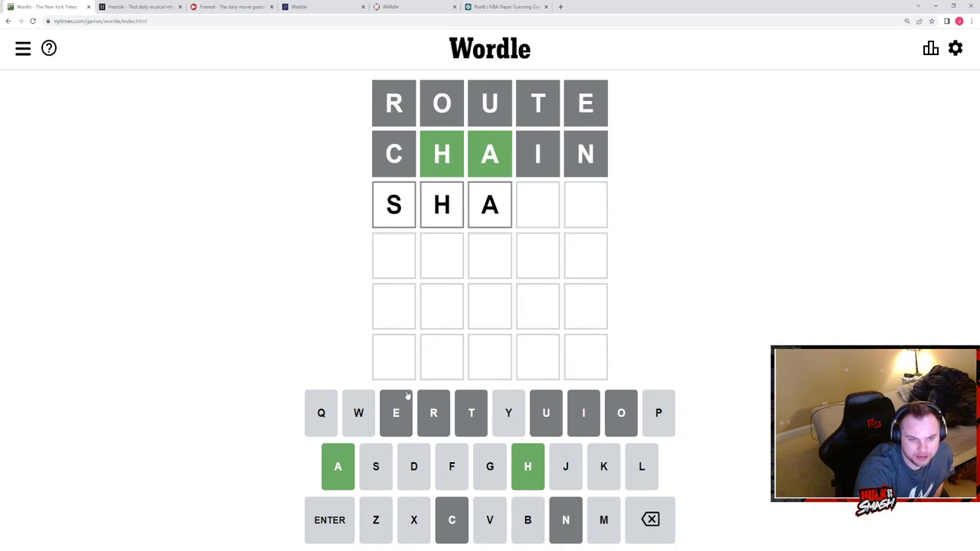
Step: Enter and submit SHAWL as the third guess
{"action": "type", "text": "WL"}
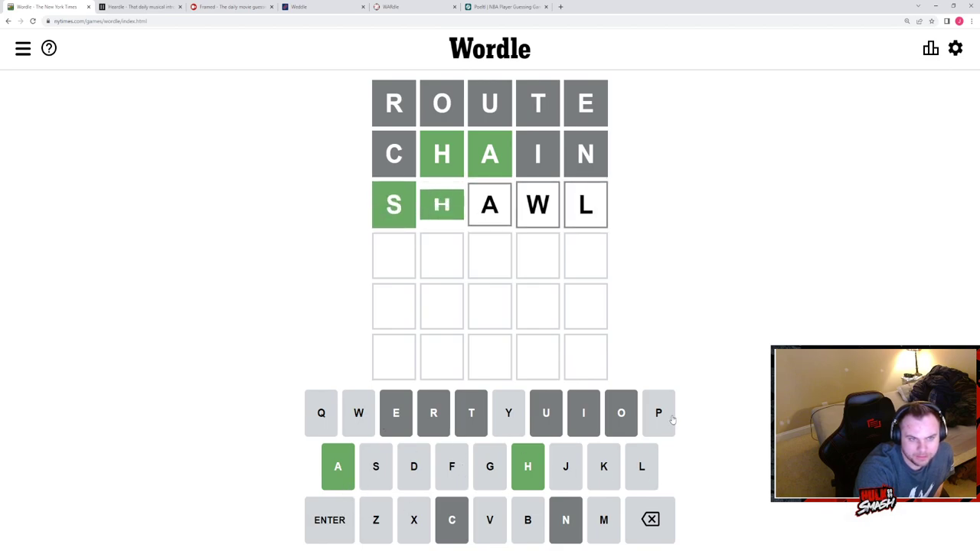
{"action": "key", "text": "Return"}
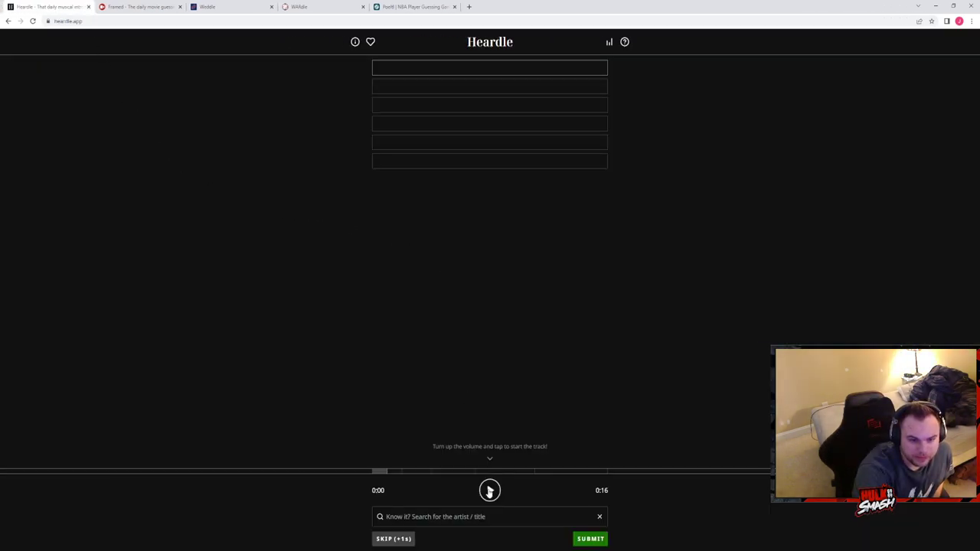
{"action": "left_click", "coordinate": [490, 490]}
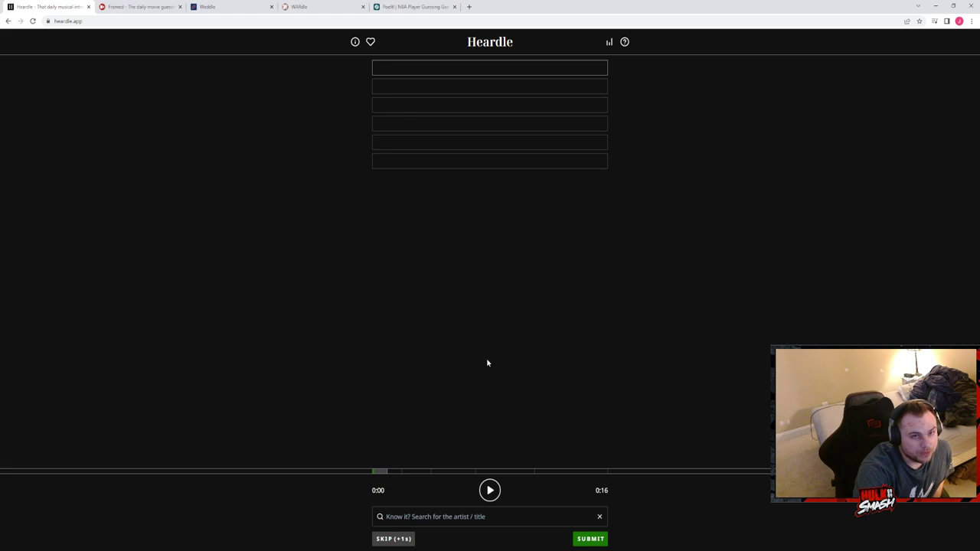
{"action": "mouse_move", "coordinate": [527, 282]}
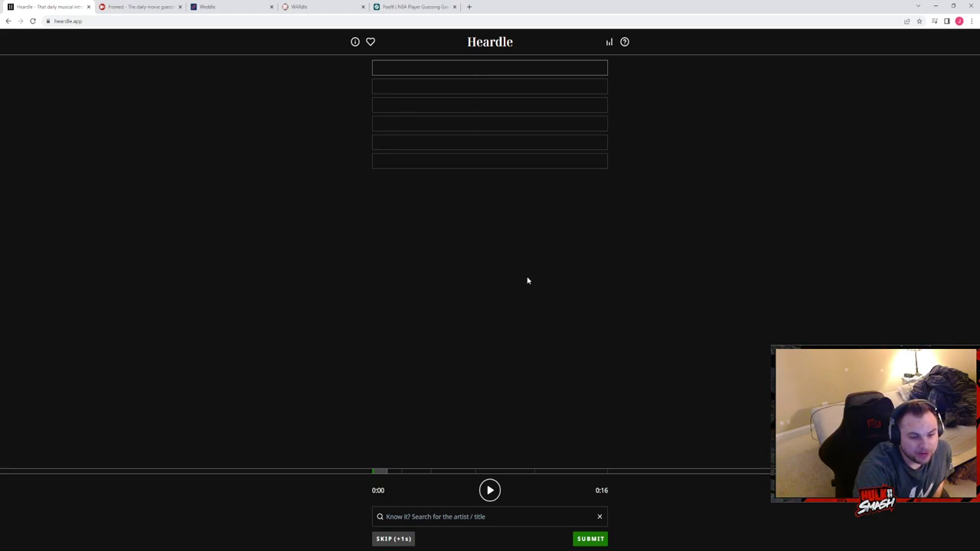
{"action": "left_click", "coordinate": [490, 490]}
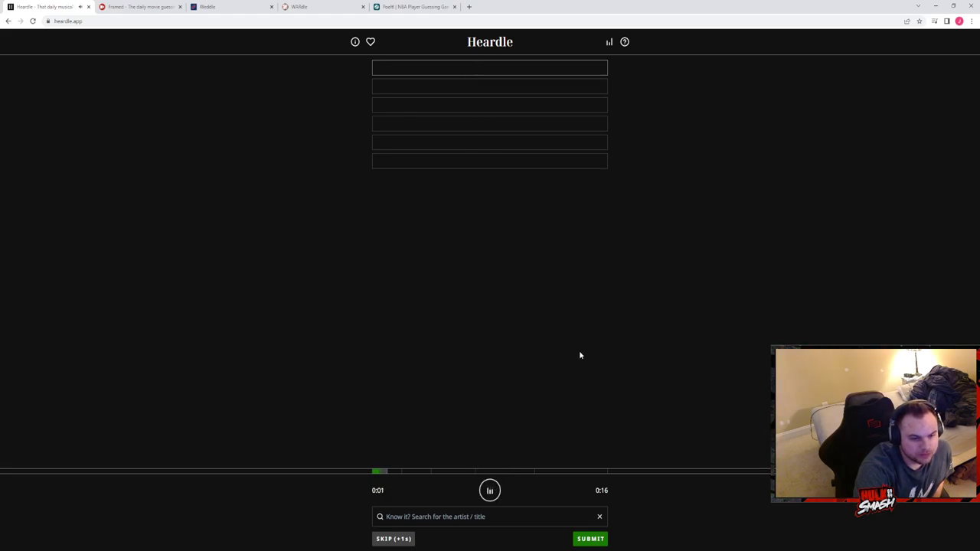
{"action": "left_click", "coordinate": [490, 491]}
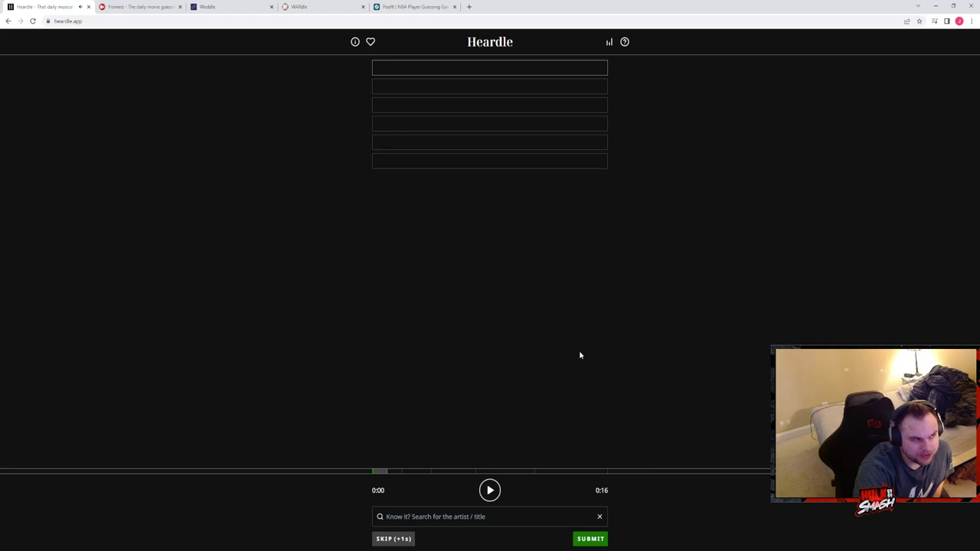
{"action": "mouse_move", "coordinate": [507, 80]}
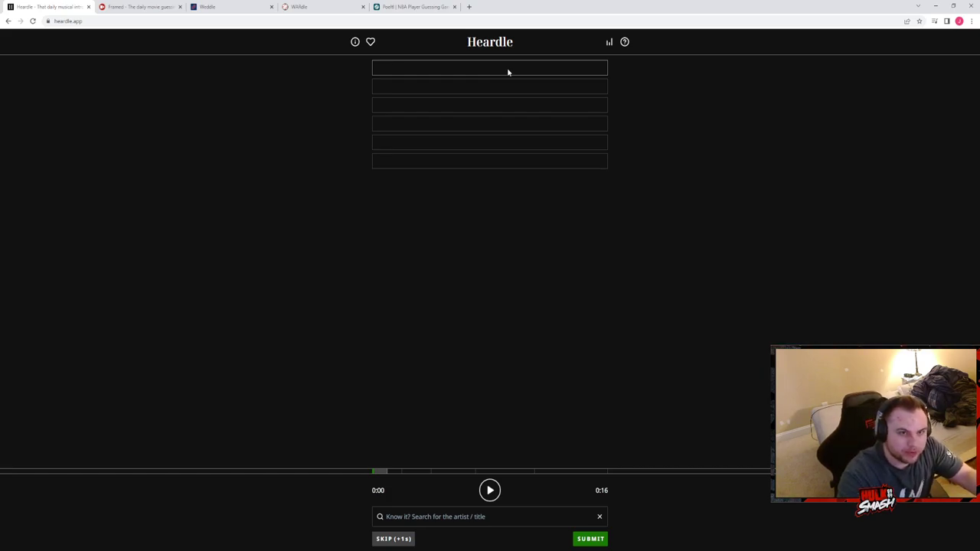
{"action": "left_click", "coordinate": [490, 516]}
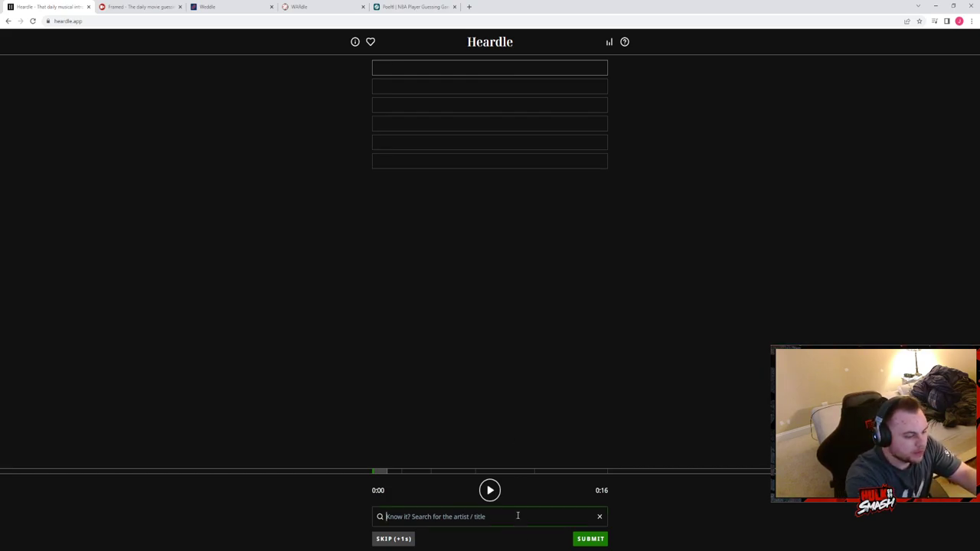
{"action": "type", "text": "jailbre"}
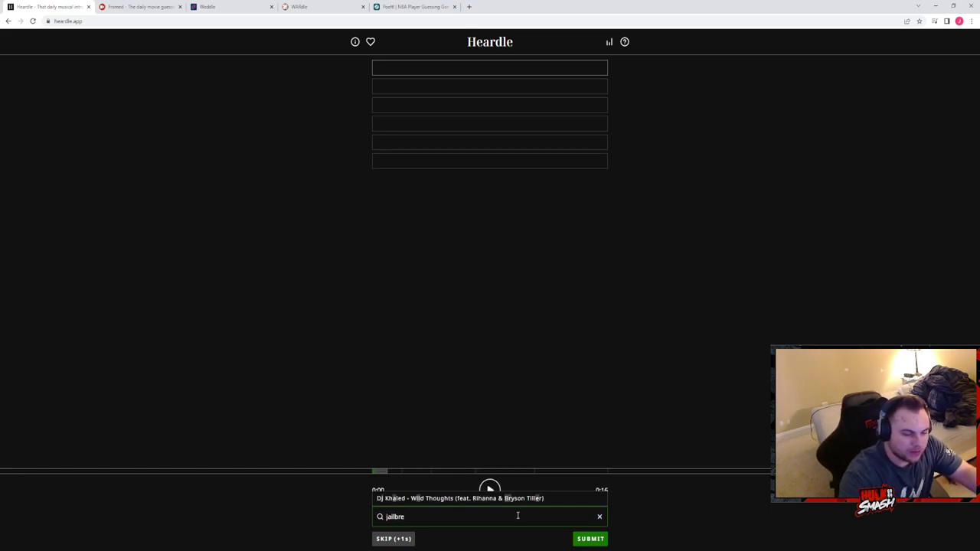
{"action": "key", "text": "Backspace"}
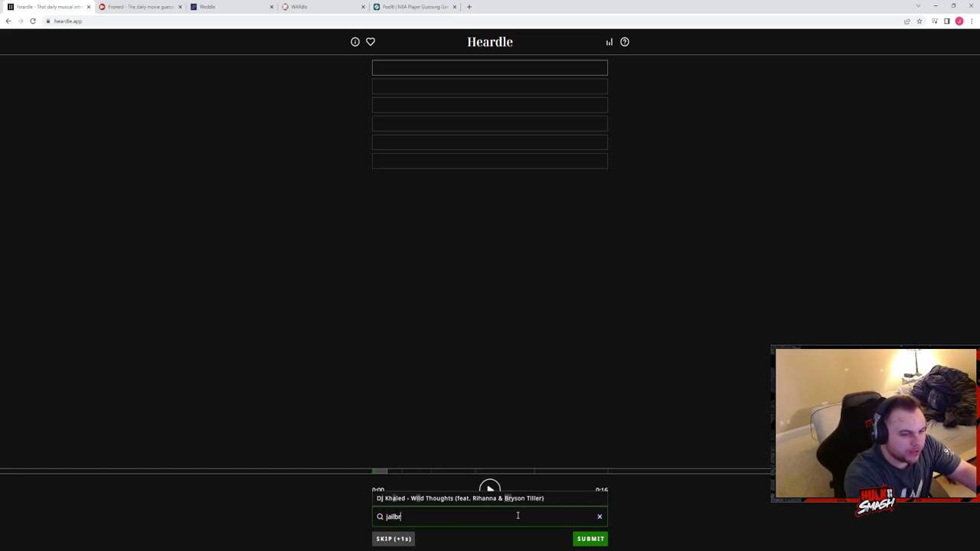
{"action": "type", "text": "thin l"}
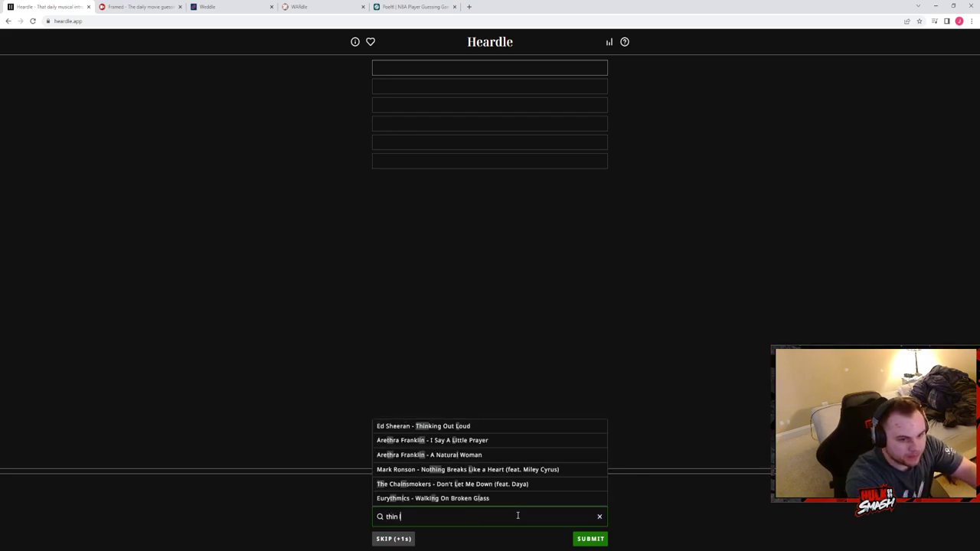
{"action": "type", "text": "izzy"}
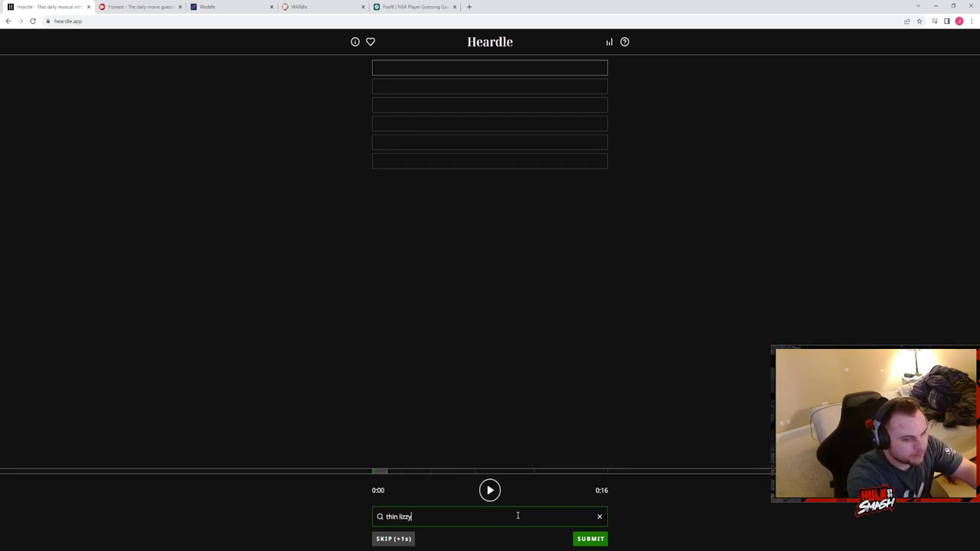
{"action": "key", "text": "Backspace"}
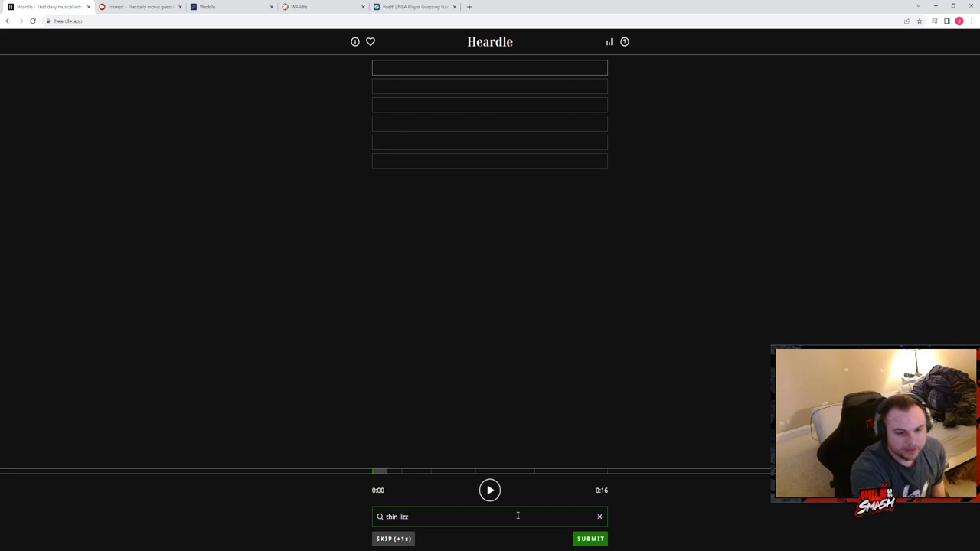
{"action": "left_click", "coordinate": [600, 516]}
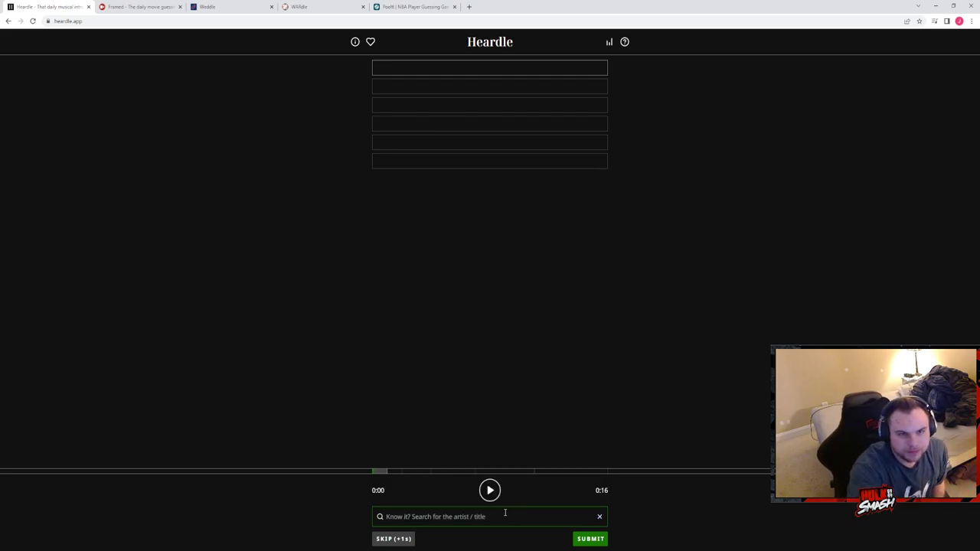
Step: Skip a turn, play the longer clip and guess Al Green's Tired of Being Alone
{"action": "left_click", "coordinate": [392, 539]}
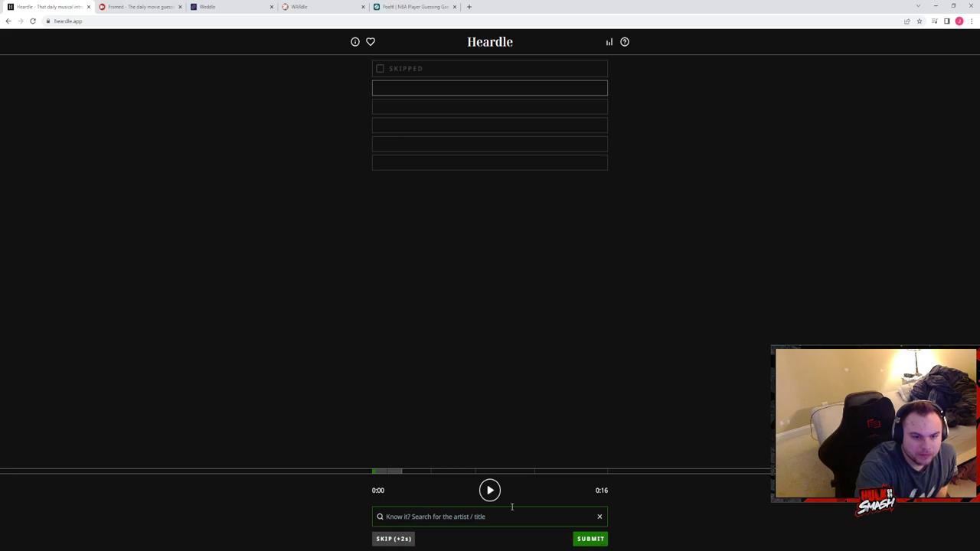
{"action": "left_click", "coordinate": [490, 490]}
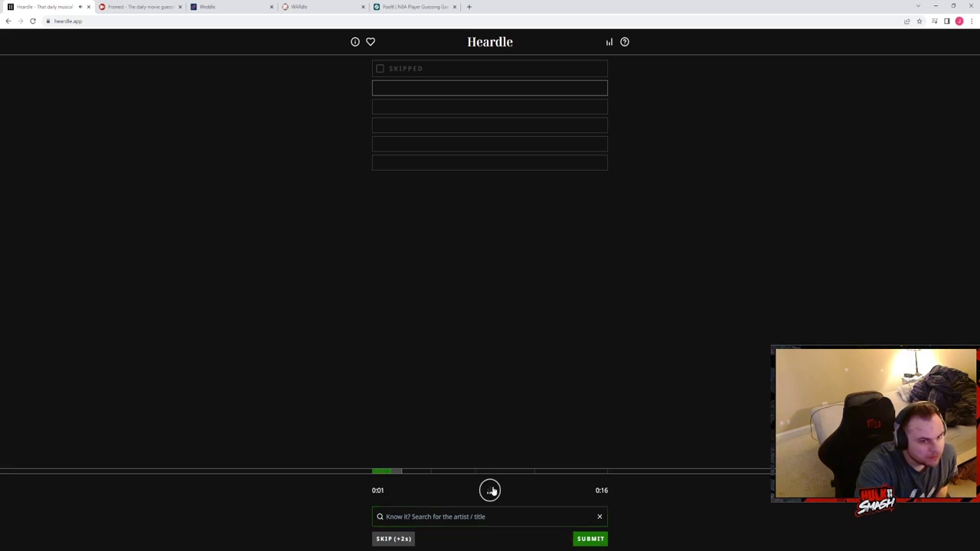
{"action": "left_click", "coordinate": [490, 490]}
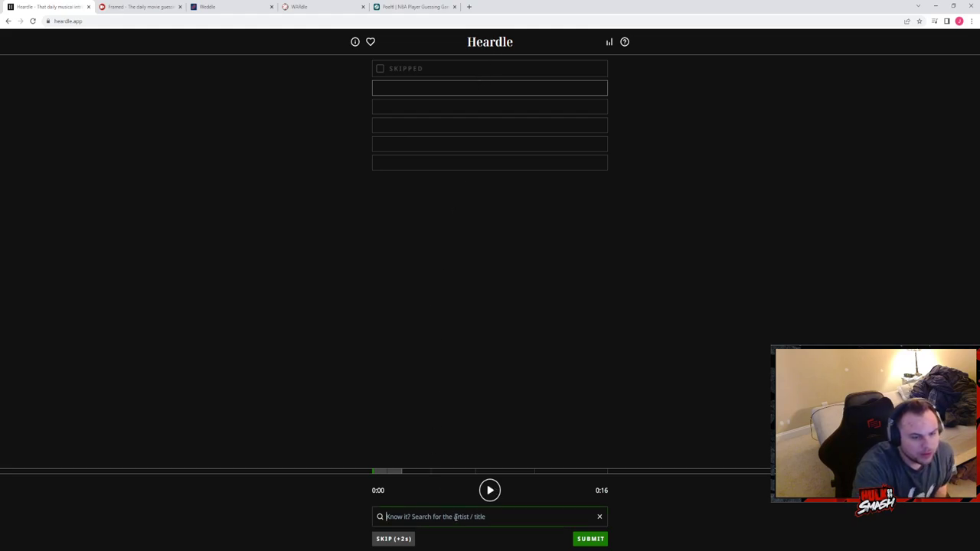
{"action": "type", "text": "benny a"}
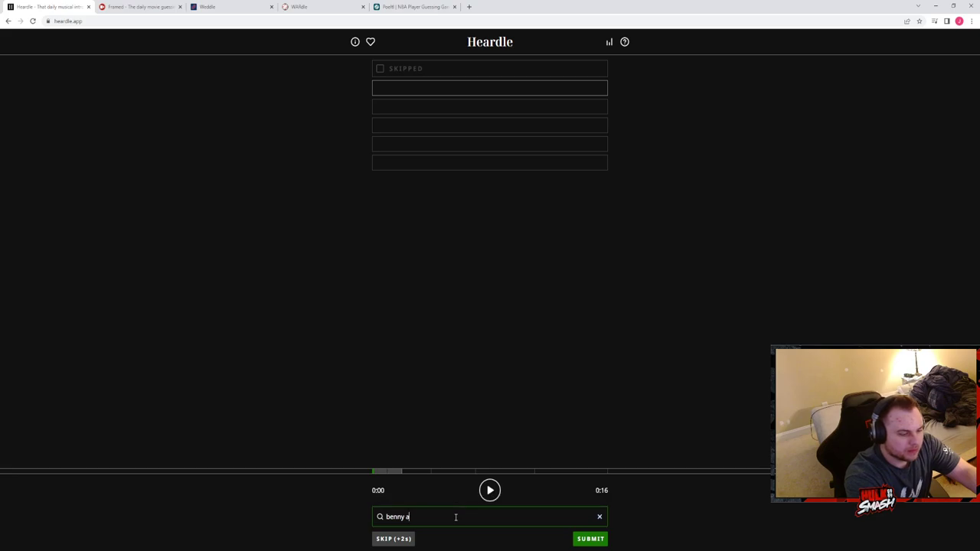
{"action": "type", "text": "ben"}
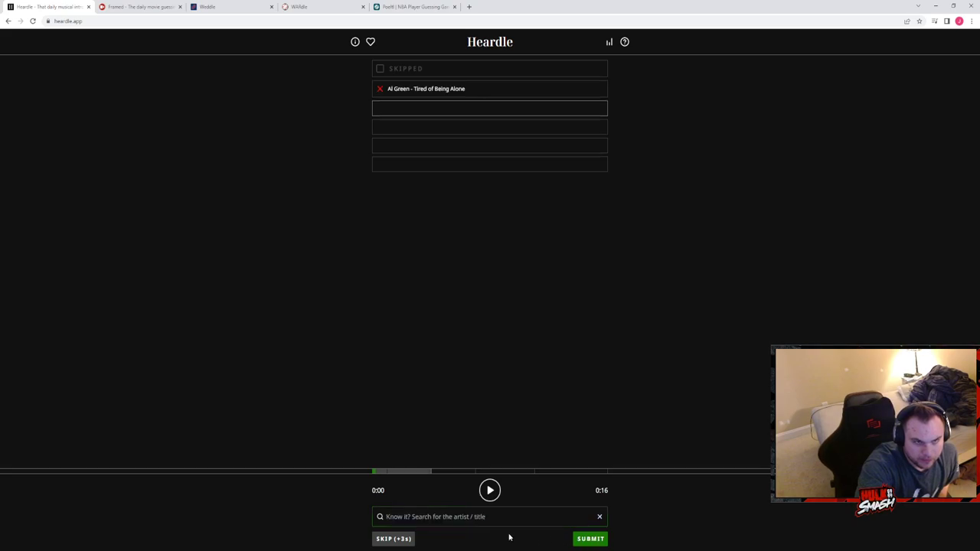
{"action": "left_click", "coordinate": [490, 490]}
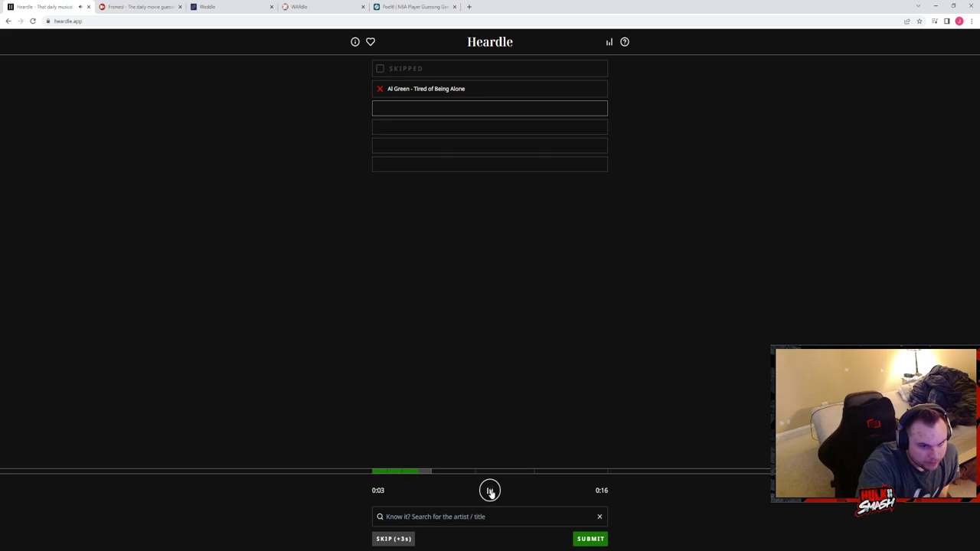
Step: Skip another turn and listen to the longer song snippet
{"action": "left_click", "coordinate": [490, 490]}
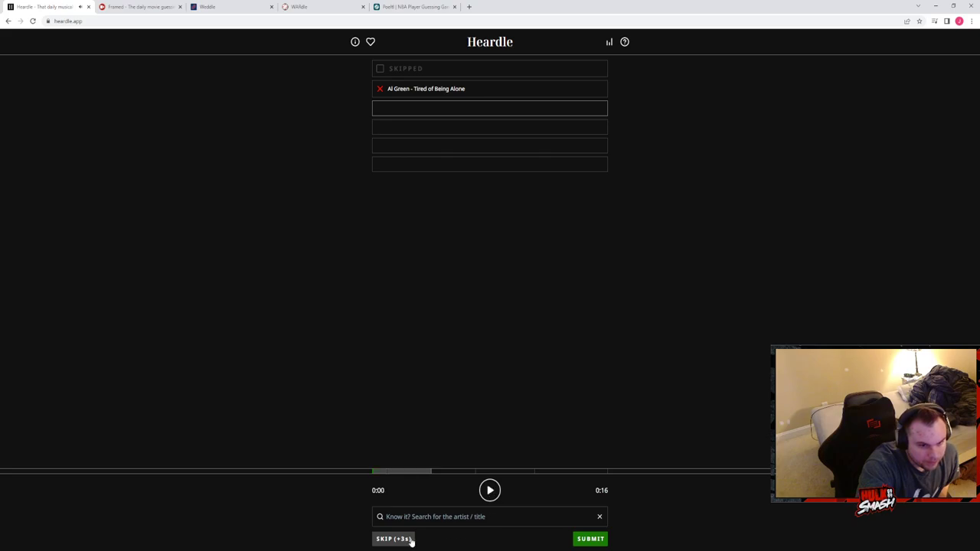
{"action": "left_click", "coordinate": [392, 539]}
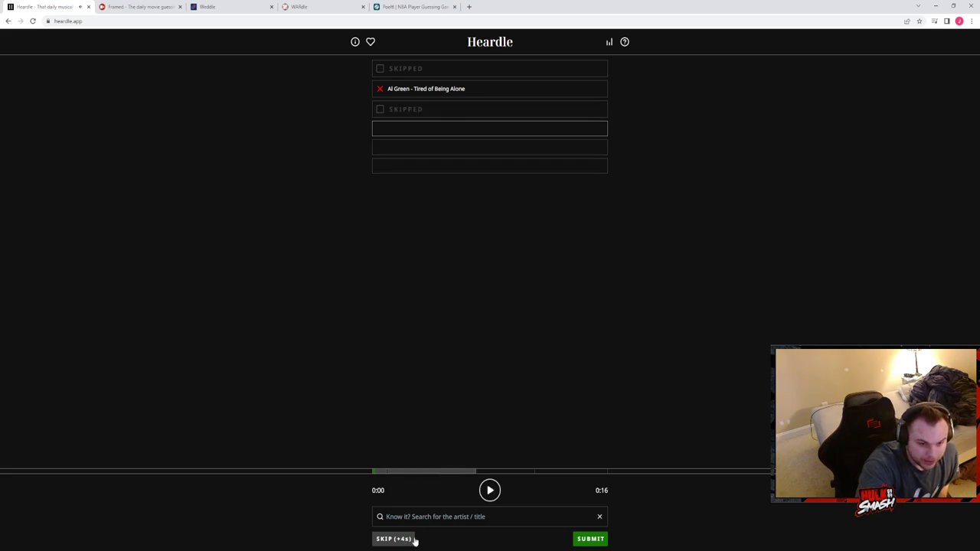
{"action": "mouse_move", "coordinate": [580, 390]}
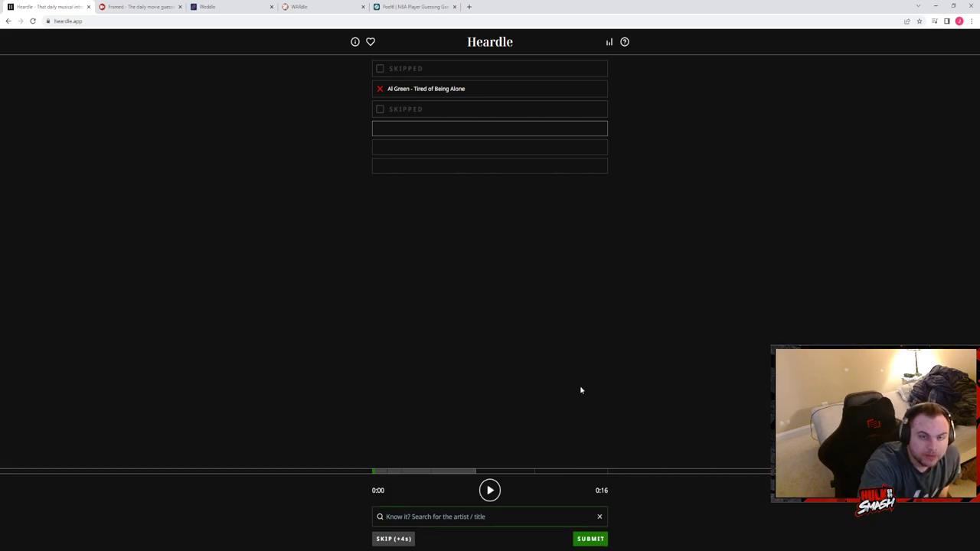
{"action": "left_click", "coordinate": [490, 490]}
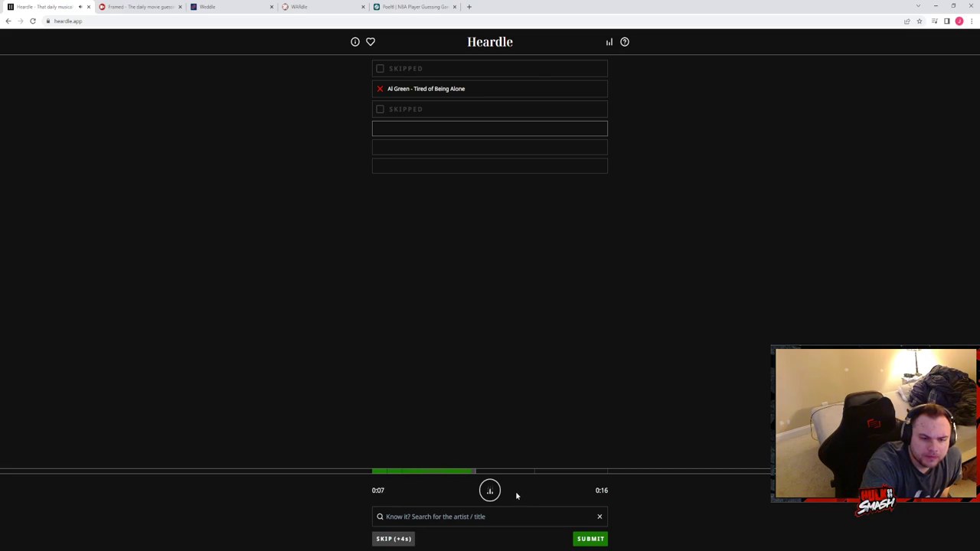
{"action": "left_click", "coordinate": [490, 490]}
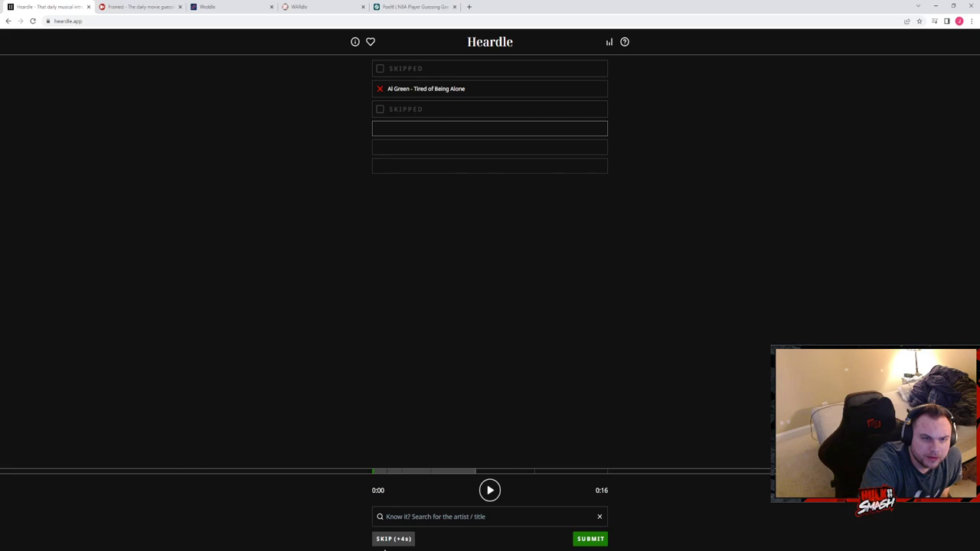
Step: Skip a turn, listen to the clip and submit wham as a guess
{"action": "left_click", "coordinate": [392, 539]}
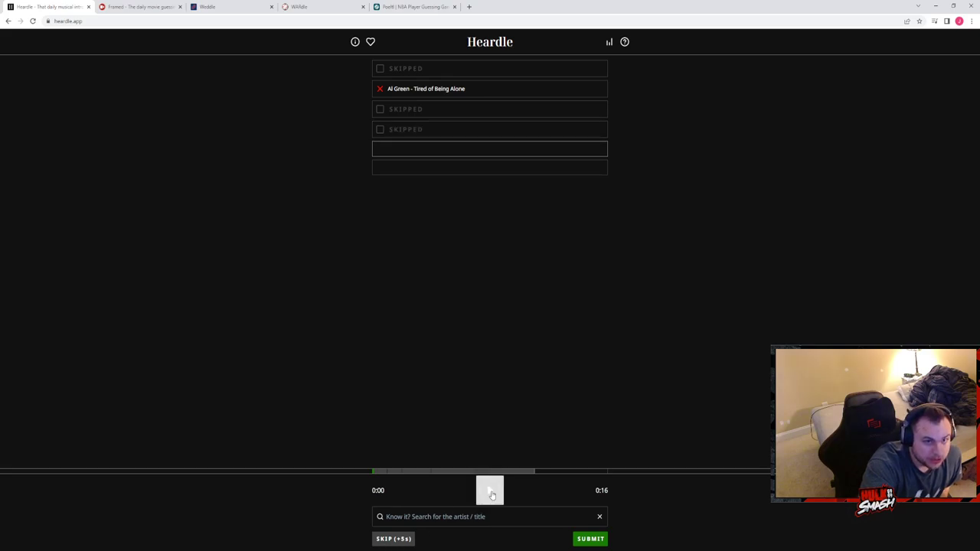
{"action": "left_click", "coordinate": [490, 490]}
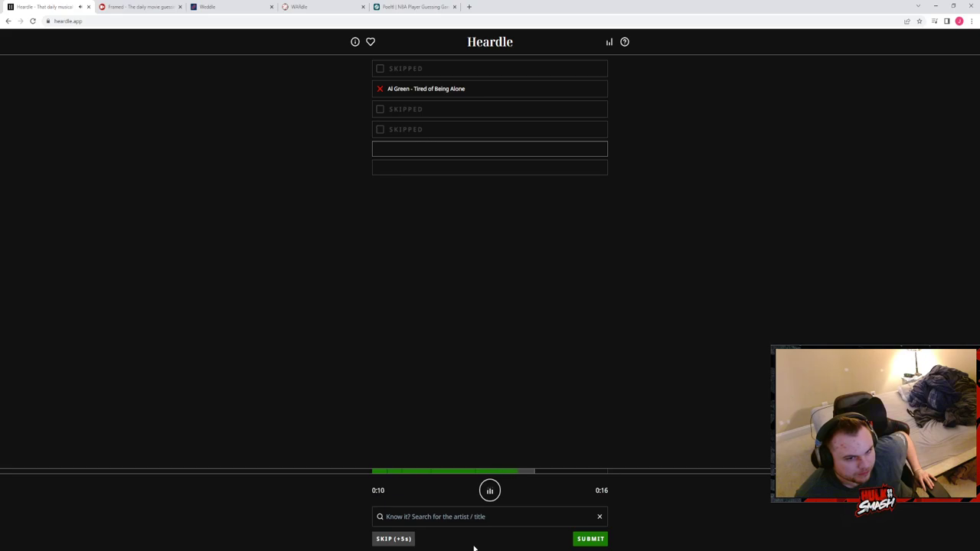
{"action": "left_click", "coordinate": [490, 491]}
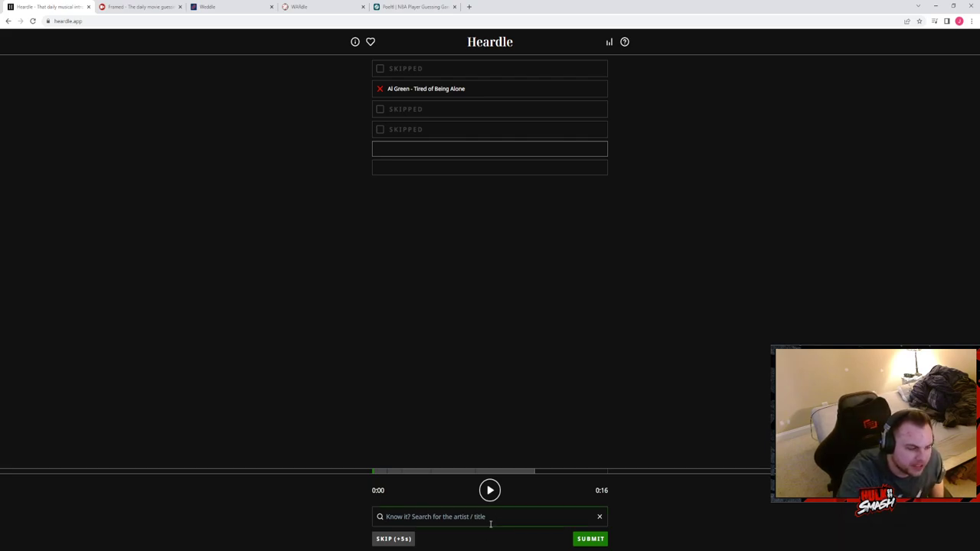
{"action": "type", "text": "wham"}
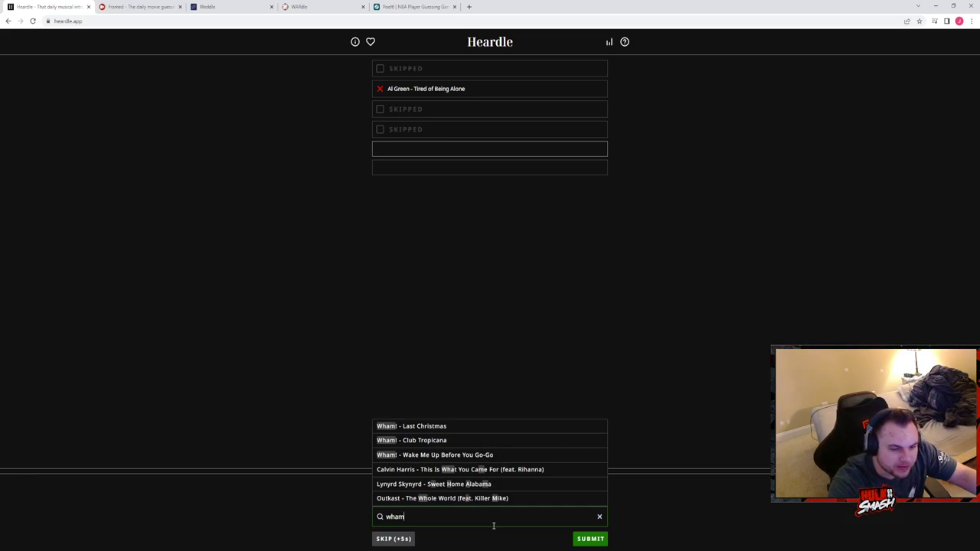
{"action": "left_click", "coordinate": [589, 539]}
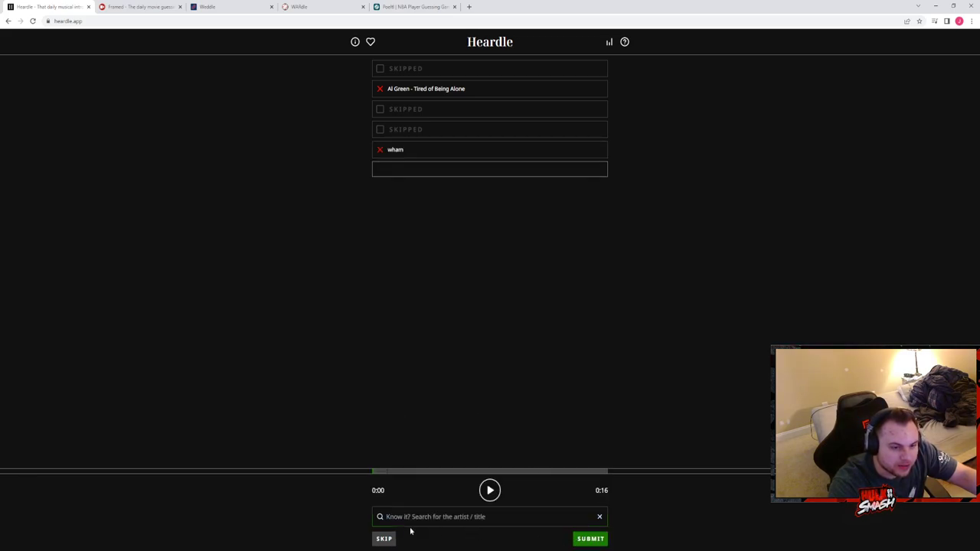
Step: Play the full clip and give up the last attempt, revealing Silk Sonic's Leave The Door Open
{"action": "left_click", "coordinate": [490, 490]}
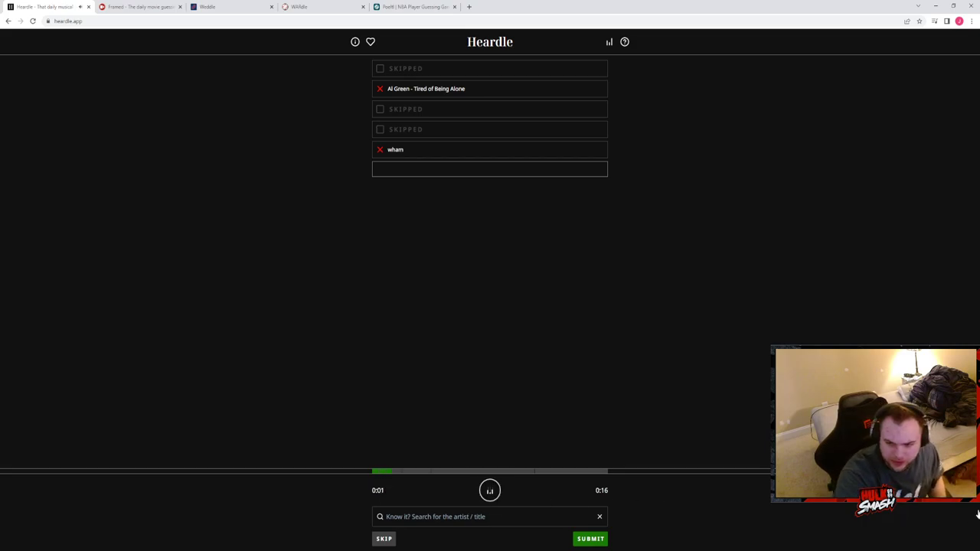
{"action": "left_click", "coordinate": [490, 490]}
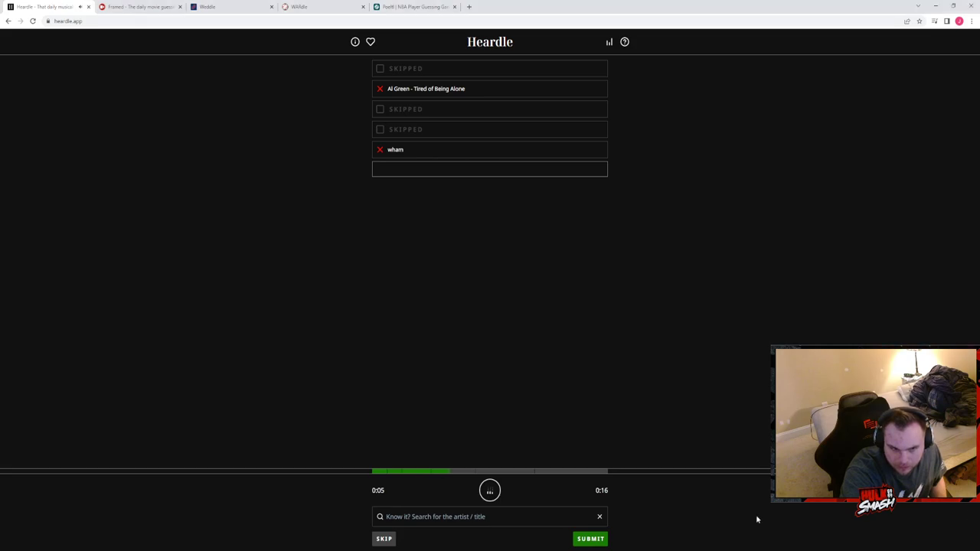
{"action": "left_click", "coordinate": [490, 490]}
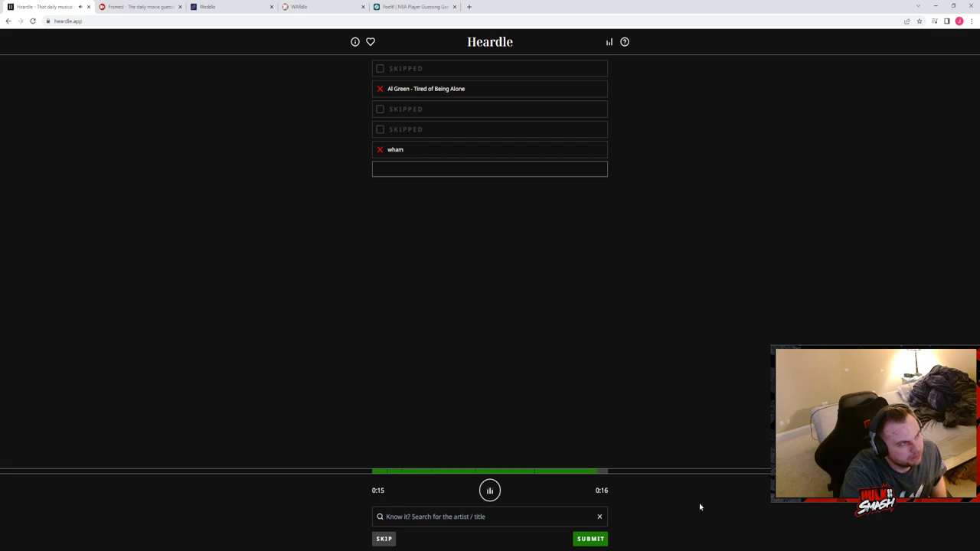
{"action": "left_click", "coordinate": [490, 491]}
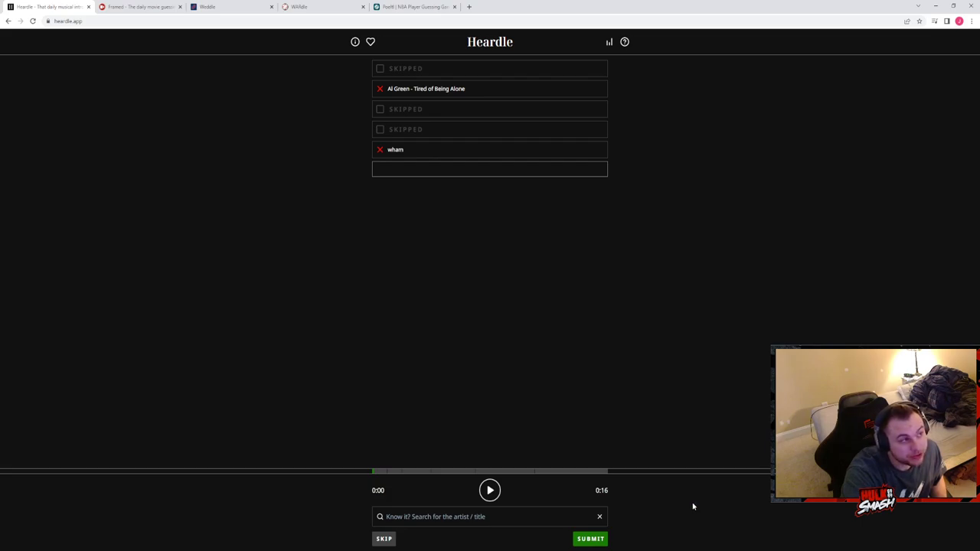
{"action": "left_click", "coordinate": [590, 540]}
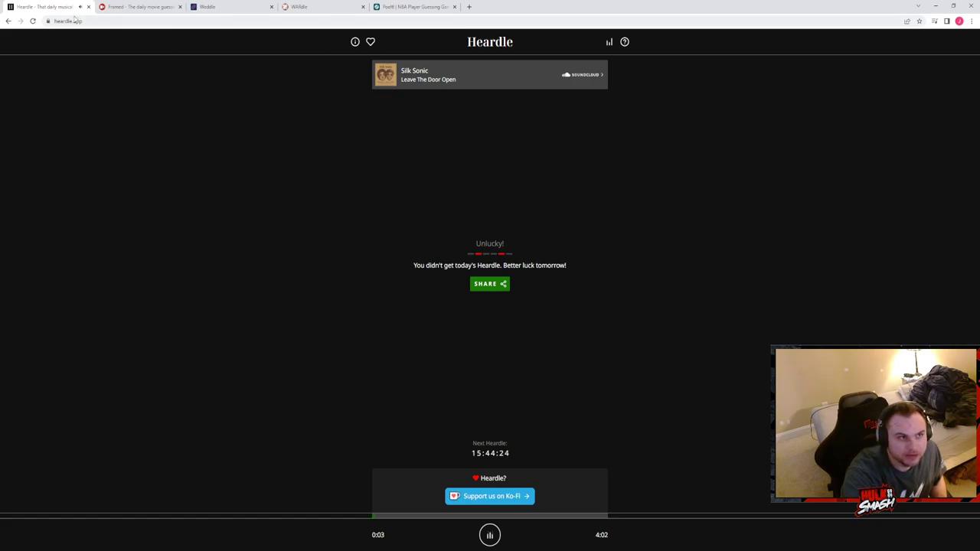
{"action": "left_click", "coordinate": [138, 6]}
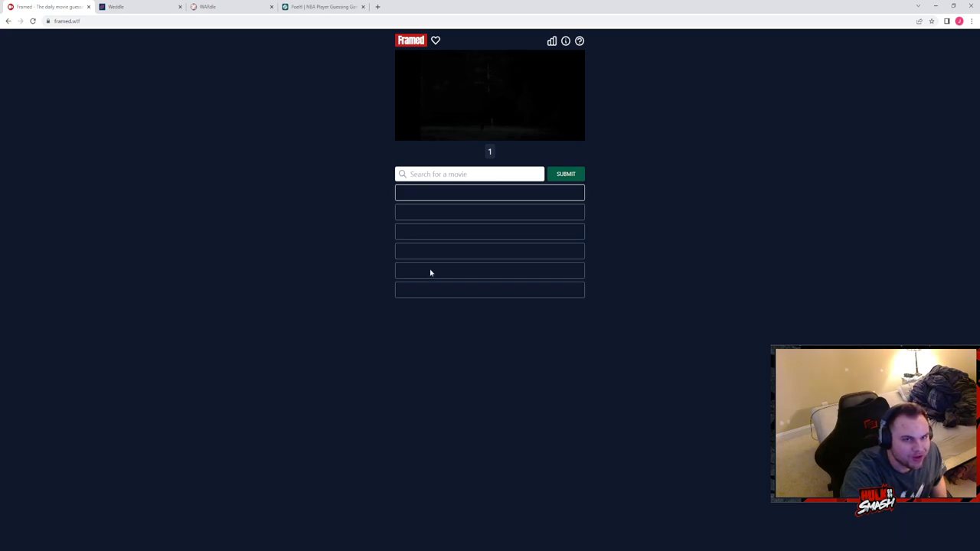
{"action": "mouse_move", "coordinate": [502, 138]}
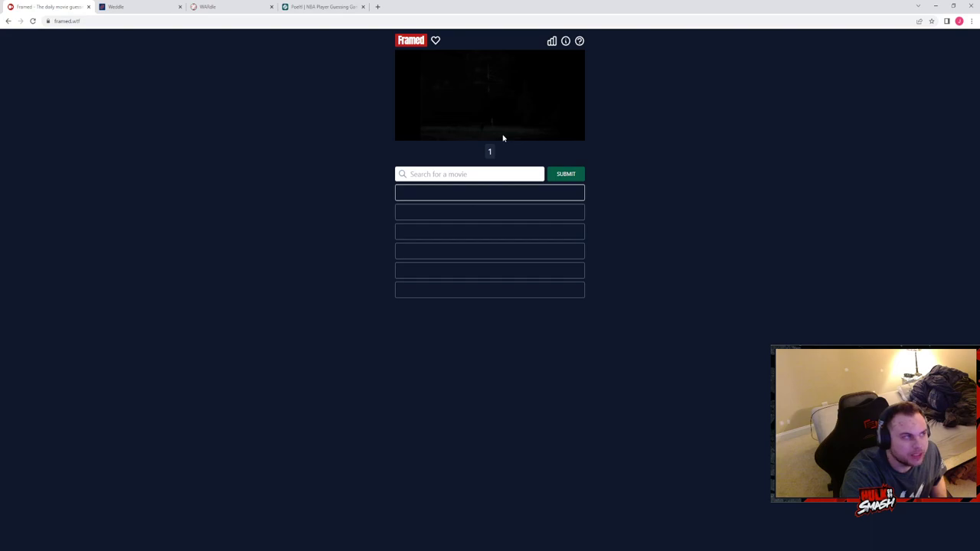
{"action": "mouse_move", "coordinate": [974, 22]}
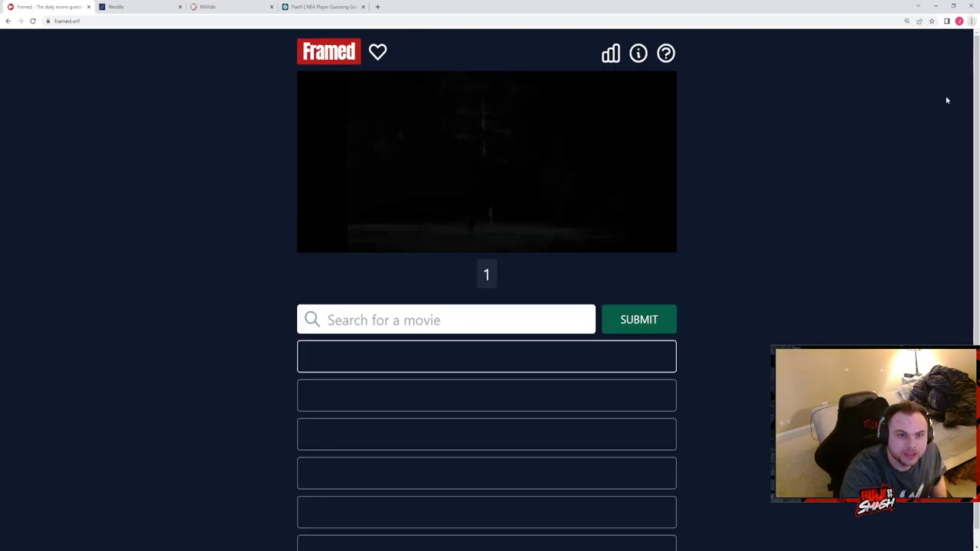
{"action": "mouse_move", "coordinate": [508, 230]}
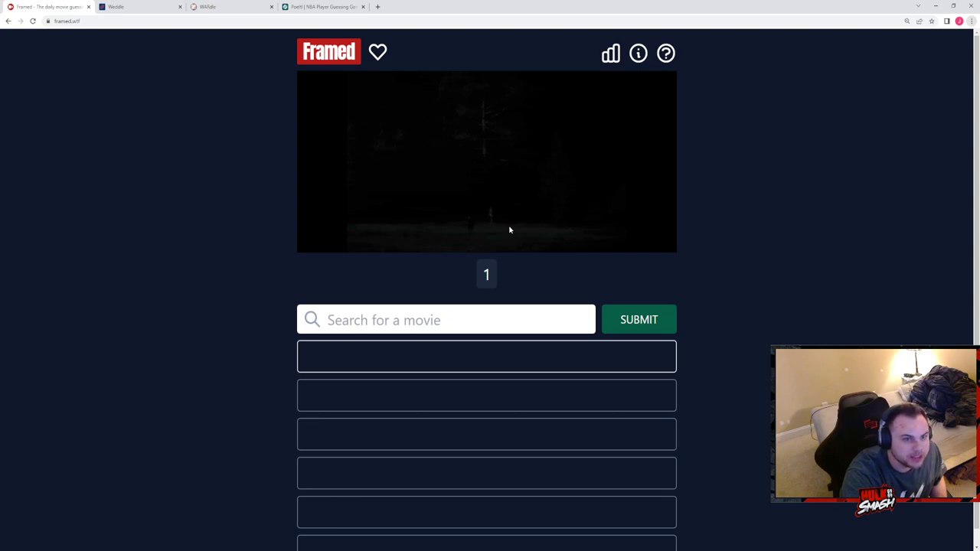
{"action": "mouse_move", "coordinate": [689, 347]}
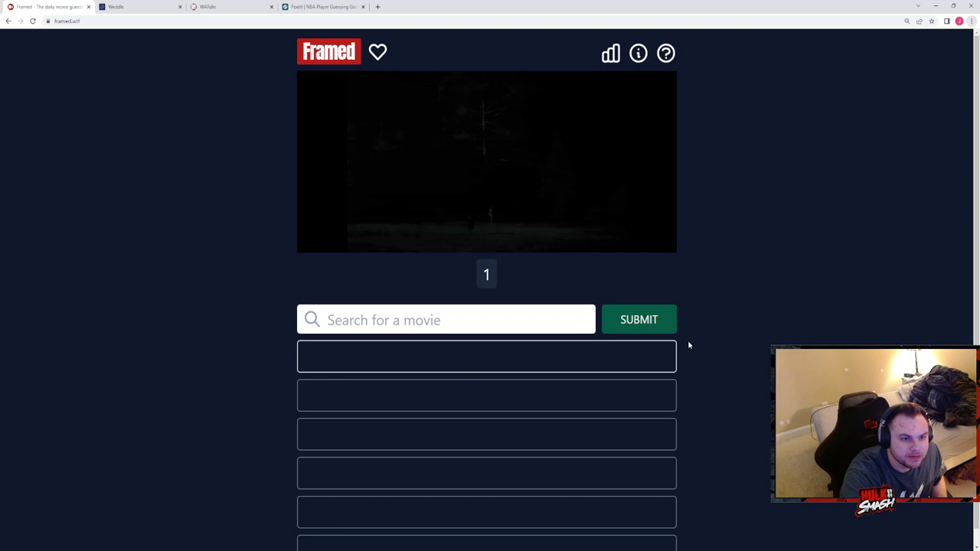
{"action": "mouse_move", "coordinate": [703, 340]}
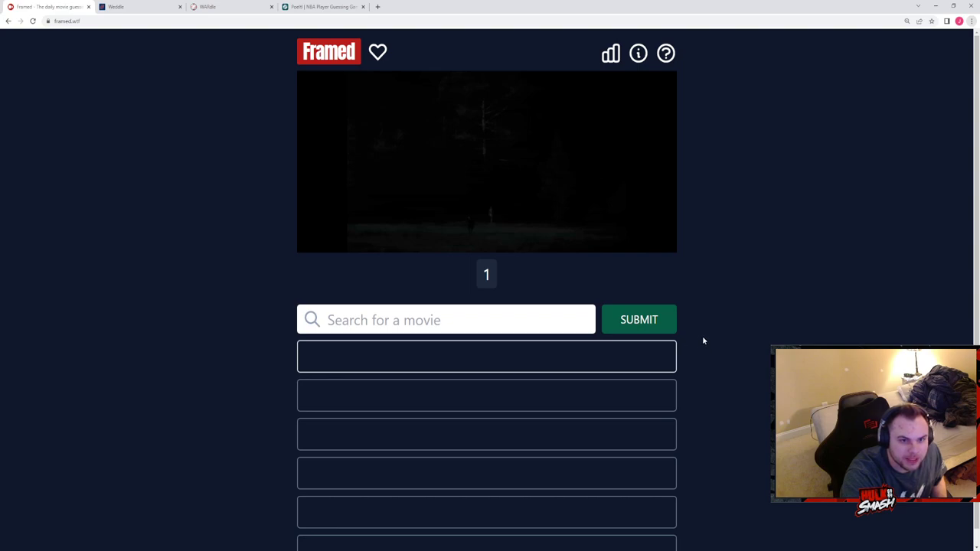
{"action": "mouse_move", "coordinate": [695, 341]}
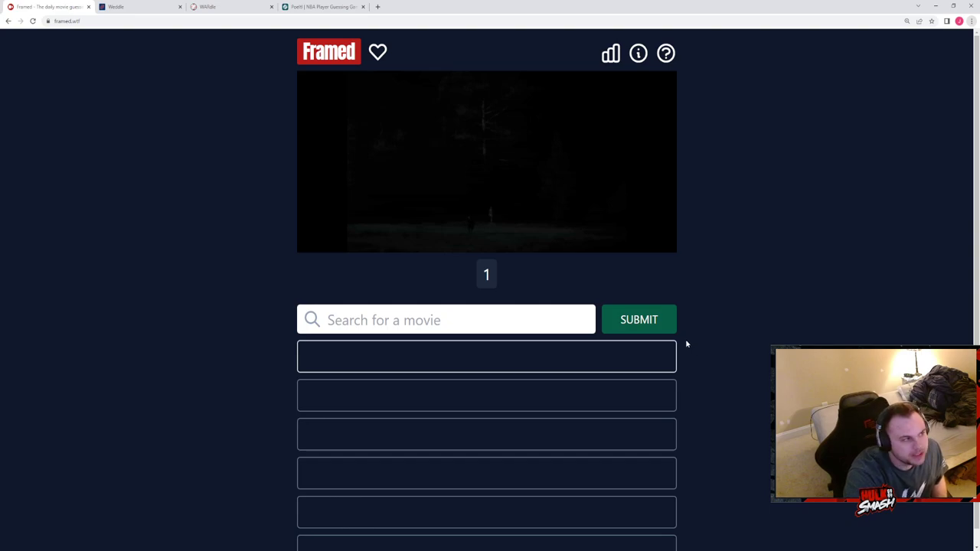
{"action": "mouse_move", "coordinate": [606, 334]}
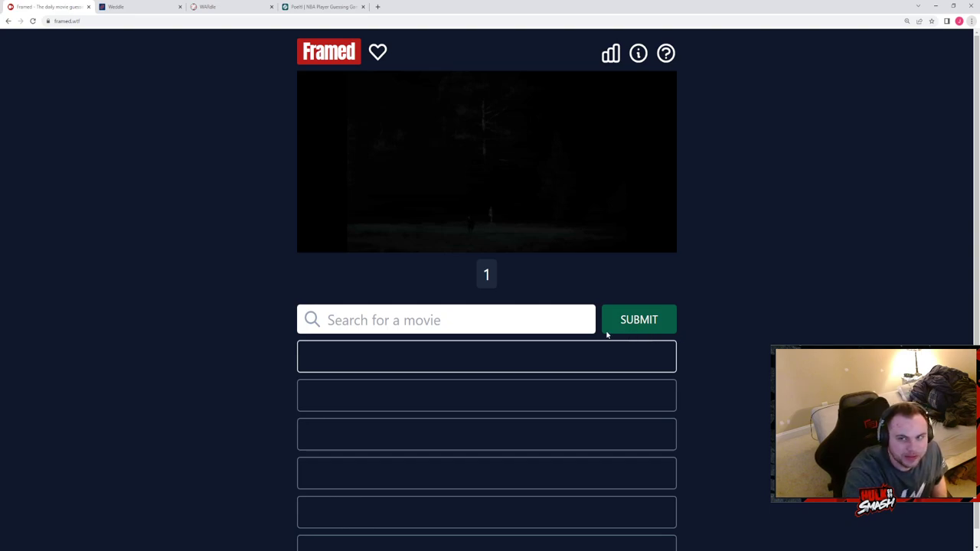
Step: Enter It Follows in Framed's movie search as the first guess
{"action": "left_click", "coordinate": [445, 320]}
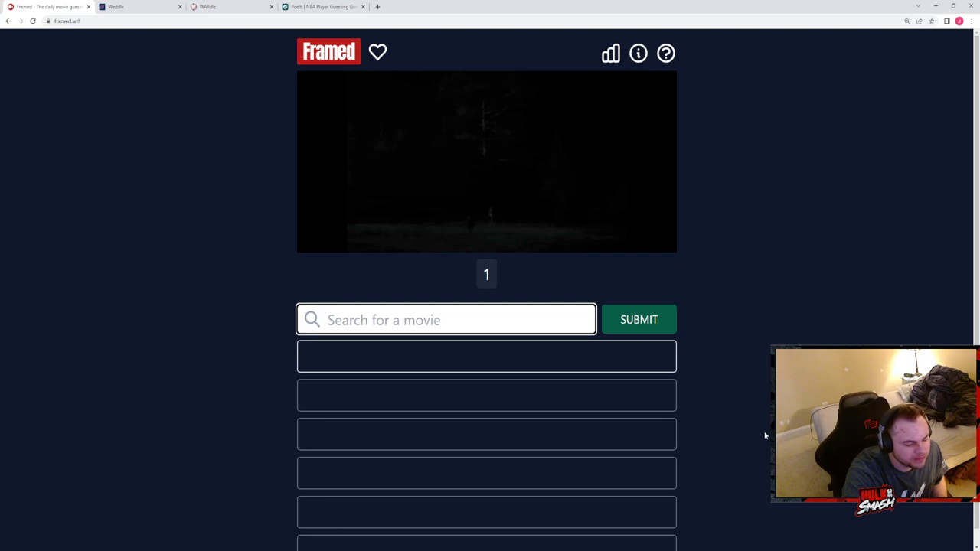
{"action": "mouse_move", "coordinate": [750, 444]}
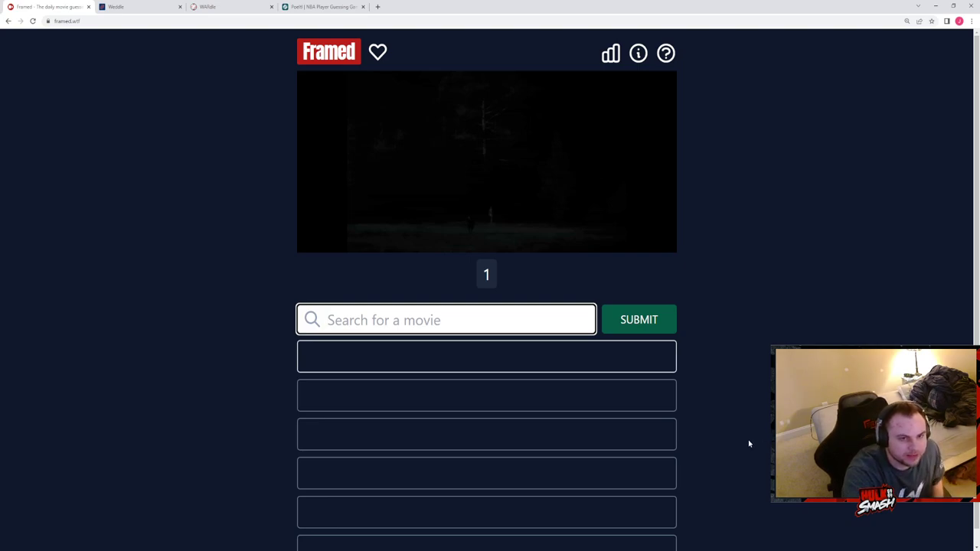
{"action": "mouse_move", "coordinate": [456, 378]}
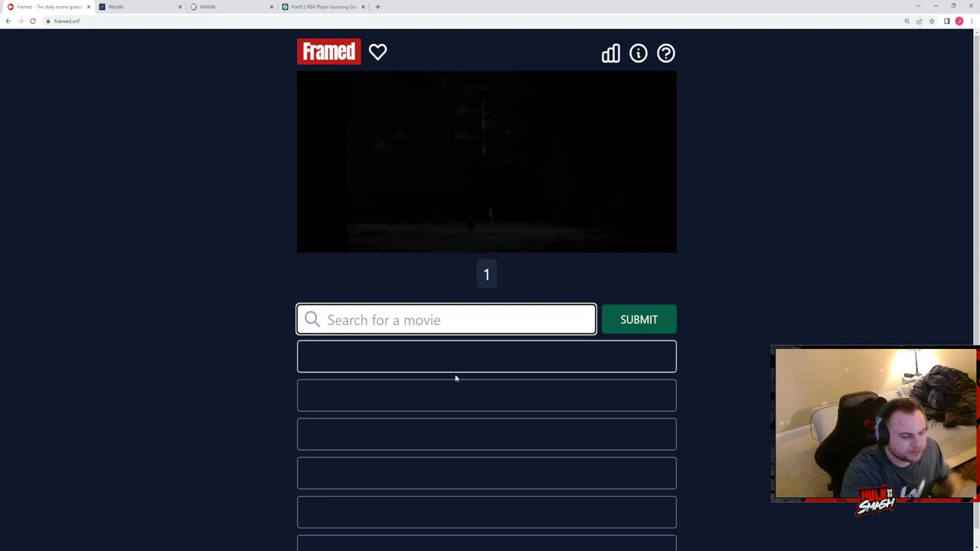
{"action": "type", "text": "it follows"}
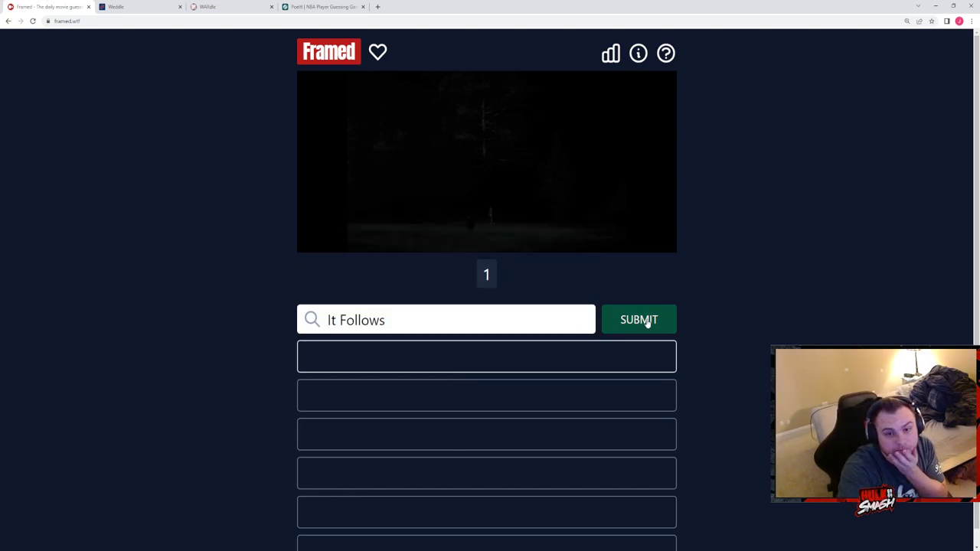
Step: Submit It Follows, then enter and submit outcast as the second movie guess
{"action": "left_click", "coordinate": [638, 320]}
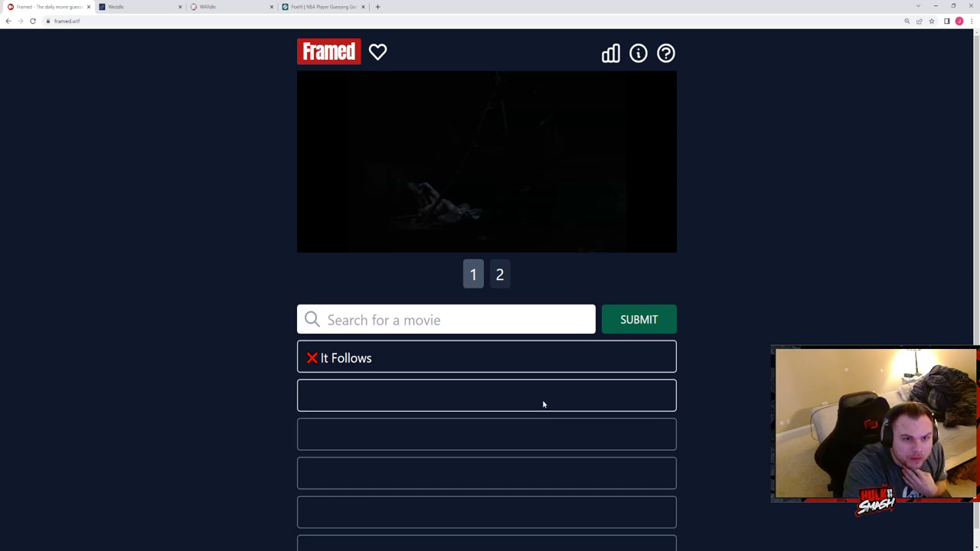
{"action": "mouse_move", "coordinate": [468, 416]}
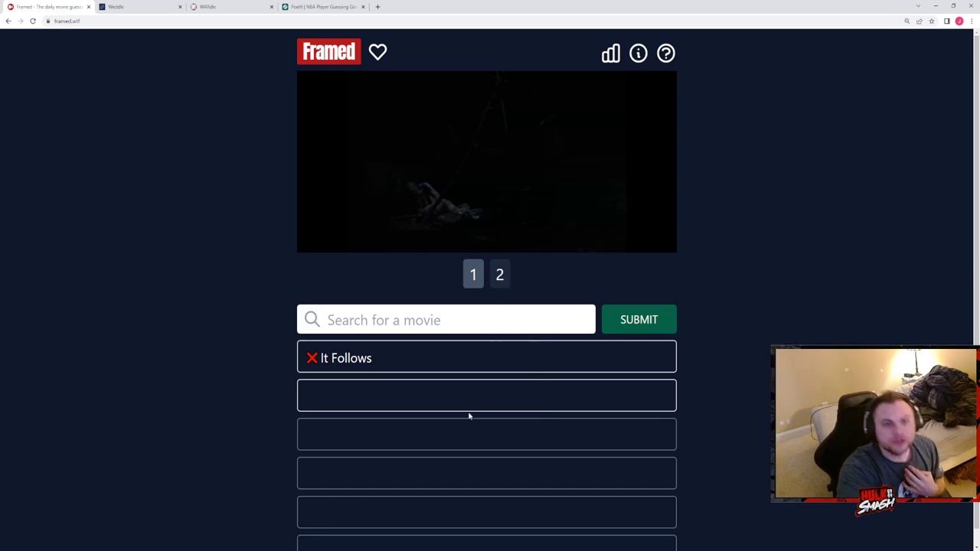
{"action": "mouse_move", "coordinate": [423, 267]}
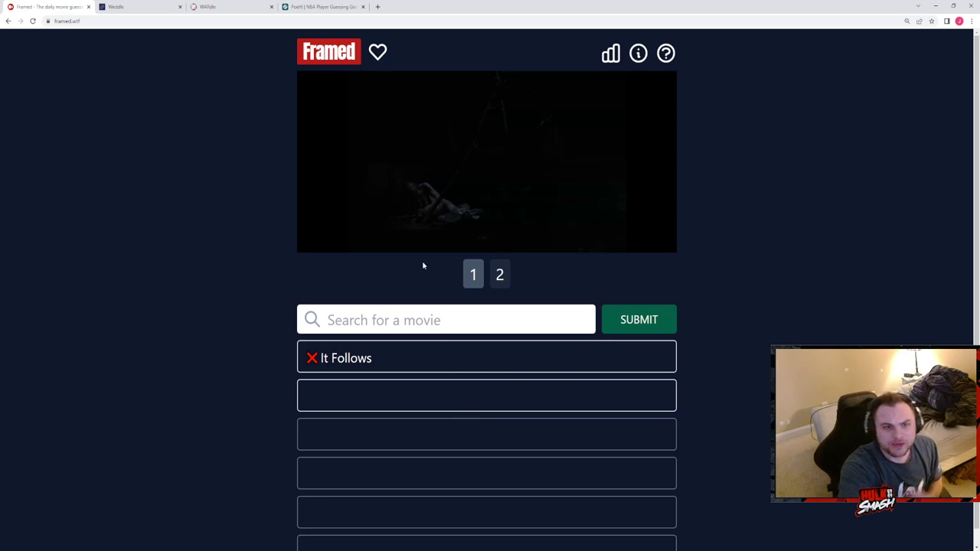
{"action": "mouse_move", "coordinate": [502, 54]}
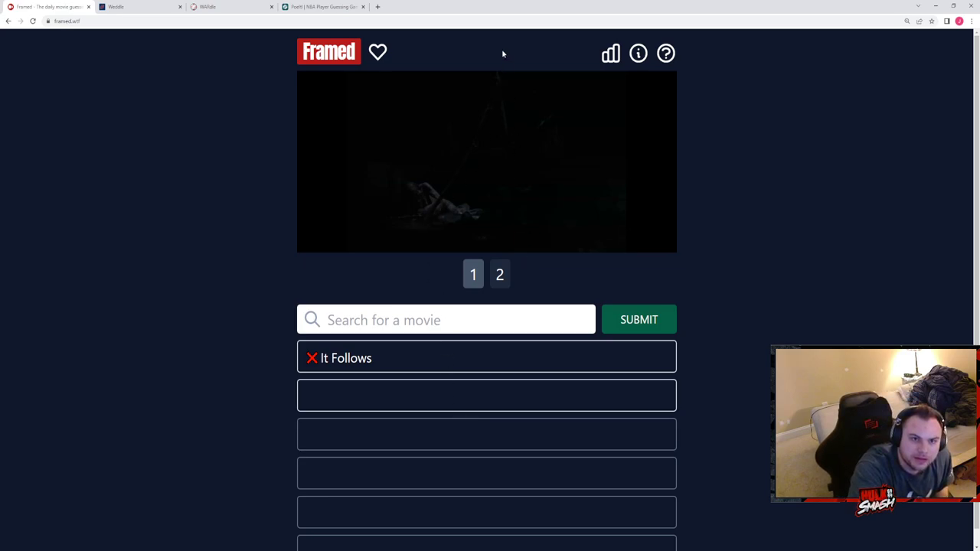
{"action": "mouse_move", "coordinate": [450, 168]}
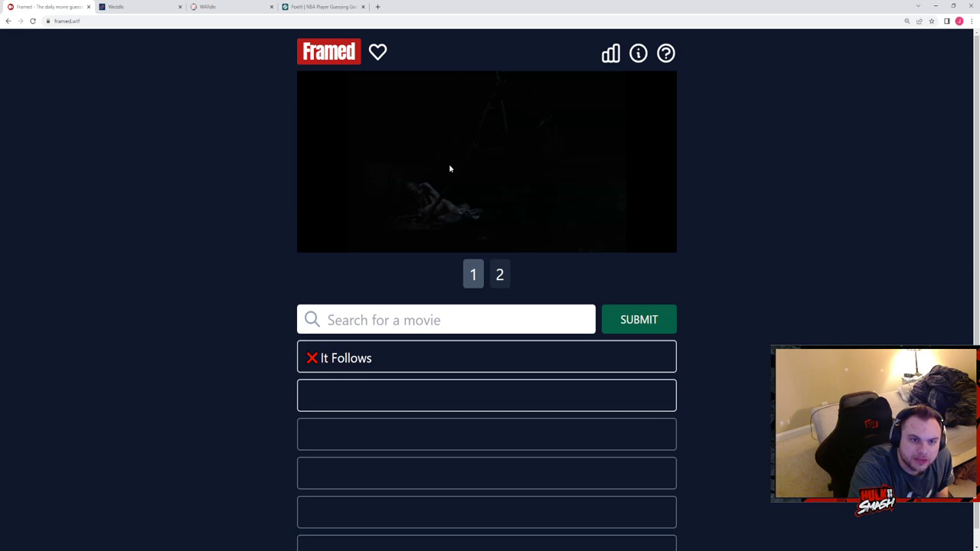
{"action": "mouse_move", "coordinate": [456, 197]}
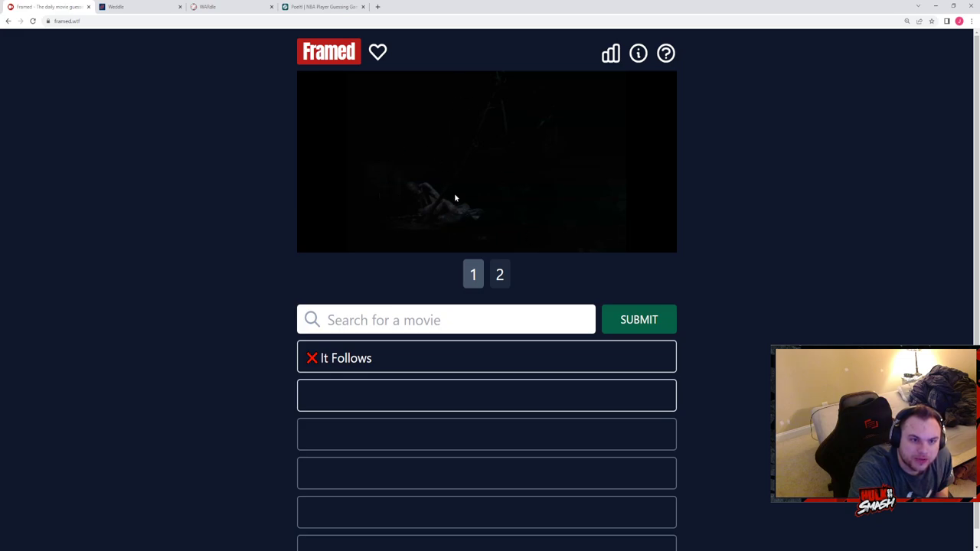
{"action": "mouse_move", "coordinate": [450, 304]}
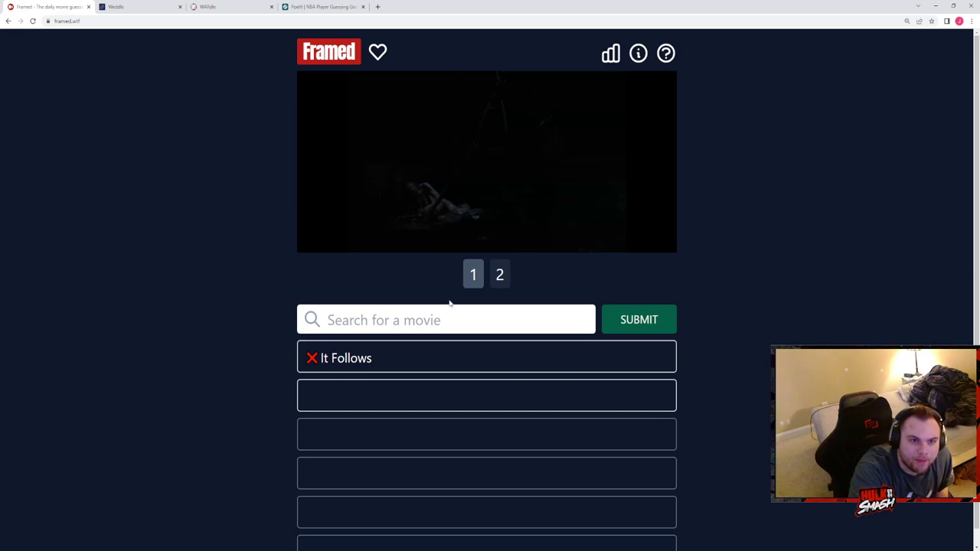
{"action": "left_click", "coordinate": [445, 320]}
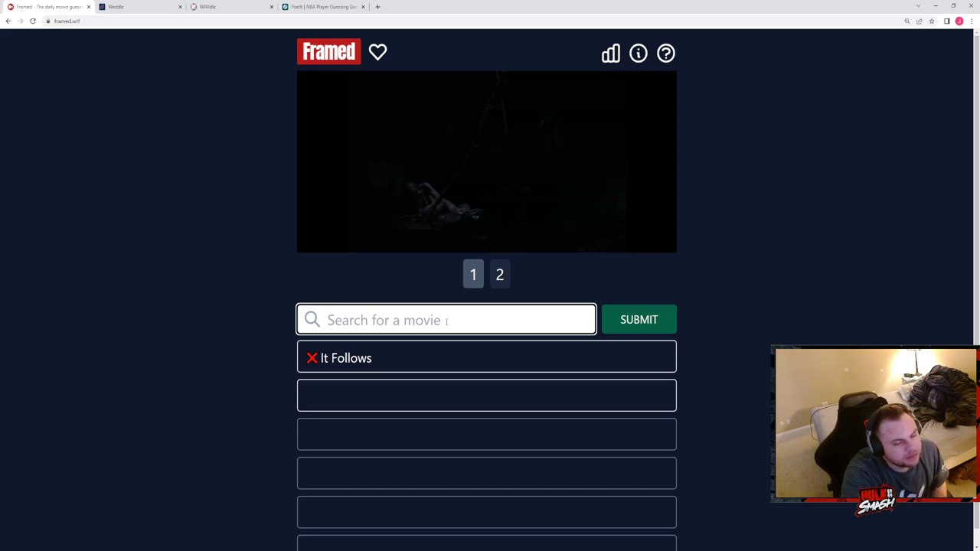
{"action": "type", "text": "outc"}
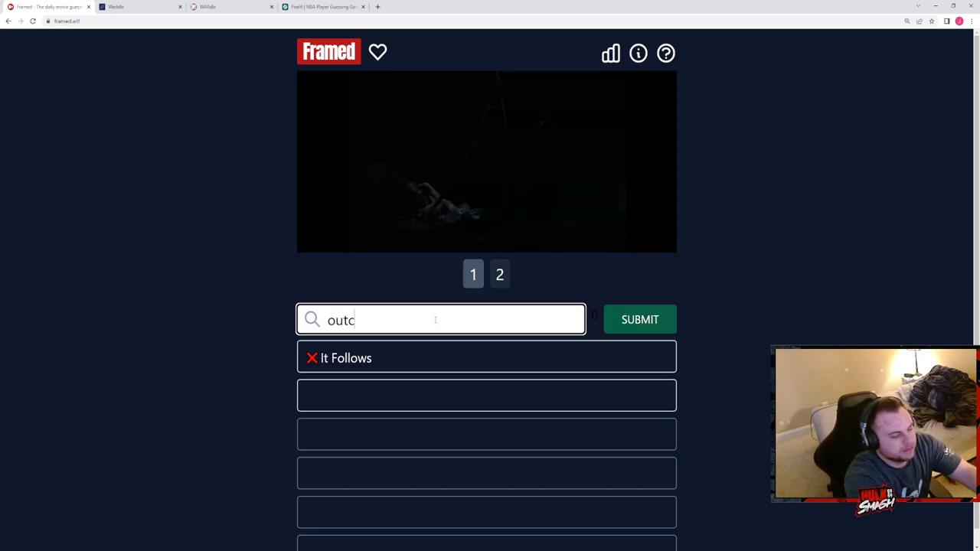
{"action": "type", "text": "ast"}
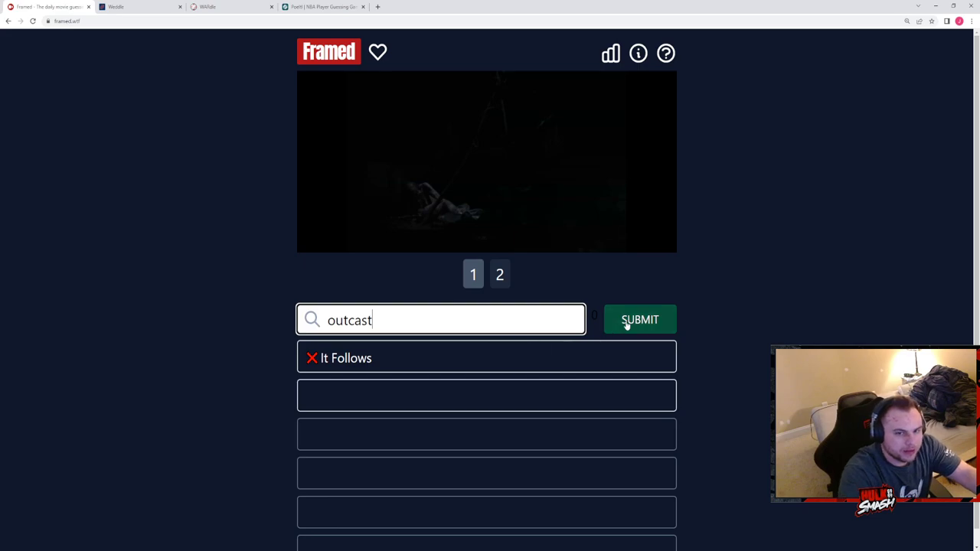
{"action": "left_click", "coordinate": [640, 320]}
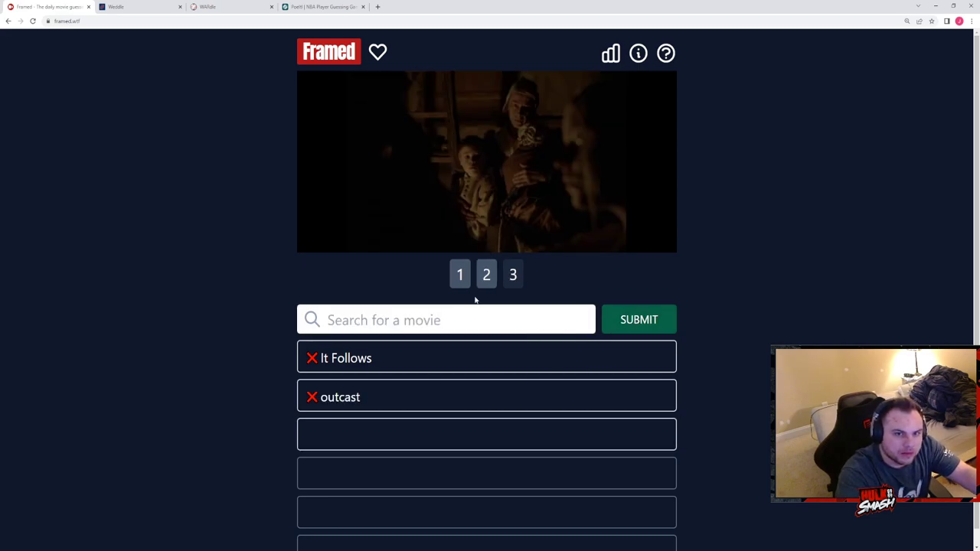
Step: Enter the witch as the third movie guess, solving the puzzle
{"action": "left_click", "coordinate": [447, 320]}
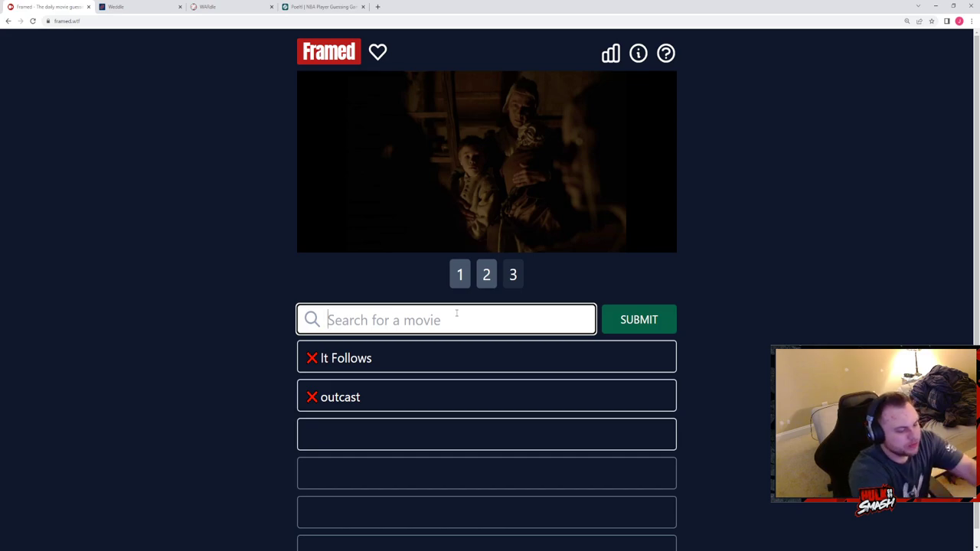
{"action": "type", "text": "the witch"}
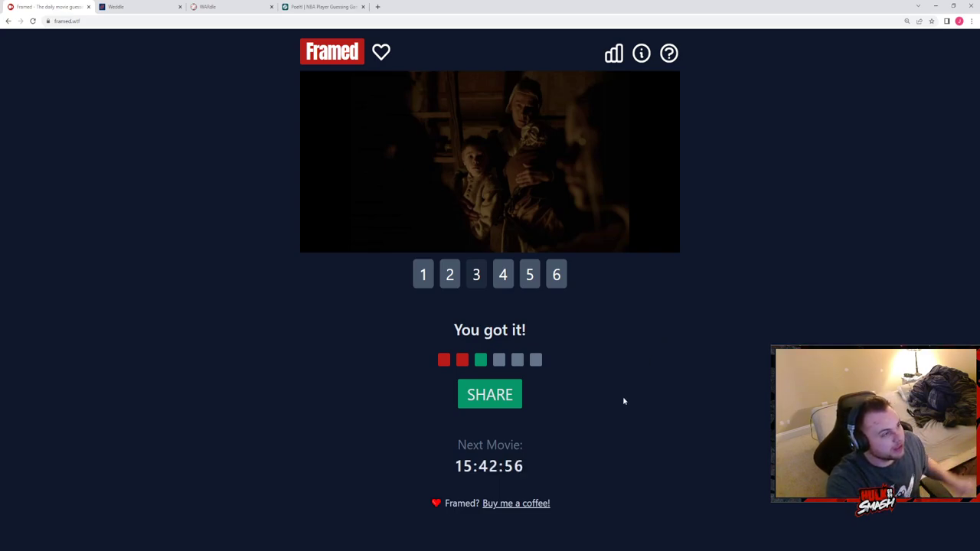
{"action": "mouse_move", "coordinate": [520, 54]}
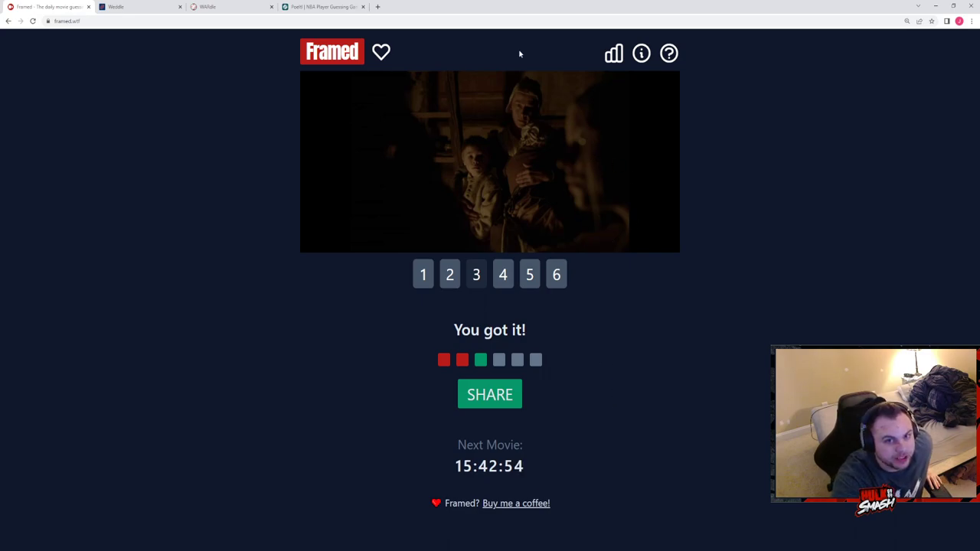
{"action": "mouse_move", "coordinate": [612, 151]}
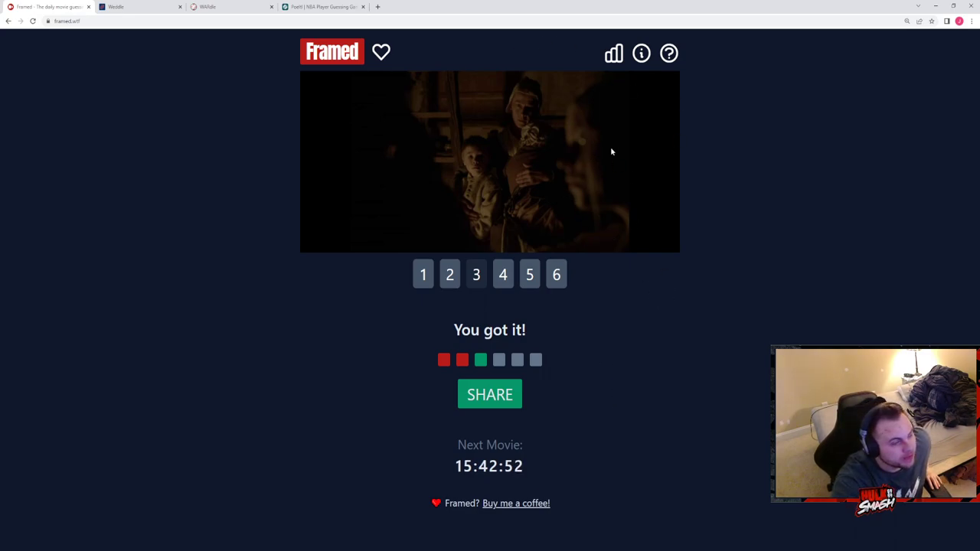
{"action": "mouse_move", "coordinate": [641, 276]}
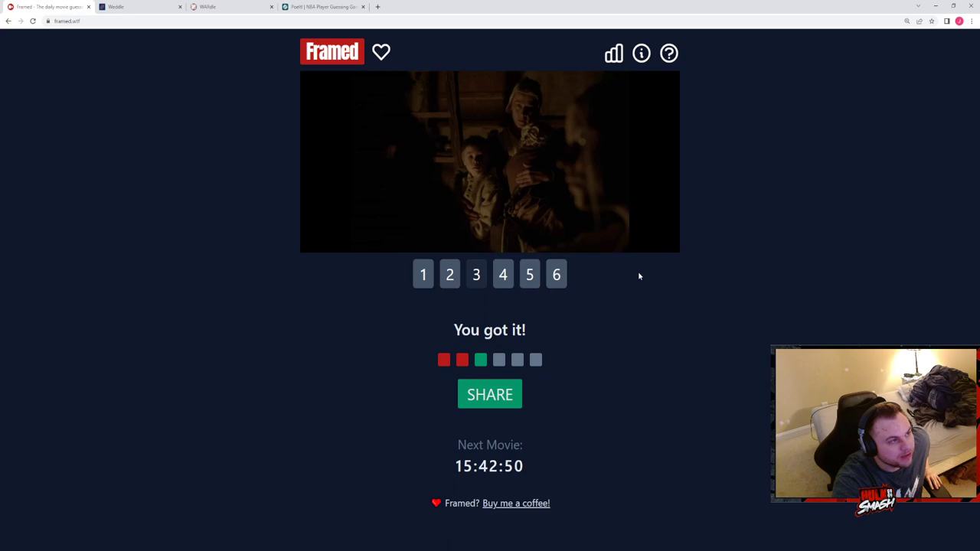
{"action": "mouse_move", "coordinate": [318, 160]}
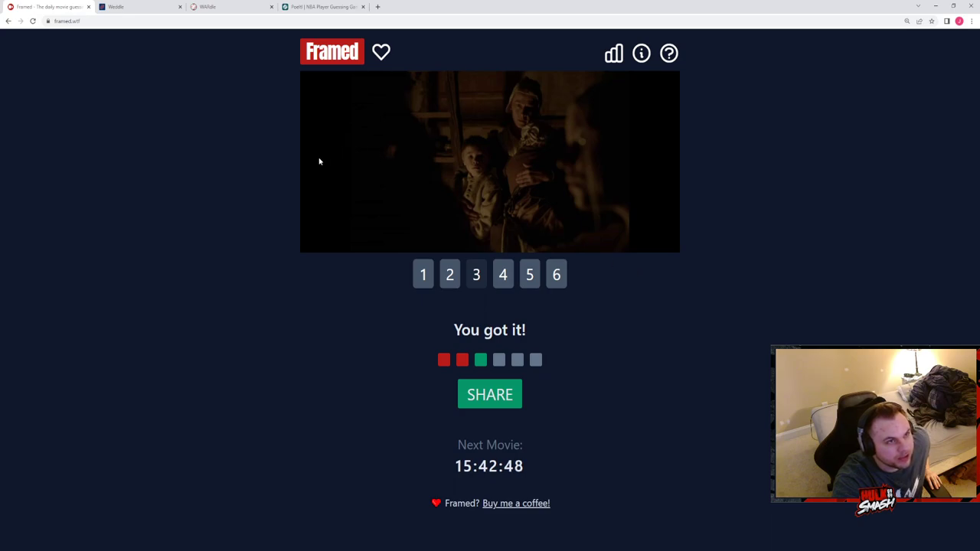
{"action": "mouse_move", "coordinate": [297, 147]}
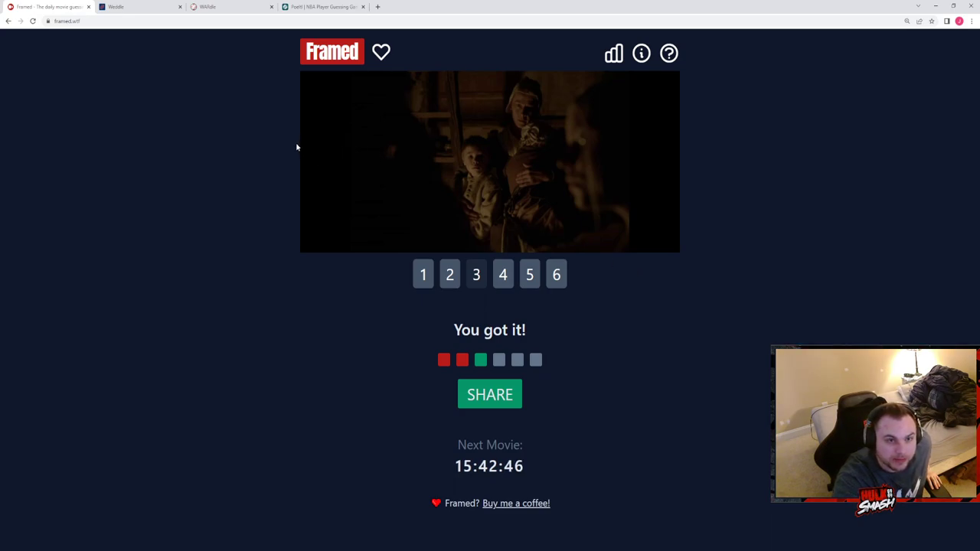
{"action": "mouse_move", "coordinate": [590, 161]}
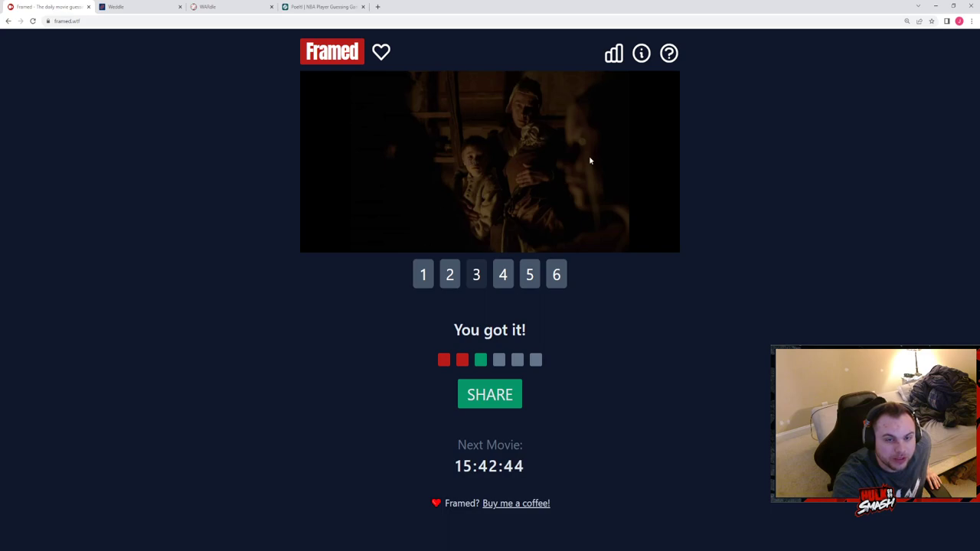
{"action": "mouse_move", "coordinate": [319, 245]}
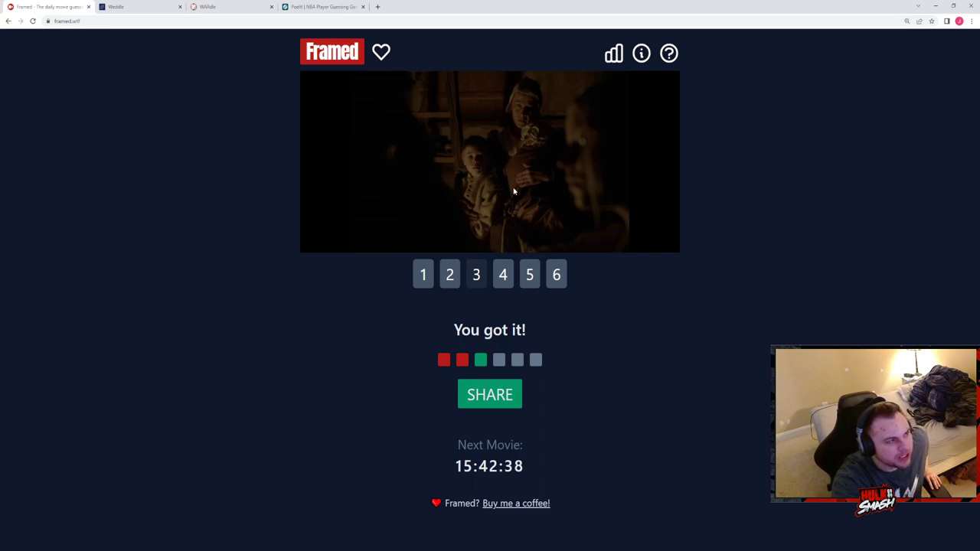
{"action": "mouse_move", "coordinate": [282, 262]}
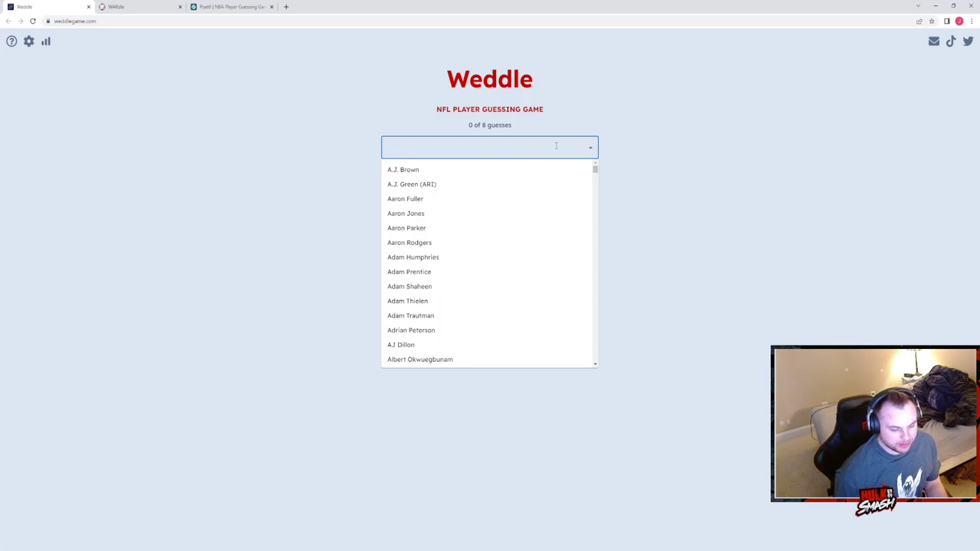
Step: Search bobby wagner in the player list, then choose Chase Edmonds as the first guess
{"action": "type", "text": "bobby w"}
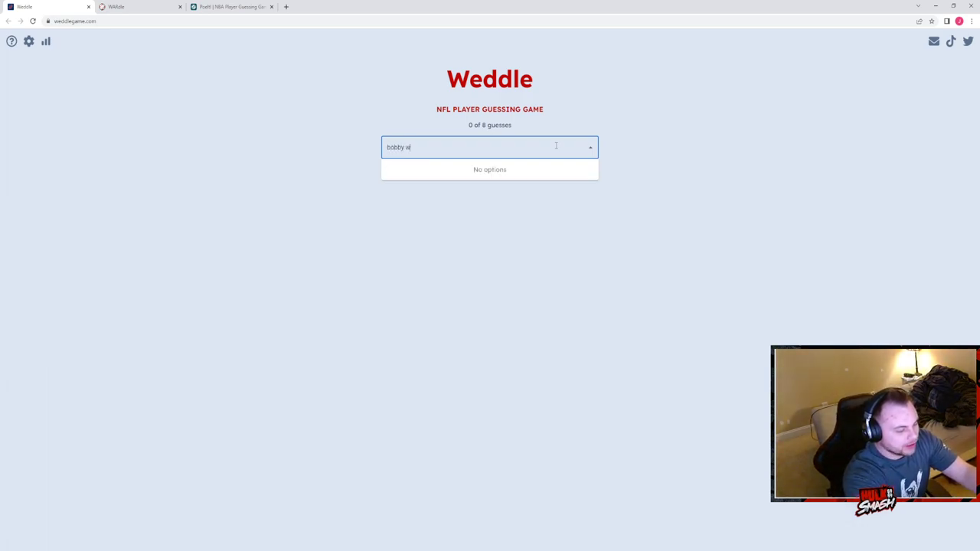
{"action": "type", "text": "agner"}
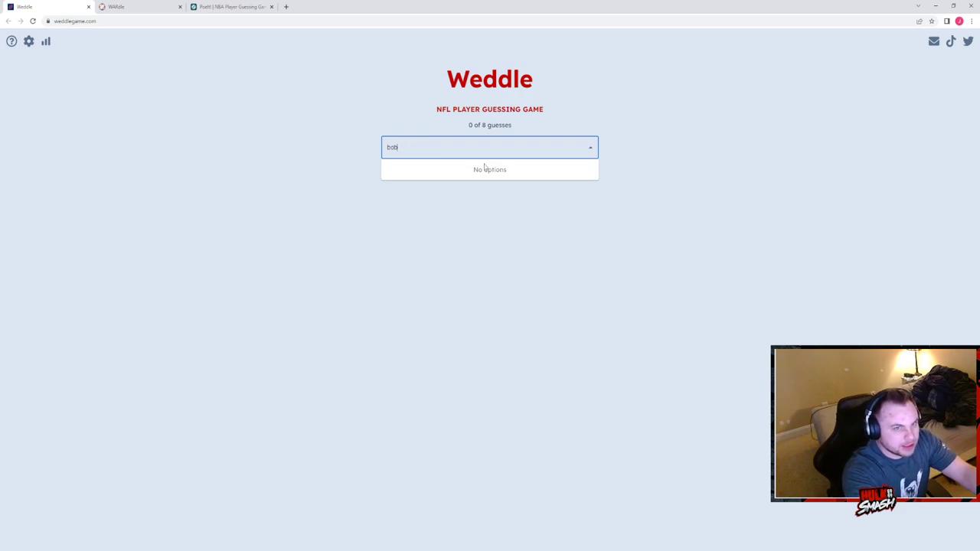
{"action": "type", "text": "wagner"}
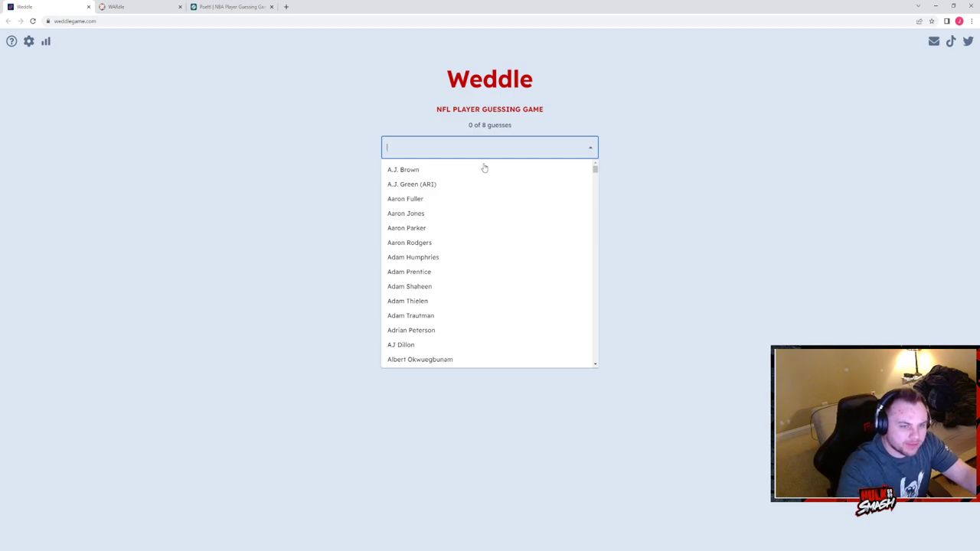
{"action": "mouse_move", "coordinate": [450, 369]}
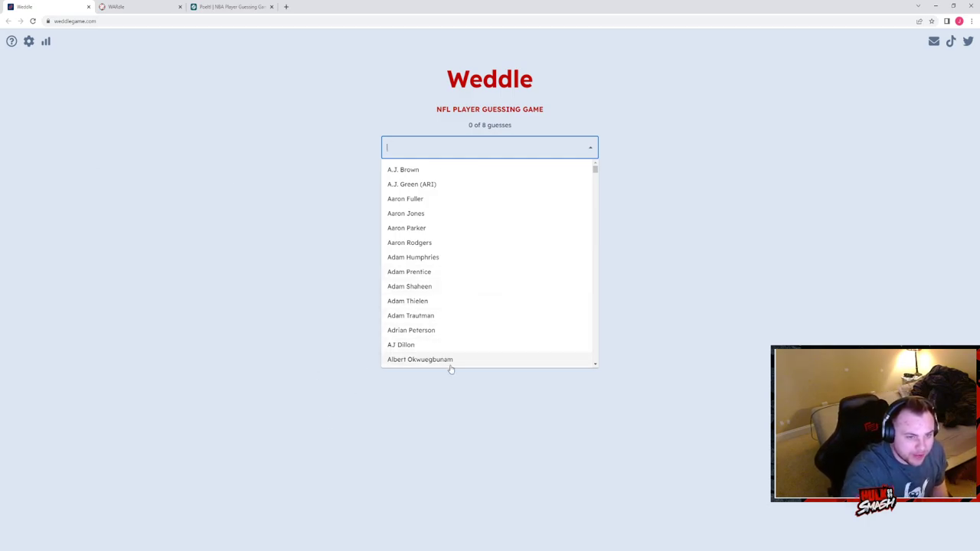
{"action": "scroll", "scroll_direction": "down", "scroll_amount": 3}
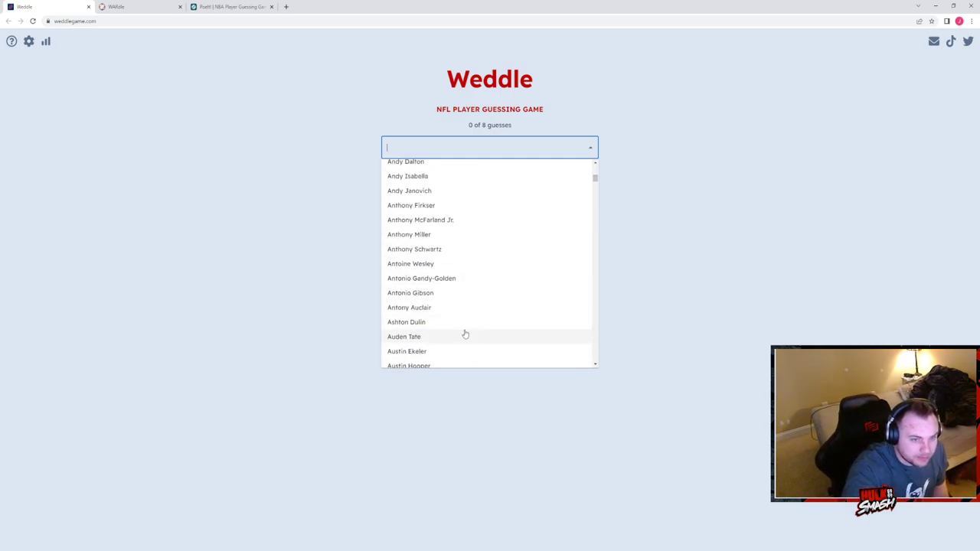
{"action": "scroll", "scroll_direction": "down", "scroll_amount": 3}
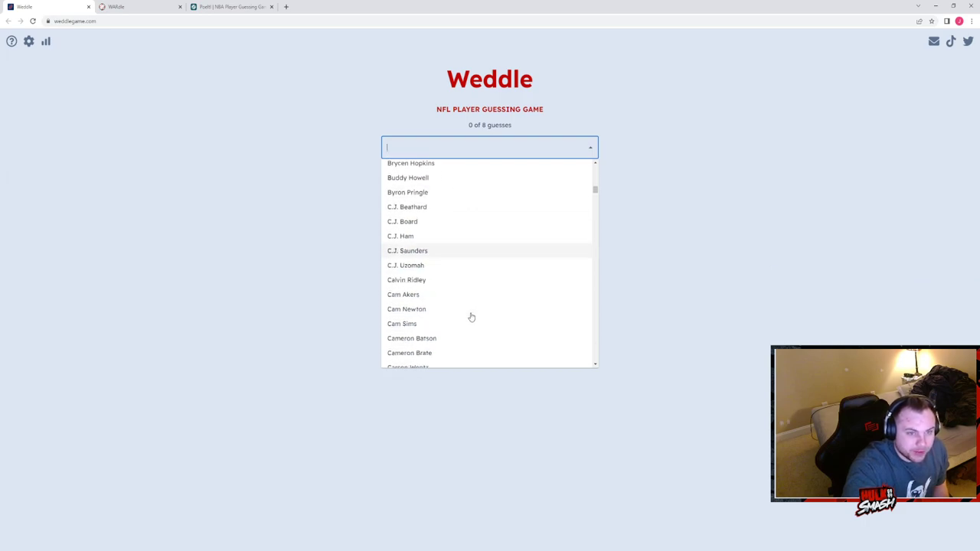
{"action": "scroll", "scroll_direction": "down", "scroll_amount": 3}
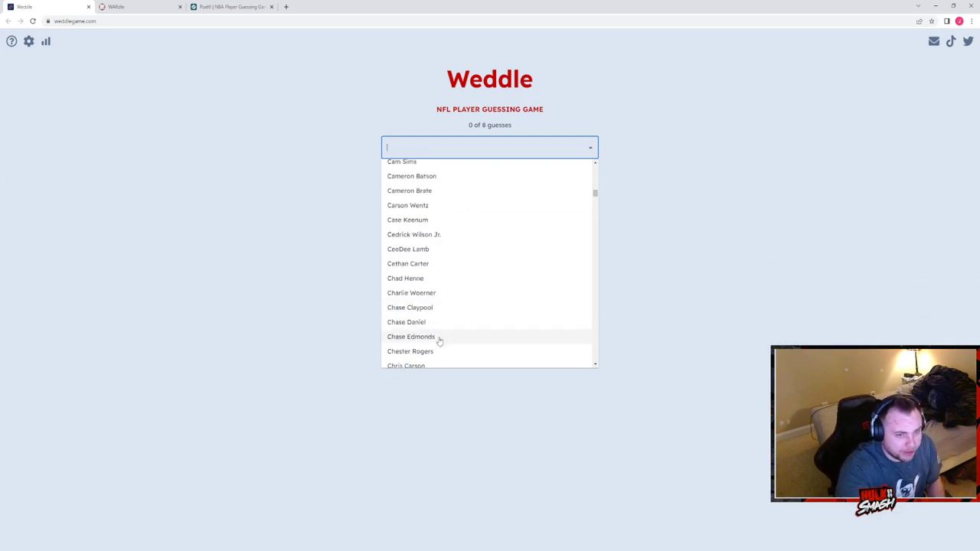
{"action": "left_click", "coordinate": [411, 337]}
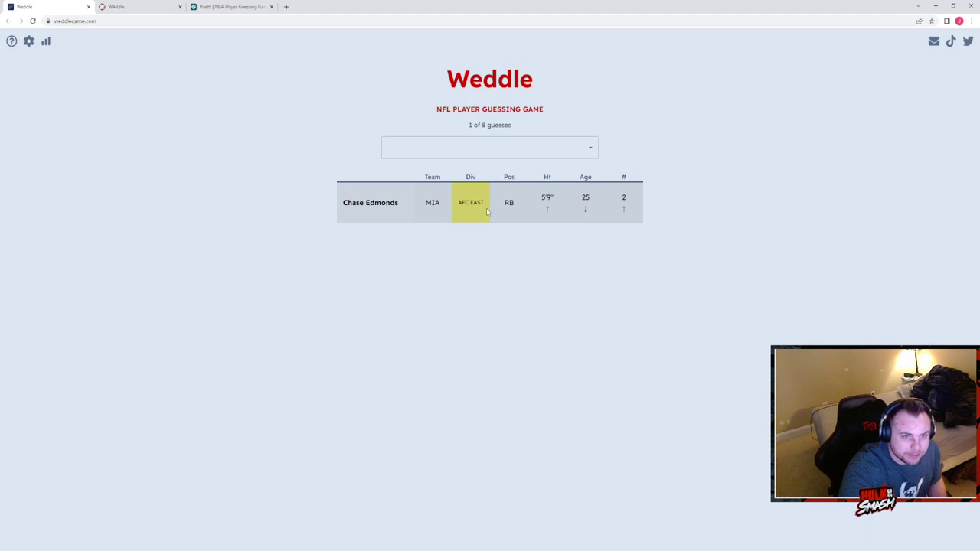
{"action": "left_click", "coordinate": [490, 147]}
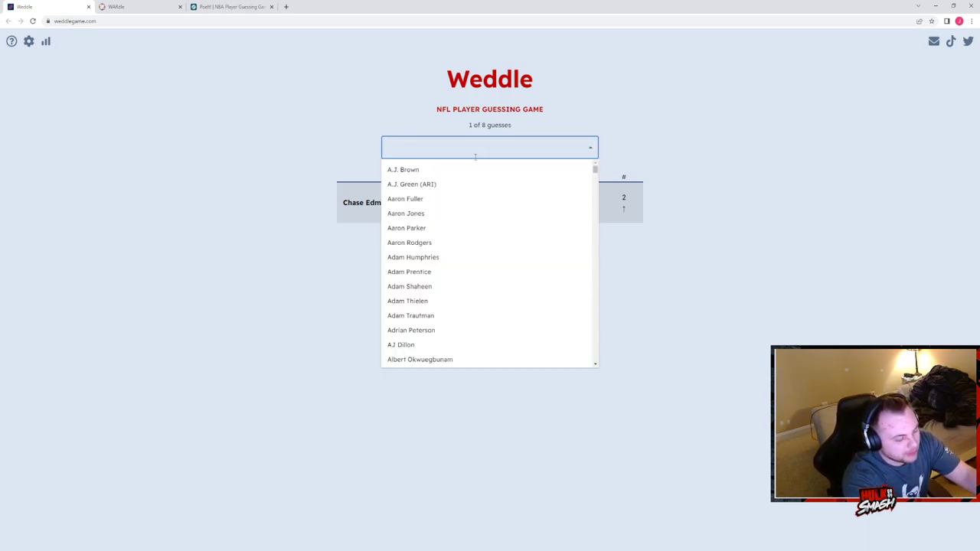
{"action": "type", "text": "saqu"}
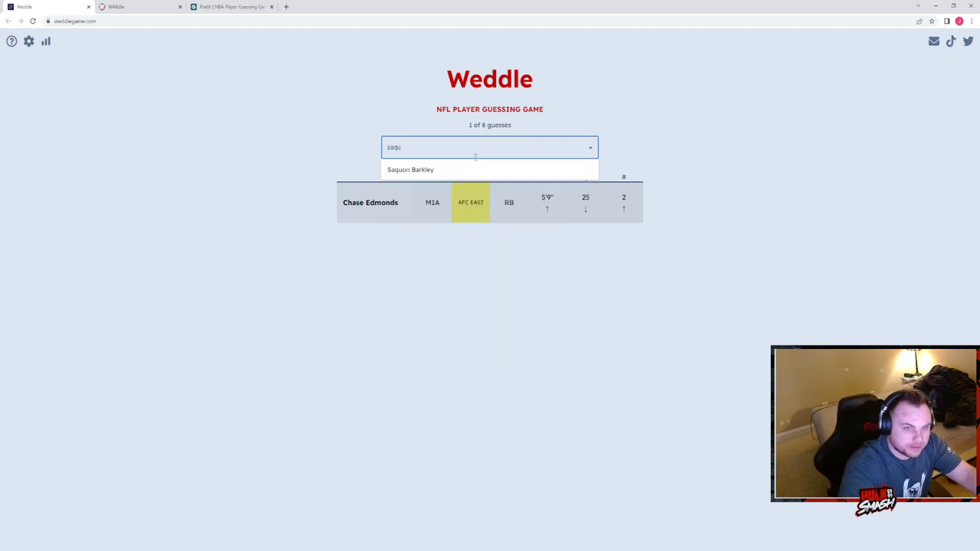
{"action": "type", "text": "sa"}
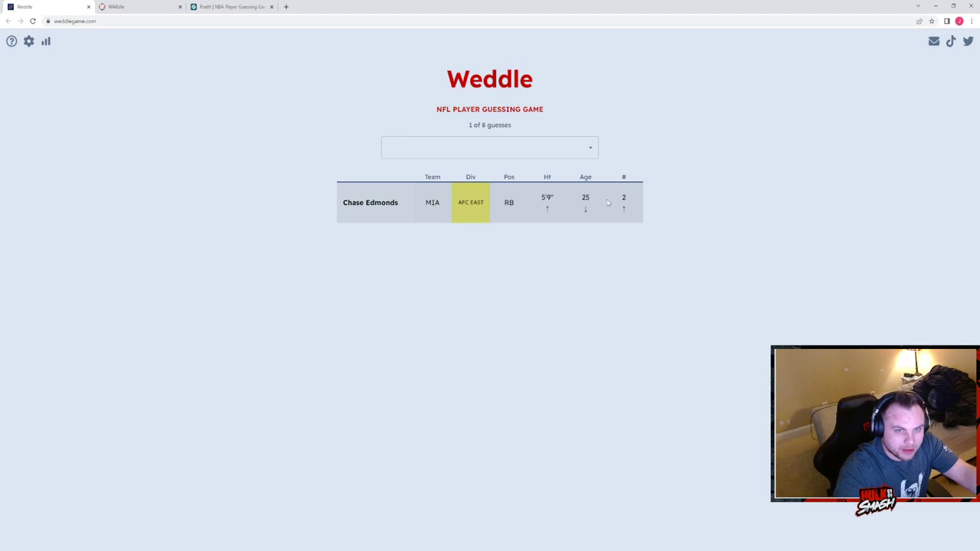
{"action": "left_click", "coordinate": [490, 147]}
{"action": "type", "text": "k"}
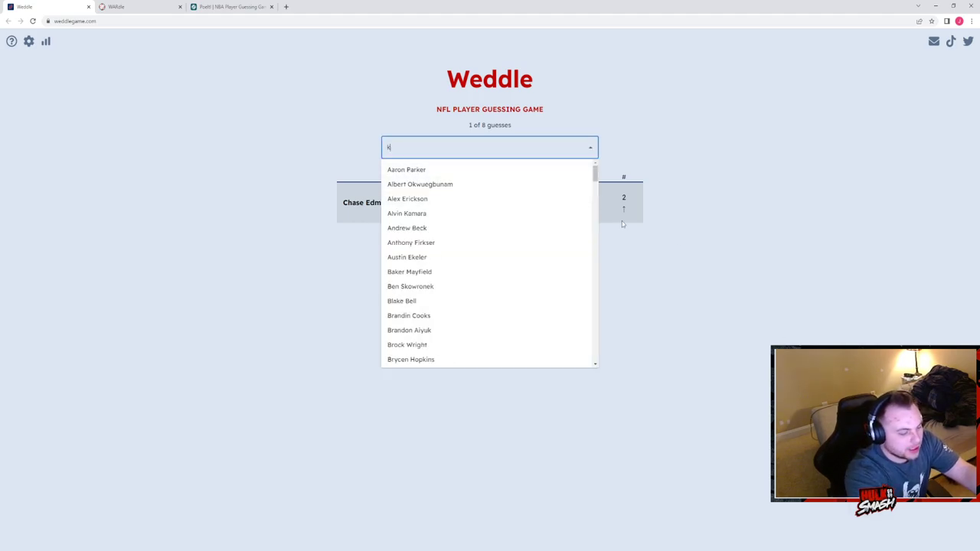
{"action": "type", "text": "enny"}
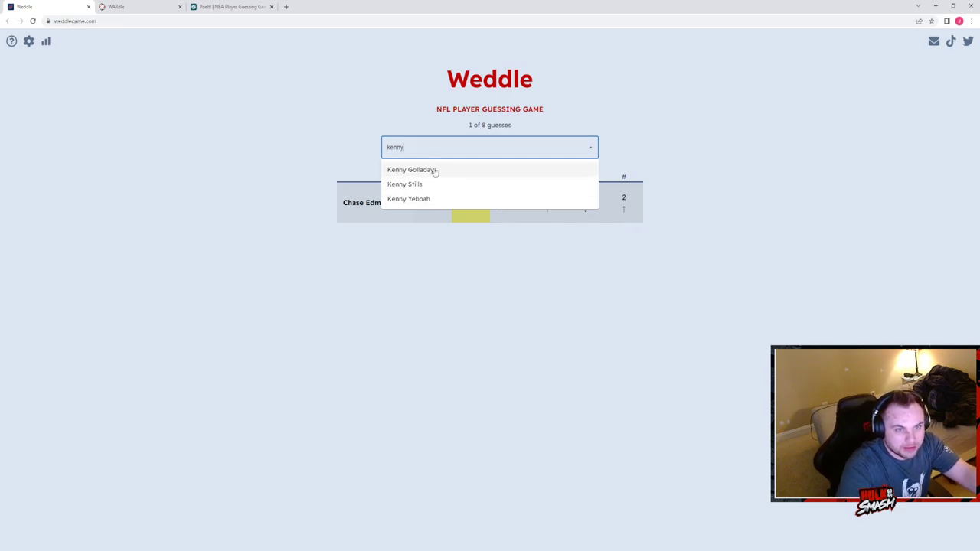
{"action": "left_click", "coordinate": [411, 169]}
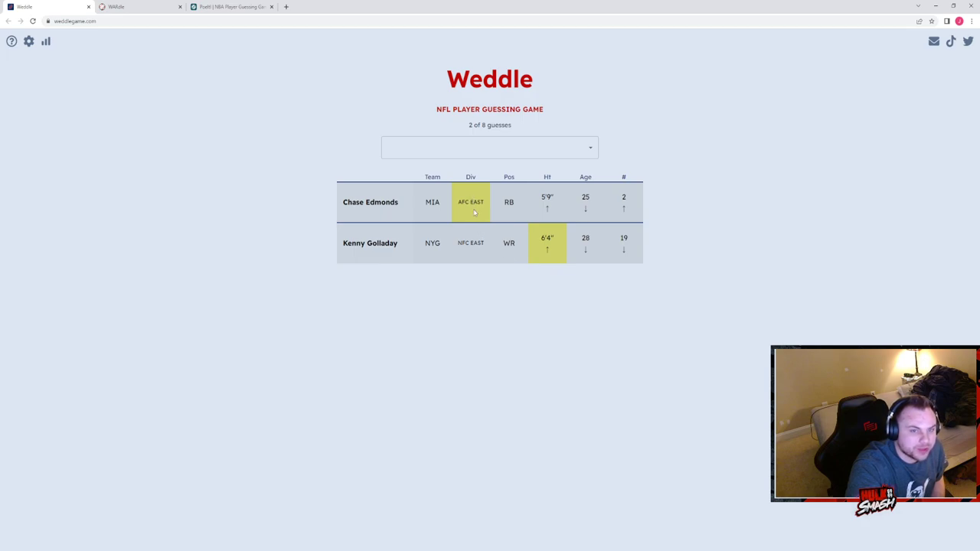
{"action": "mouse_move", "coordinate": [475, 214]}
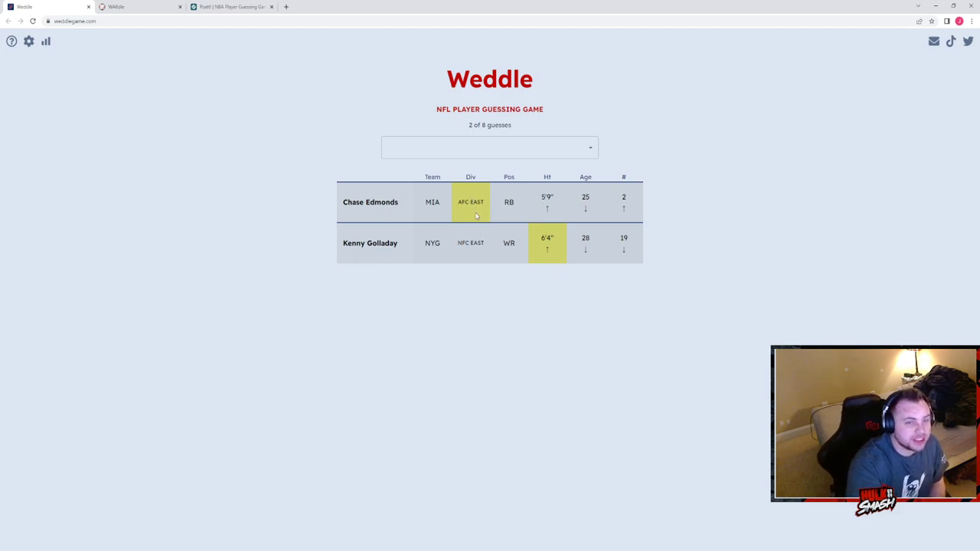
{"action": "mouse_move", "coordinate": [549, 251]}
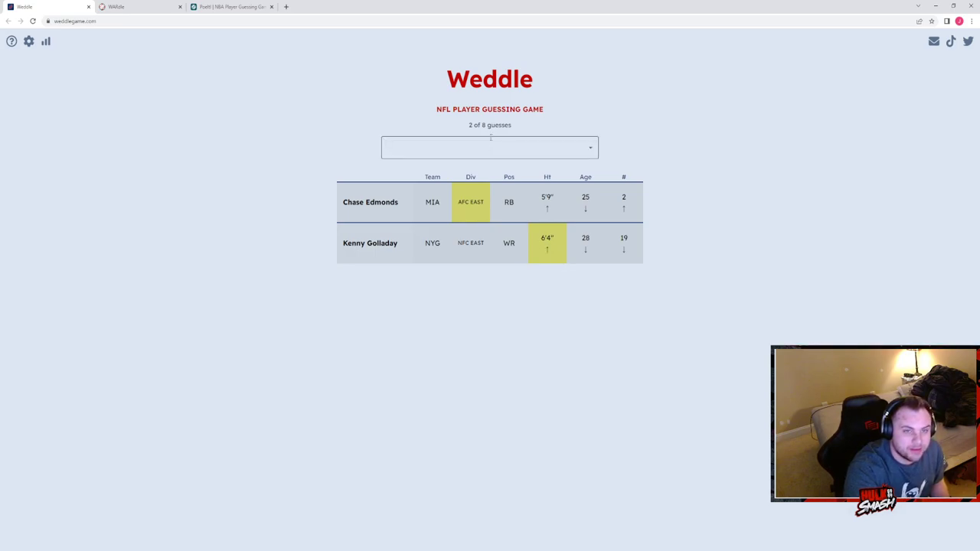
{"action": "left_click", "coordinate": [491, 147]}
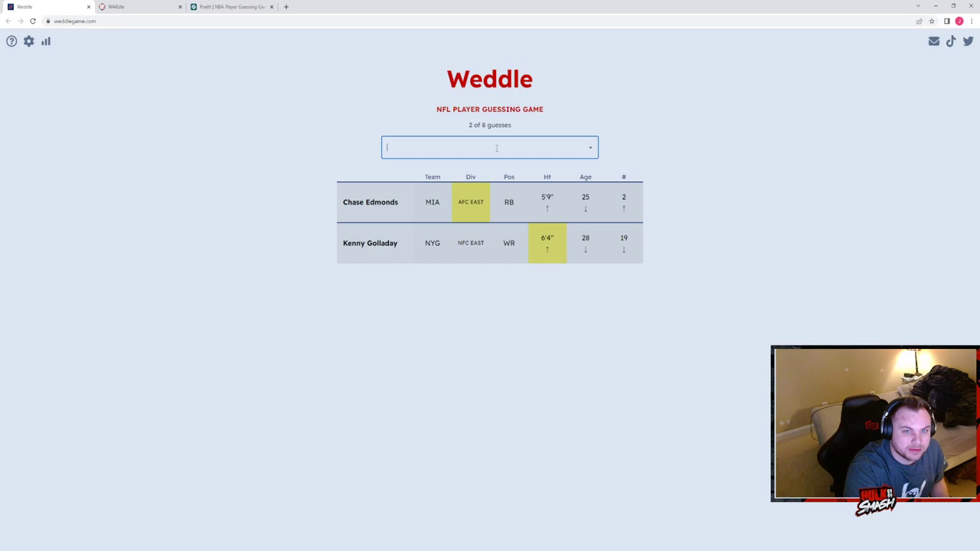
{"action": "left_click", "coordinate": [490, 147]}
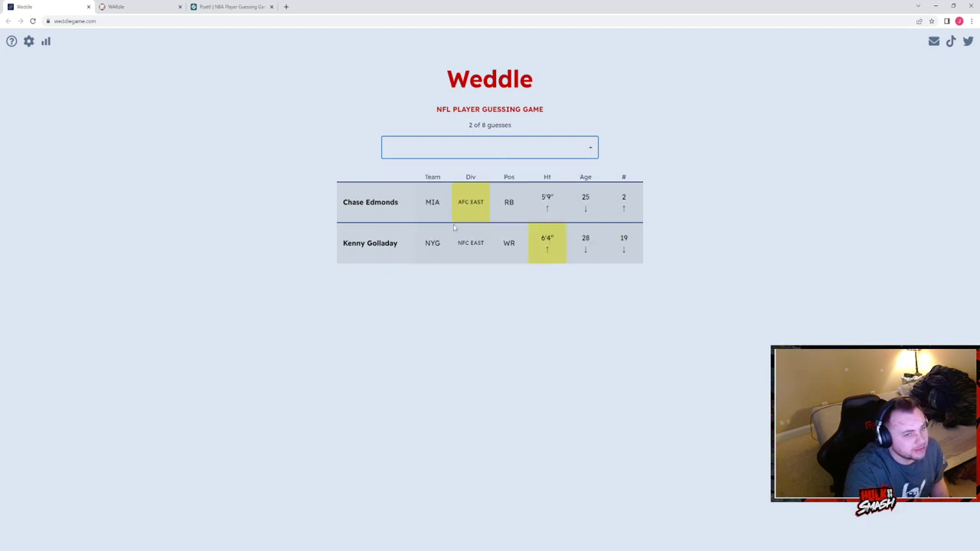
{"action": "left_click", "coordinate": [478, 147]}
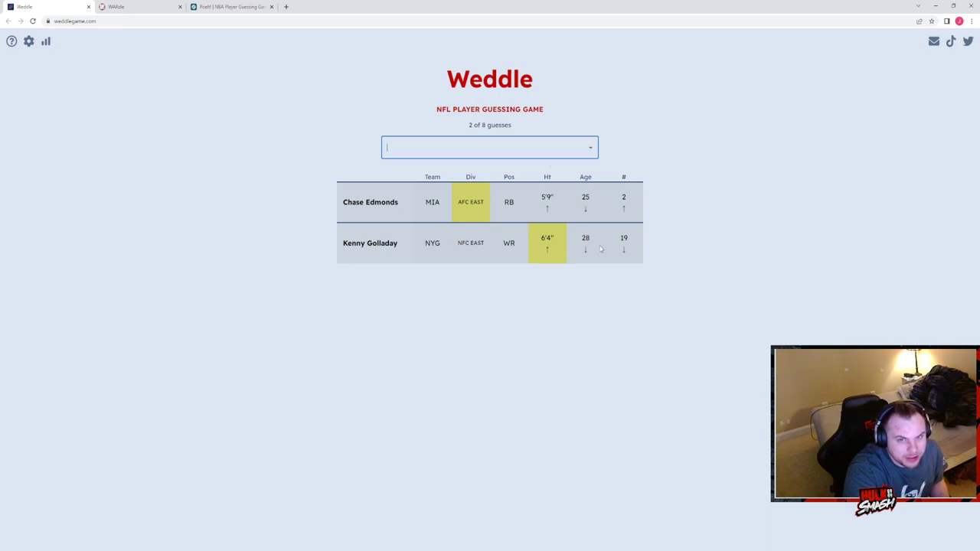
{"action": "mouse_move", "coordinate": [594, 216]}
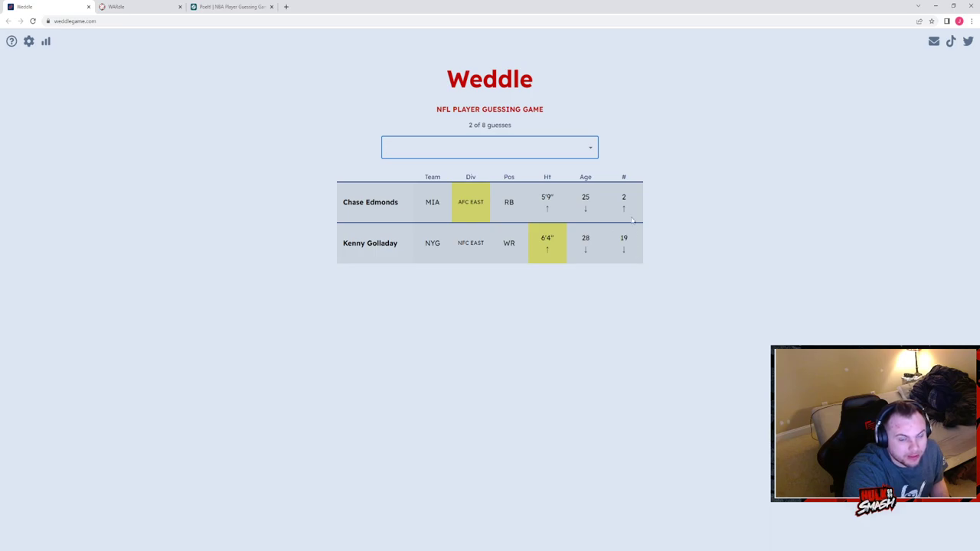
Step: Select A.J. Brown from the player list as the third guess
{"action": "left_click", "coordinate": [491, 147]}
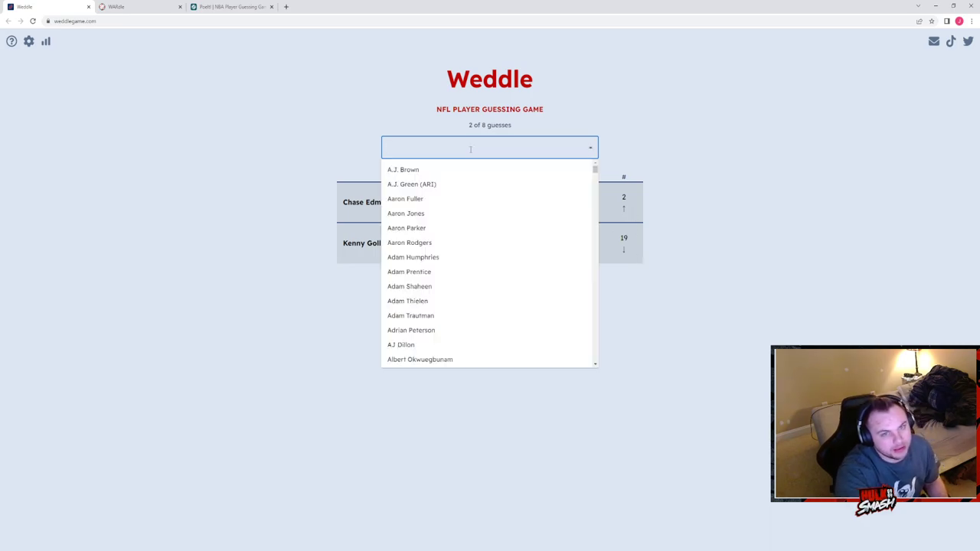
{"action": "mouse_move", "coordinate": [413, 170]}
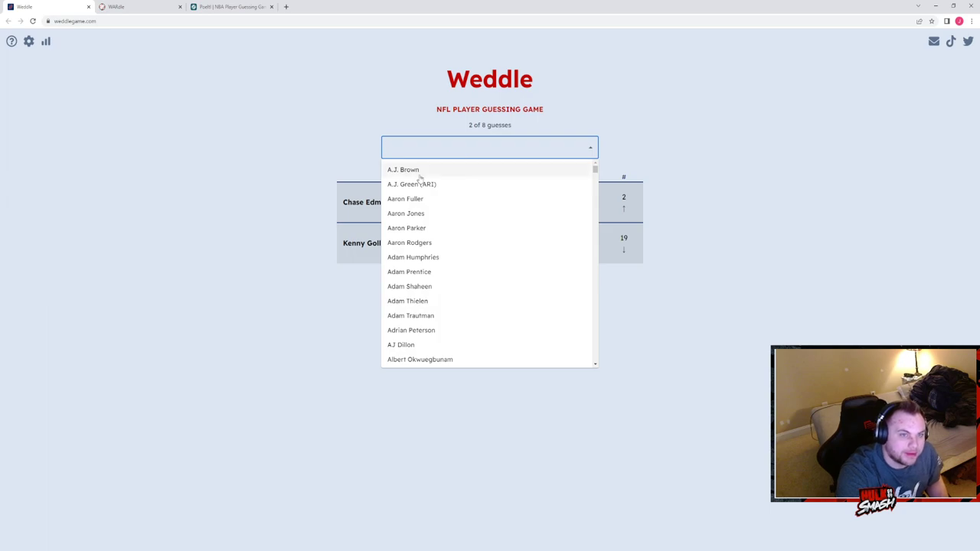
{"action": "left_click", "coordinate": [403, 169]}
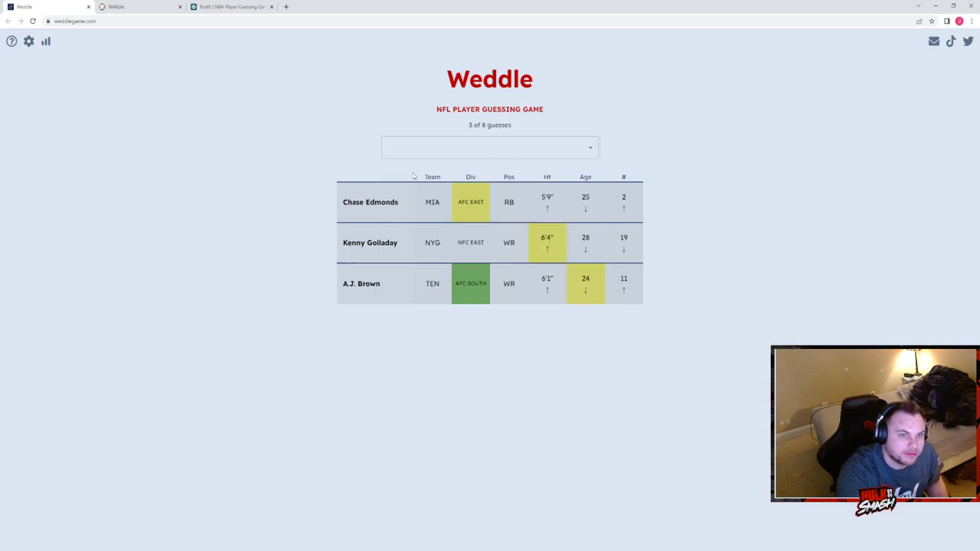
{"action": "mouse_move", "coordinate": [539, 328]}
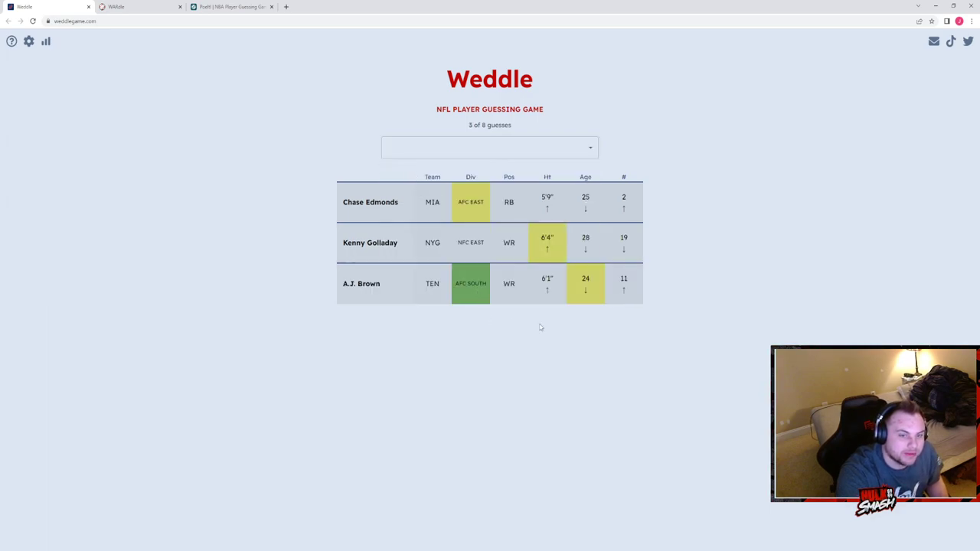
{"action": "left_click", "coordinate": [490, 147]}
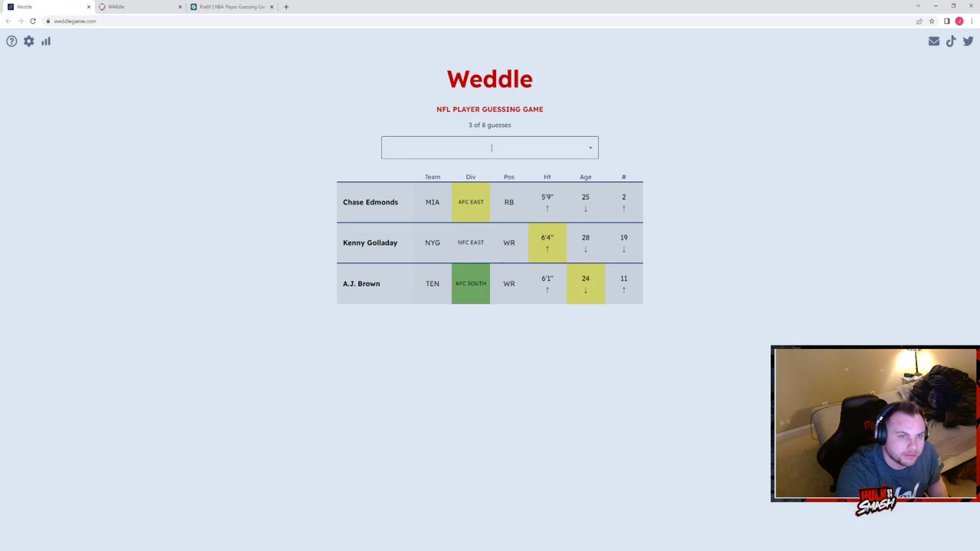
{"action": "left_click", "coordinate": [490, 147]}
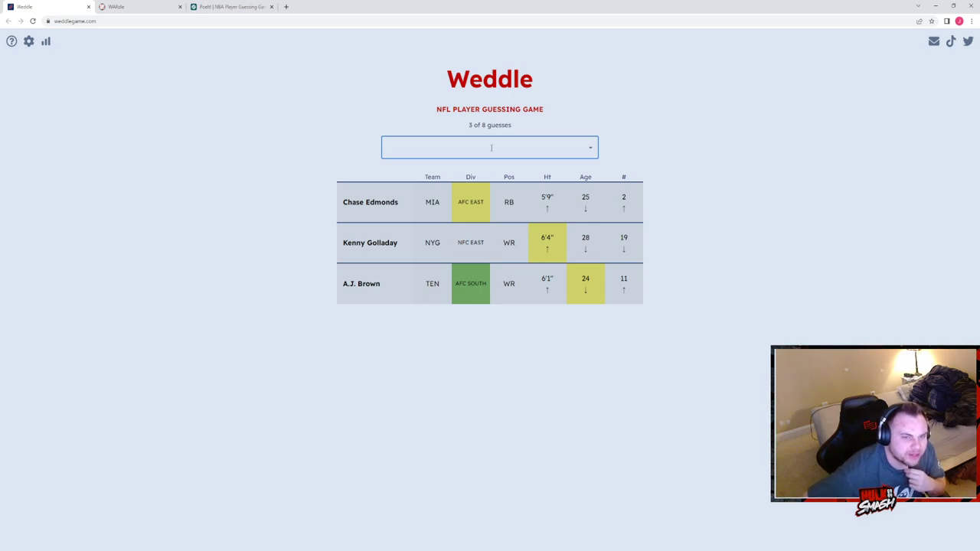
Step: Guess Trevor Lawrence as the fourth player, solving Weddle, and dismiss the statistics
{"action": "type", "text": "trev"}
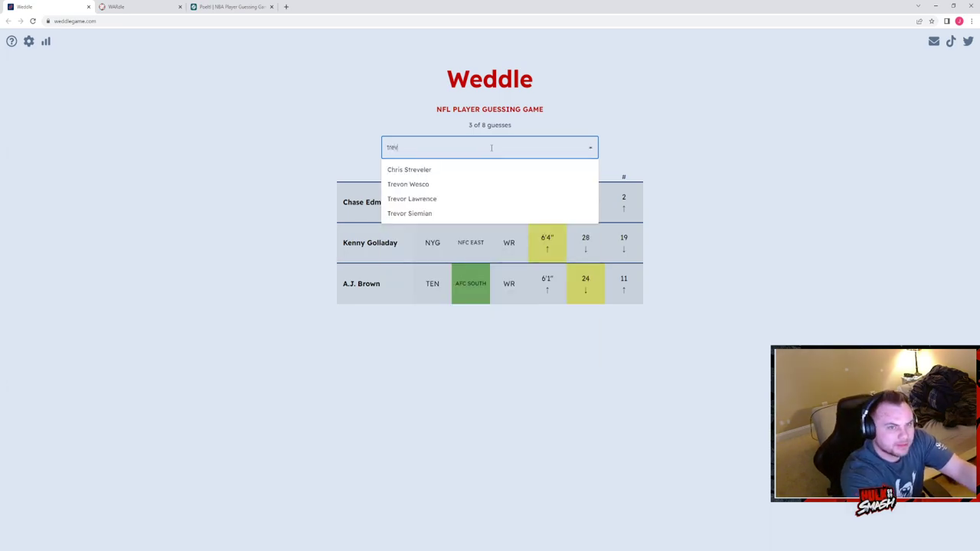
{"action": "left_click", "coordinate": [412, 199]}
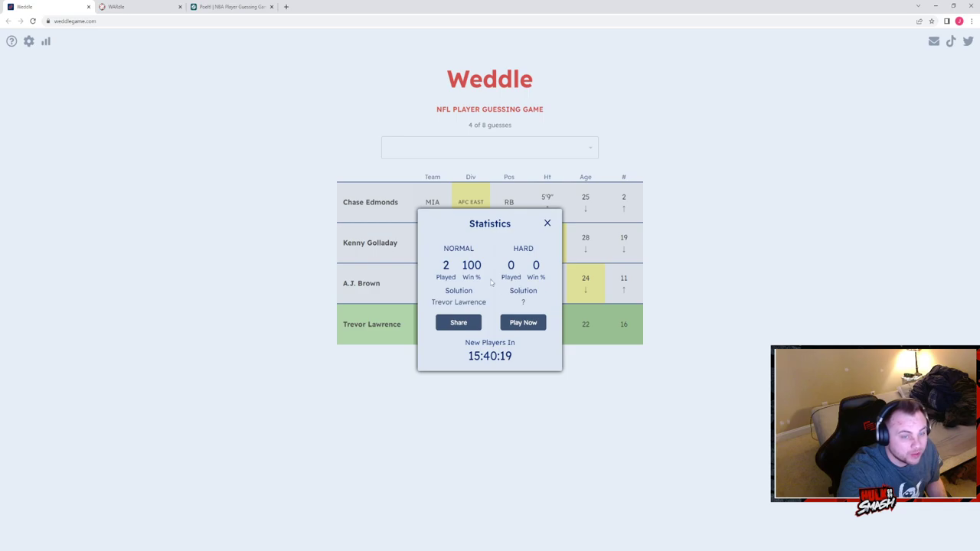
{"action": "mouse_move", "coordinate": [557, 230]}
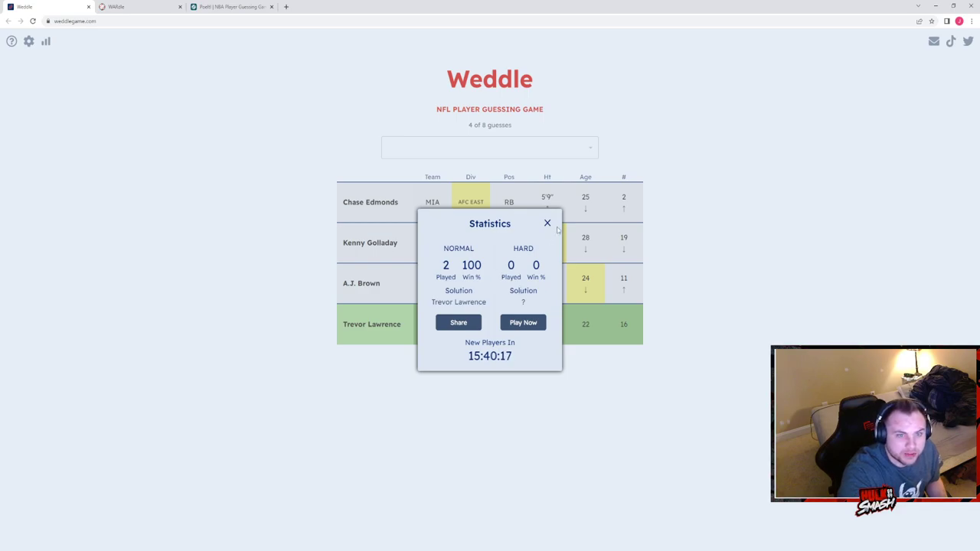
{"action": "left_click", "coordinate": [549, 223]}
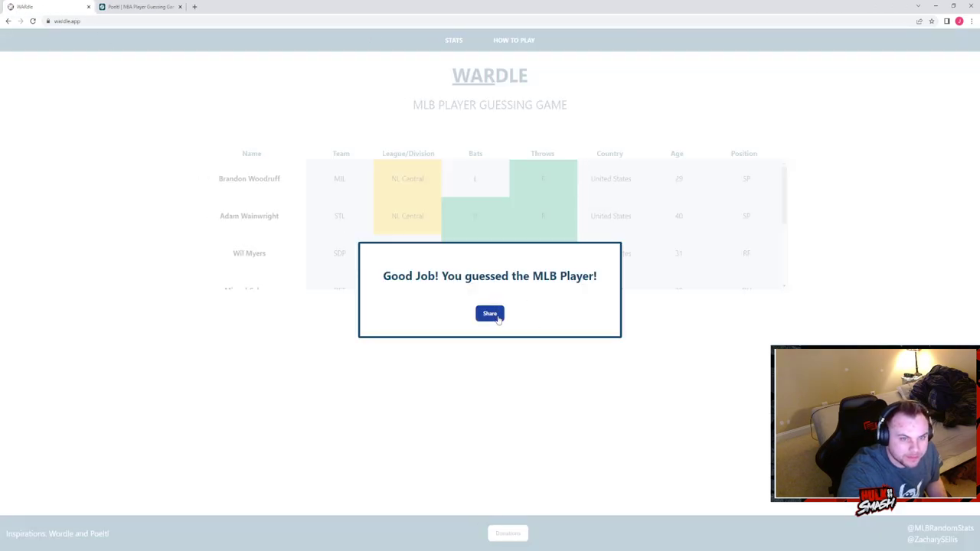
Step: Dismiss the earlier win popup and enter Travis d'Arnaud as Wardle's first guess
{"action": "left_click", "coordinate": [491, 312]}
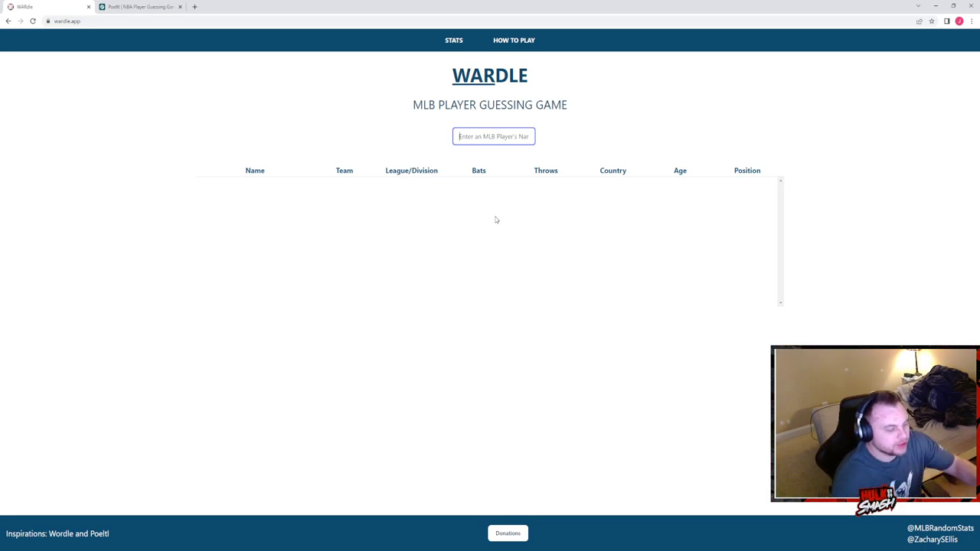
{"action": "type", "text": "tra"}
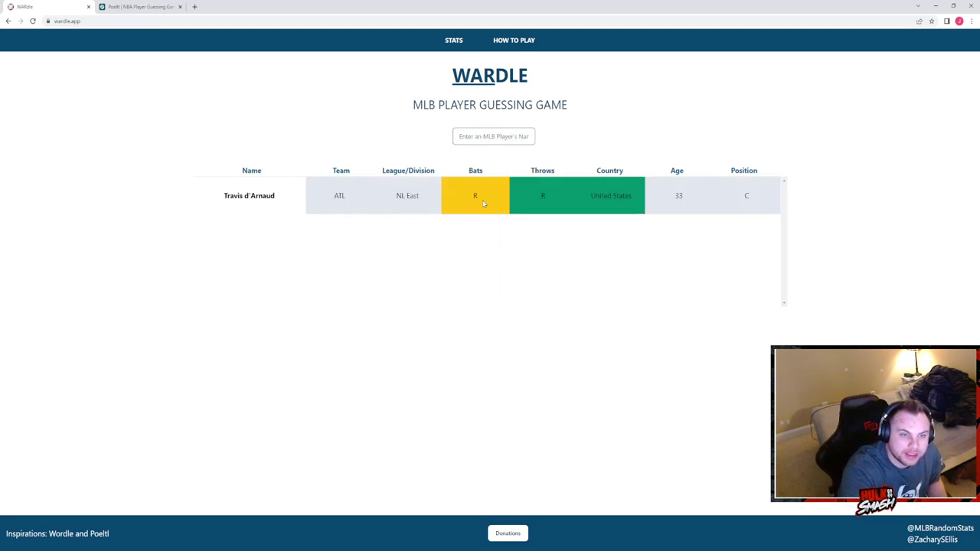
{"action": "mouse_move", "coordinate": [425, 208]}
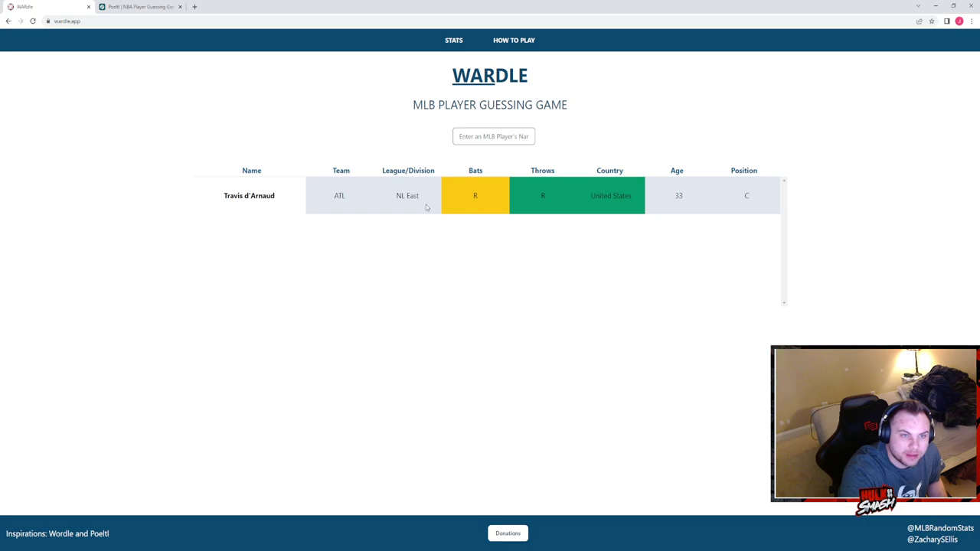
{"action": "left_click", "coordinate": [493, 136]}
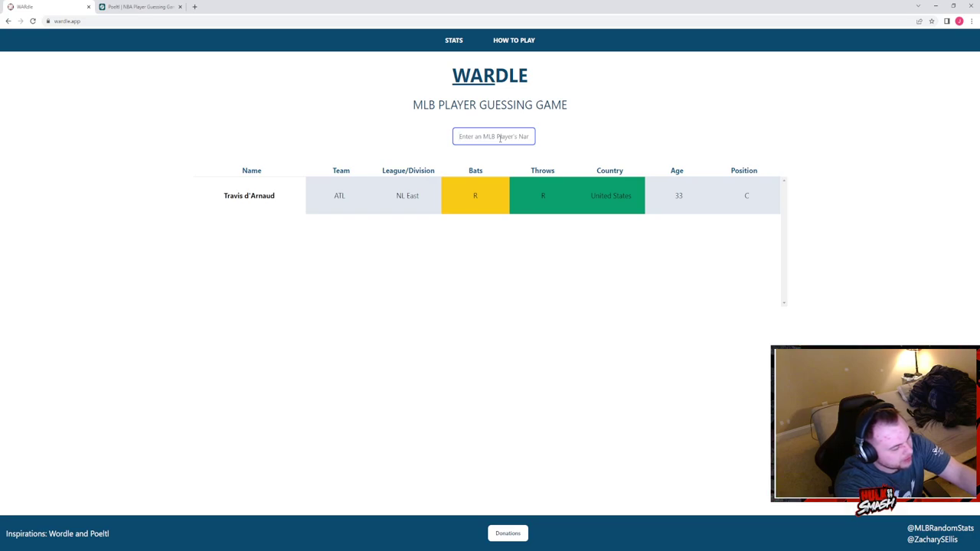
{"action": "type", "text": "a"}
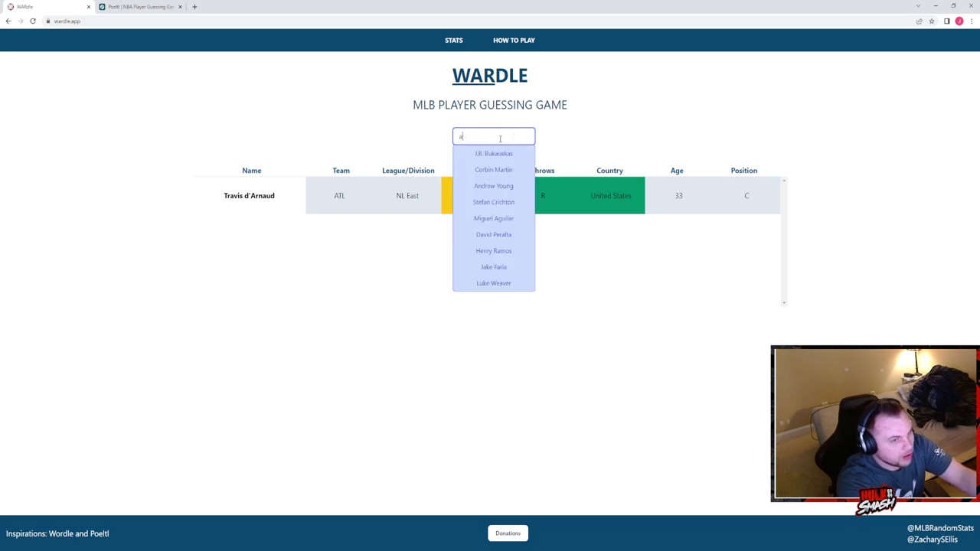
{"action": "type", "text": "ustin"}
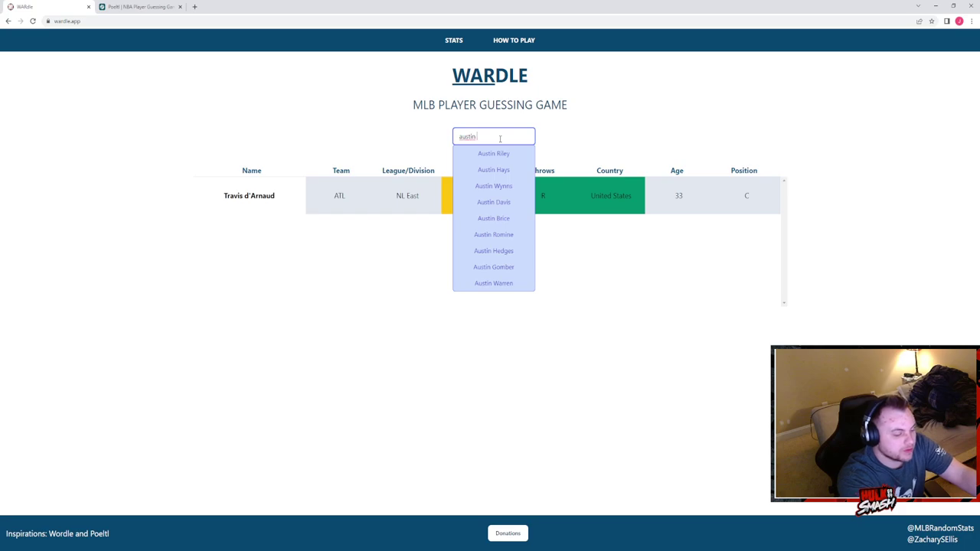
{"action": "type", "text": "mea"}
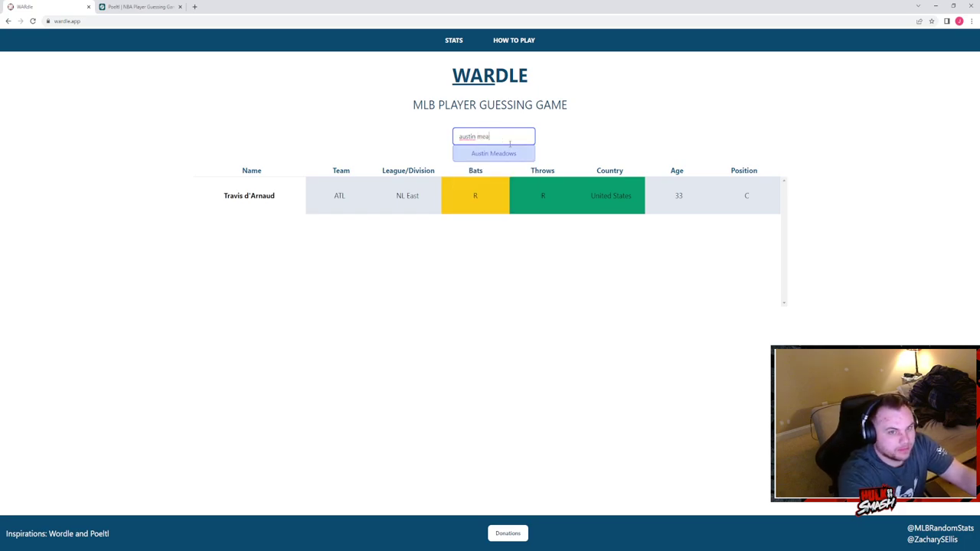
{"action": "left_click", "coordinate": [494, 153]}
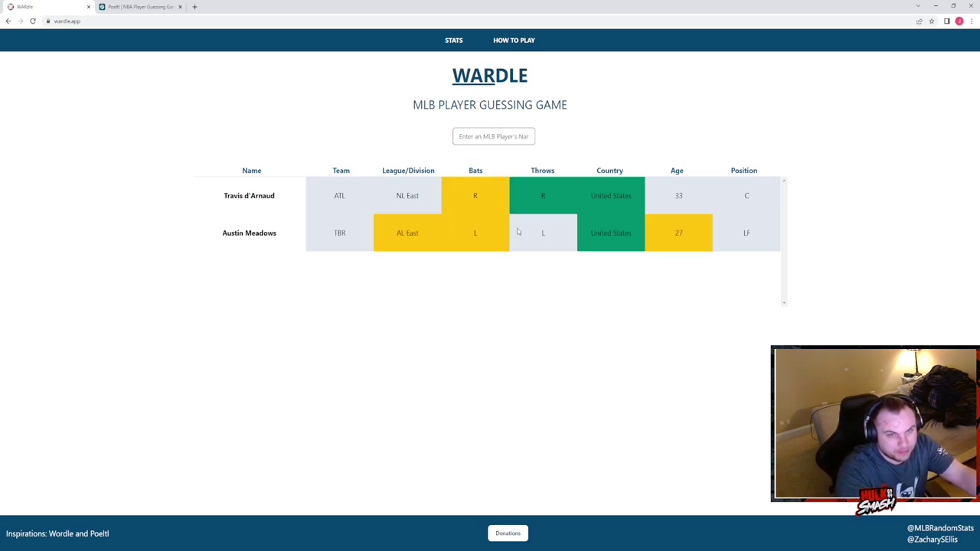
{"action": "mouse_move", "coordinate": [524, 235]}
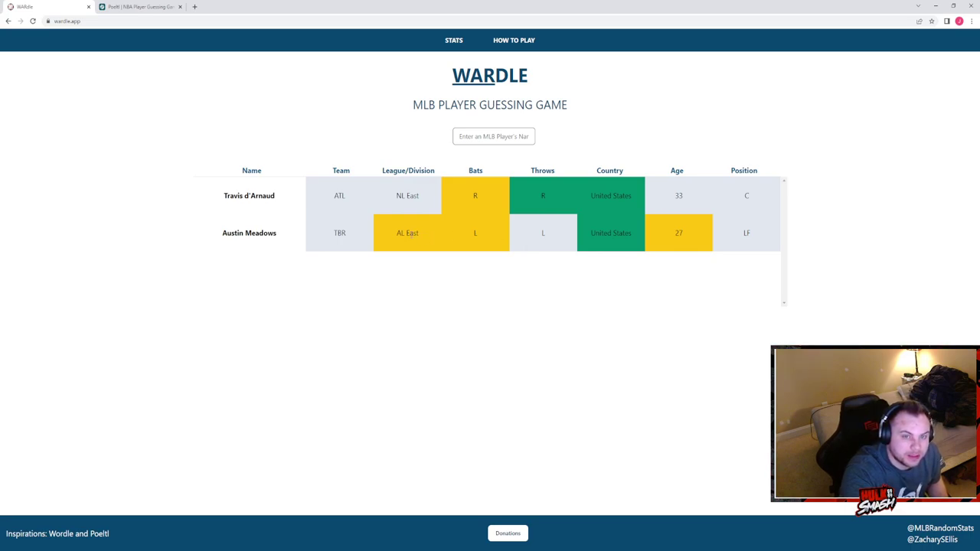
{"action": "mouse_move", "coordinate": [686, 243]}
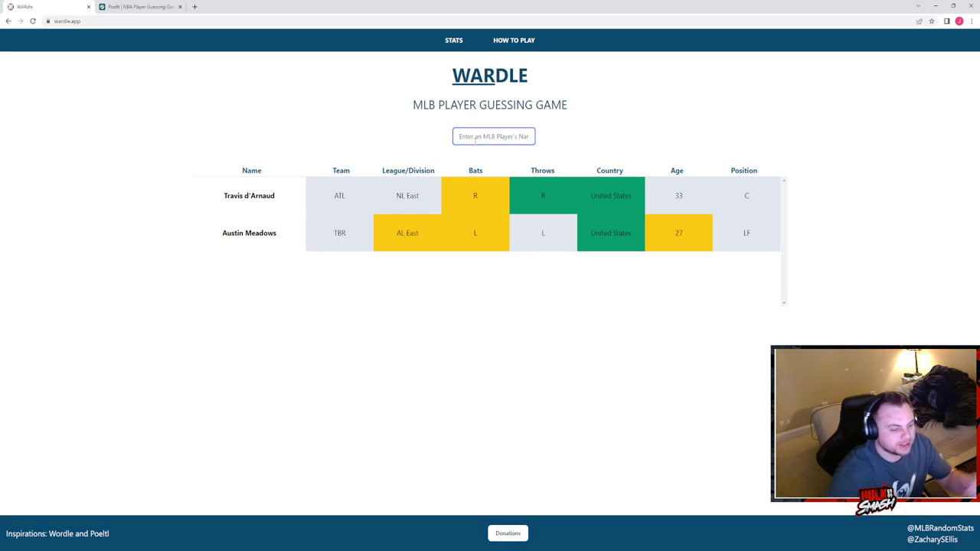
{"action": "type", "text": "jose"}
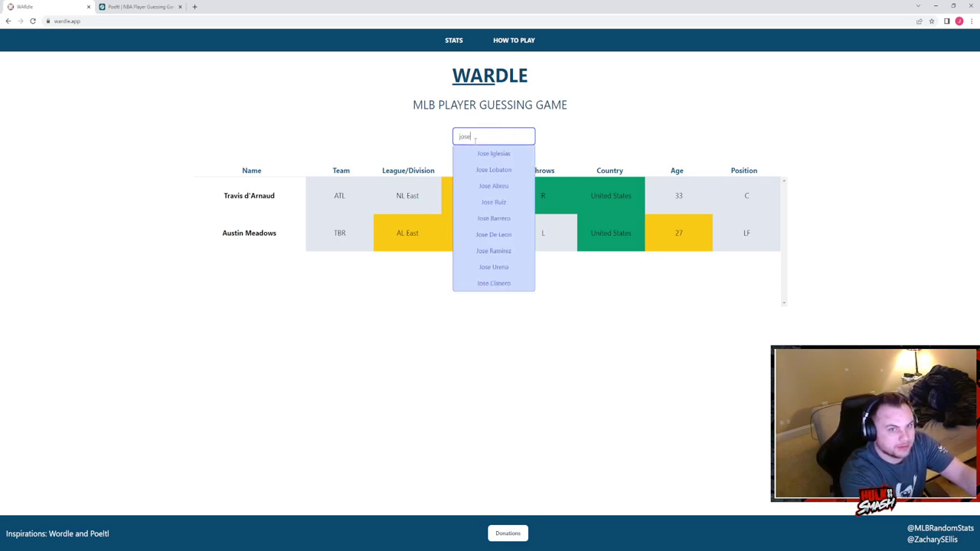
{"action": "type", "text": "ra"}
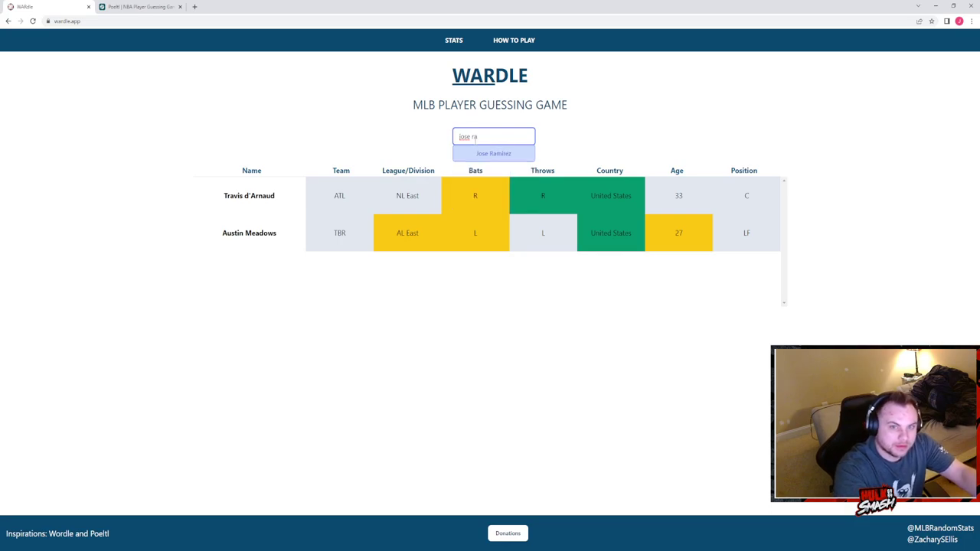
{"action": "left_click", "coordinate": [493, 153]}
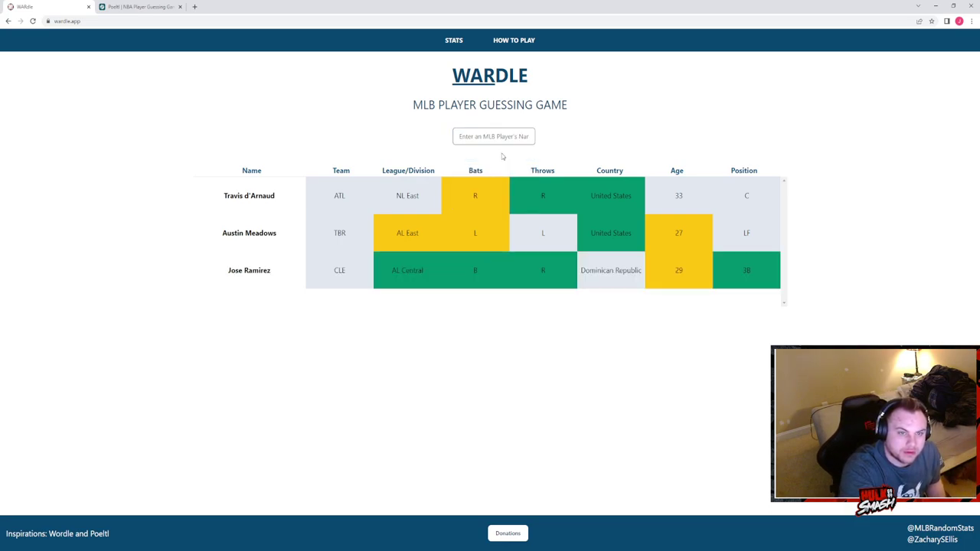
{"action": "mouse_move", "coordinate": [687, 278]}
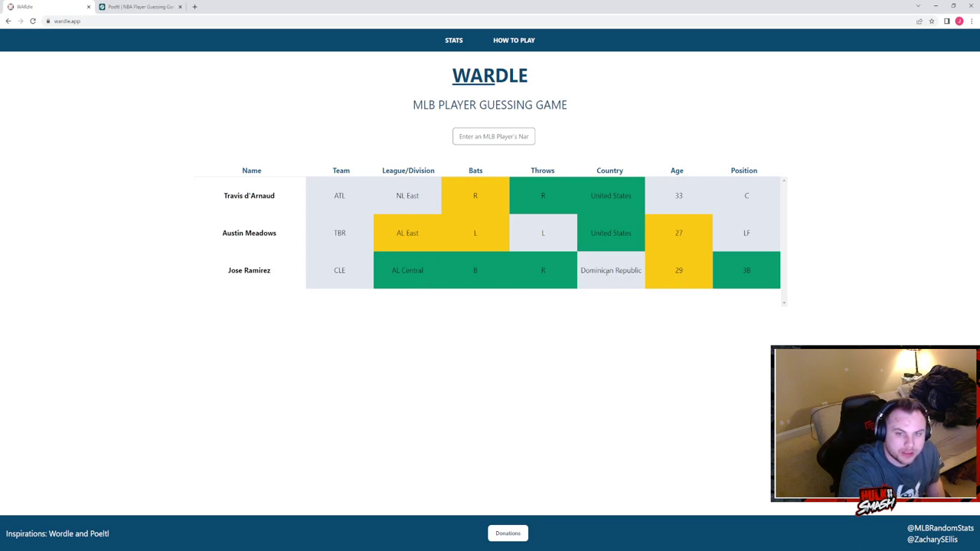
{"action": "mouse_move", "coordinate": [705, 277]}
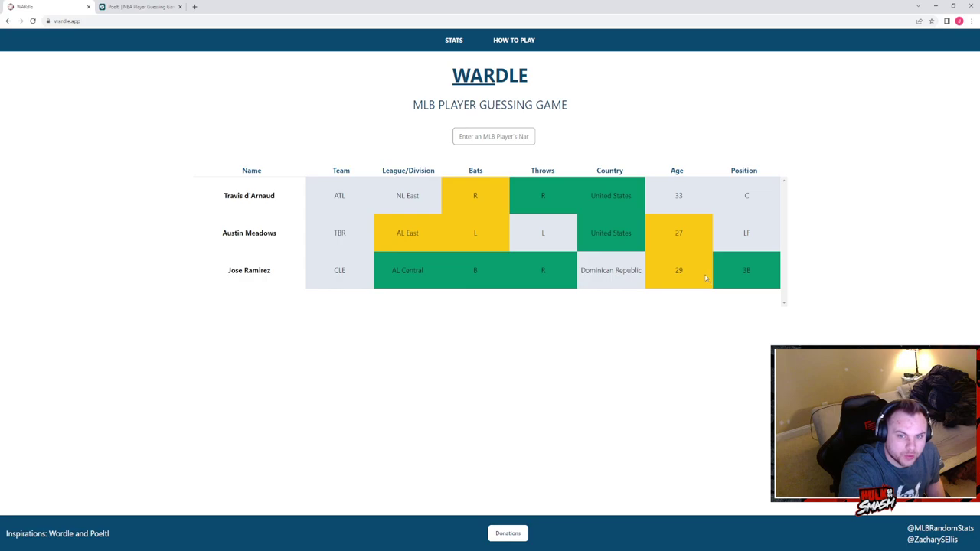
{"action": "left_click", "coordinate": [493, 136]}
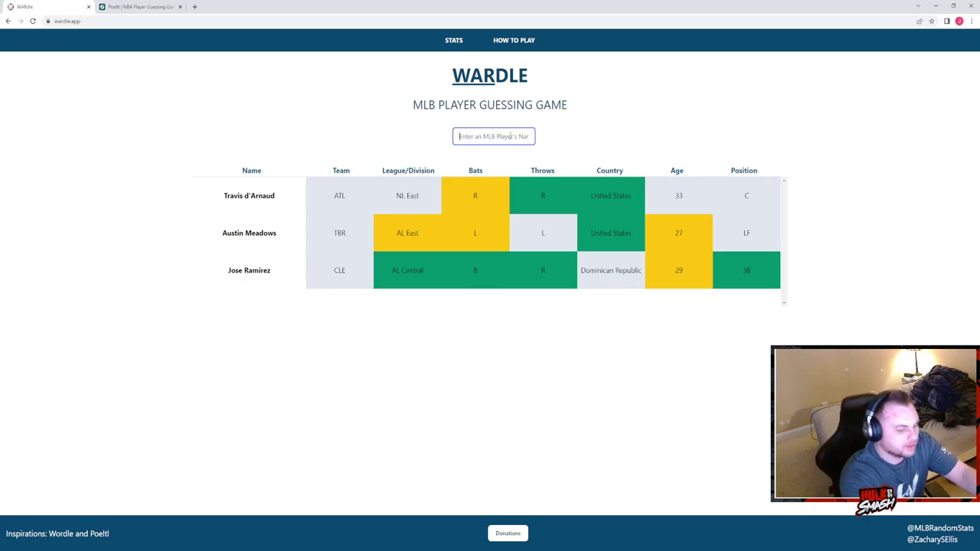
Step: Submit Yoan Moncada as Wardle's fourth guess
{"action": "type", "text": "monc"}
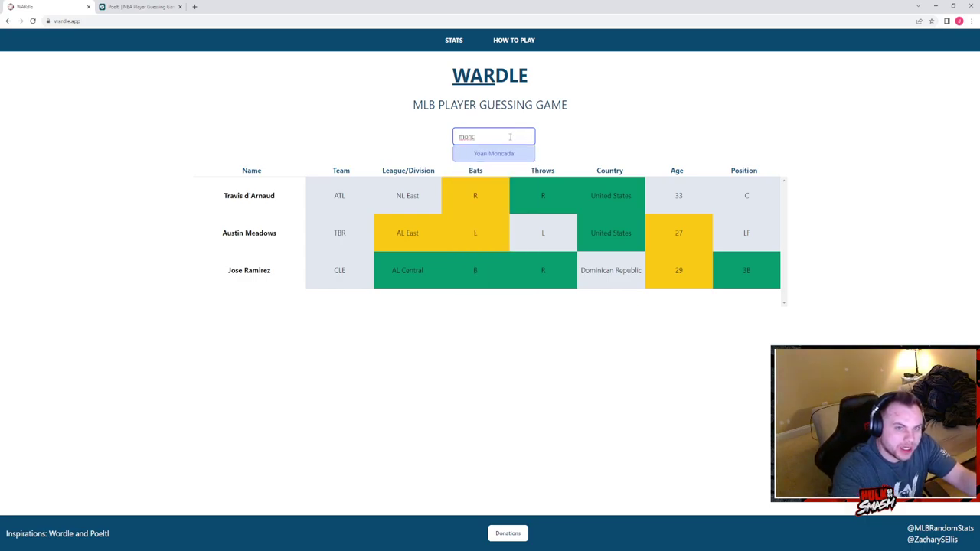
{"action": "left_click", "coordinate": [493, 153]}
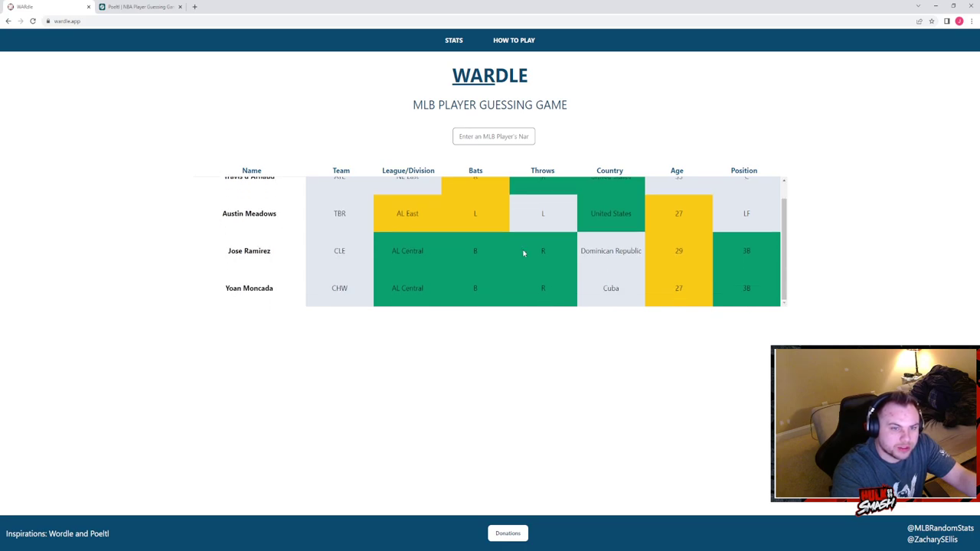
{"action": "mouse_move", "coordinate": [533, 255]}
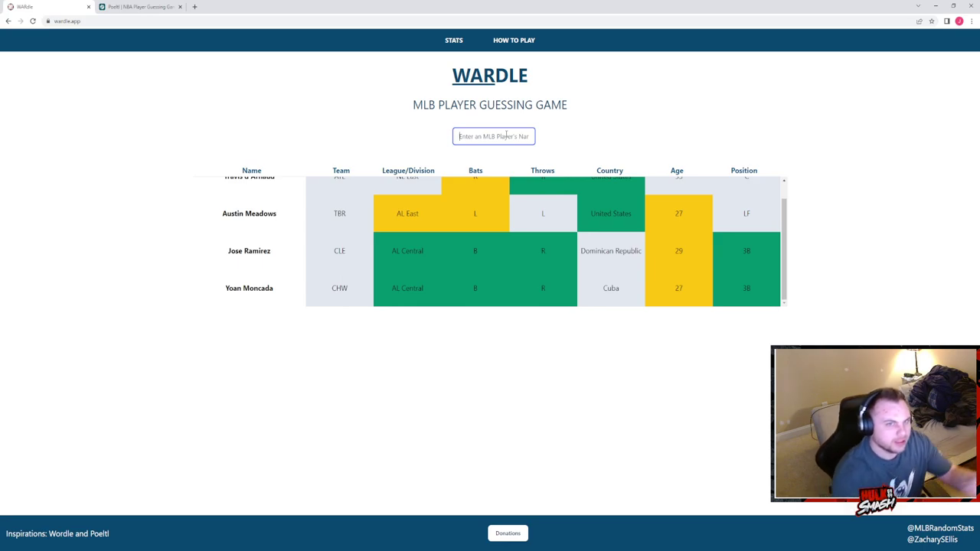
Step: Guess Candelario to solve the Wardle puzzle, then close the tab, leaving Poeltl showing
{"action": "type", "text": "jamie"}
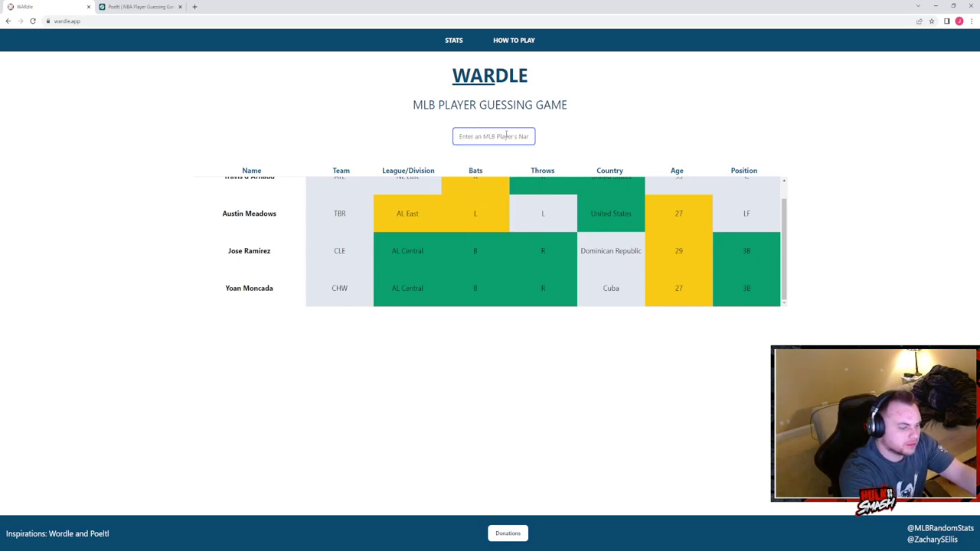
{"action": "type", "text": "cand"}
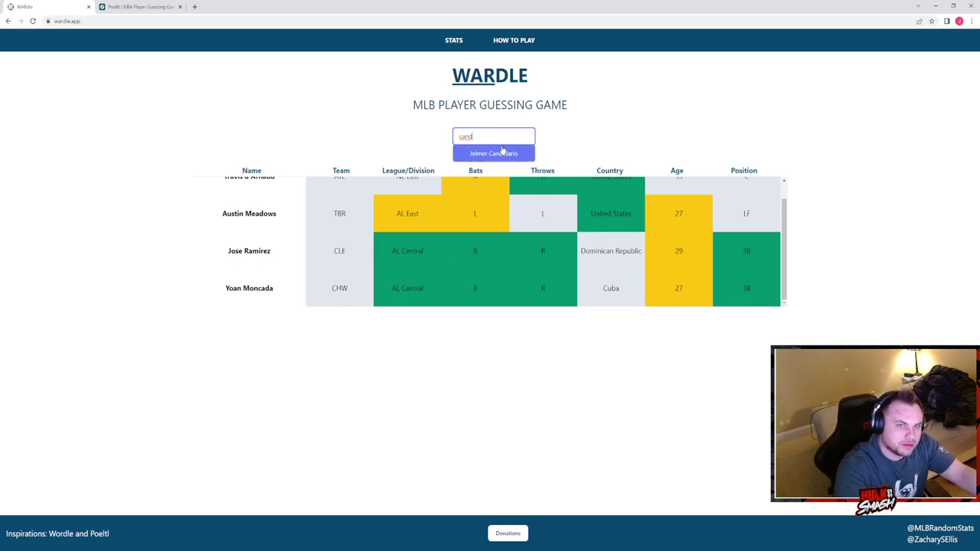
{"action": "left_click", "coordinate": [493, 153]}
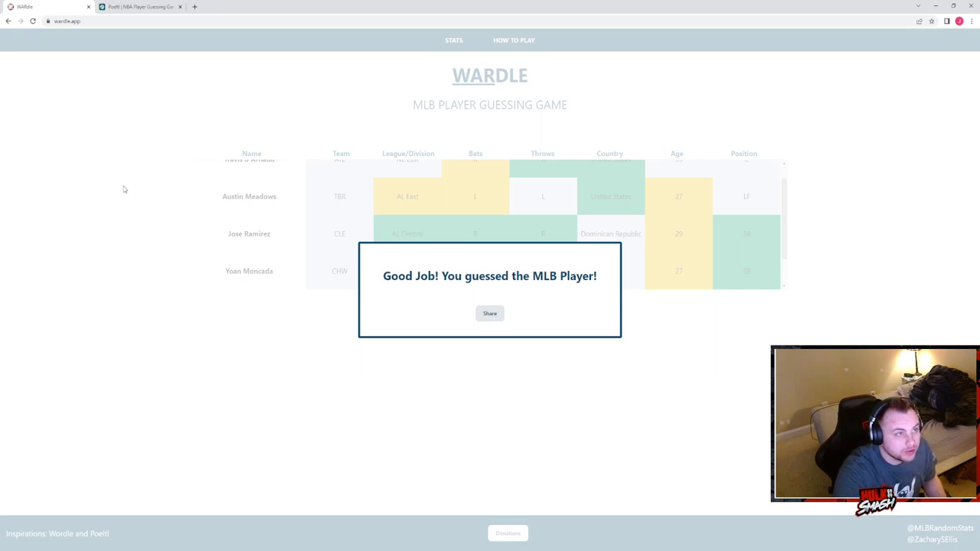
{"action": "mouse_move", "coordinate": [104, 163]}
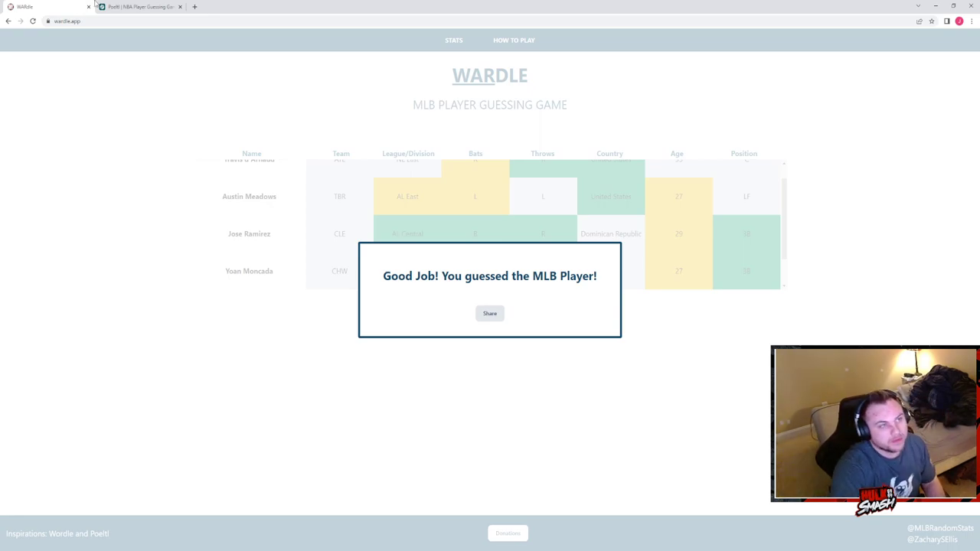
{"action": "left_click", "coordinate": [138, 6]}
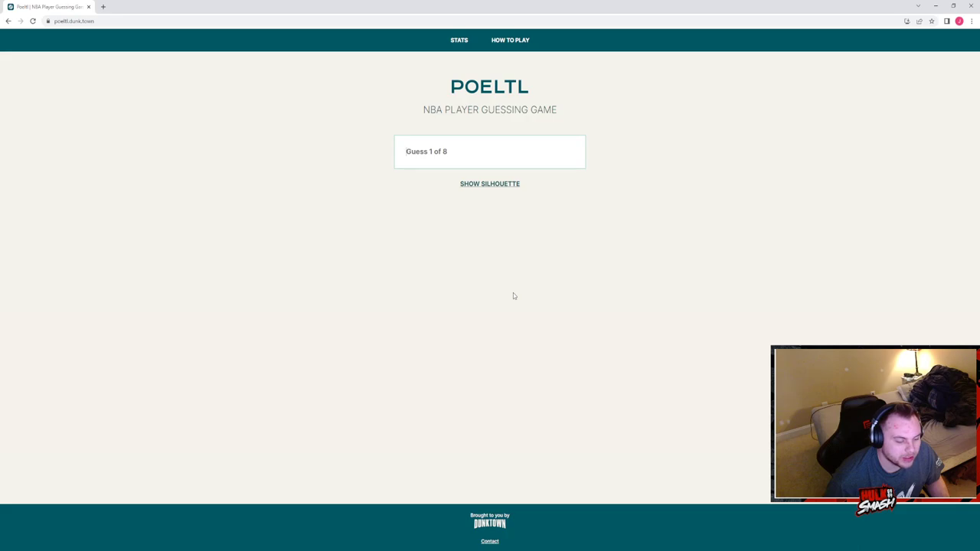
Step: Guess Giannis Antetokounmpo and Jaren Jackson Jr. as Poeltl's first two players
{"action": "type", "text": "gis"}
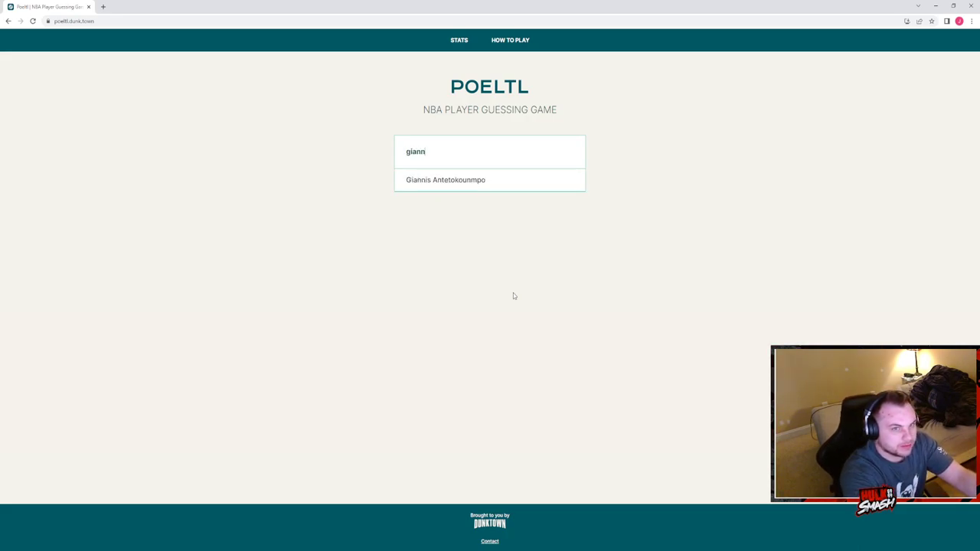
{"action": "left_click", "coordinate": [445, 179]}
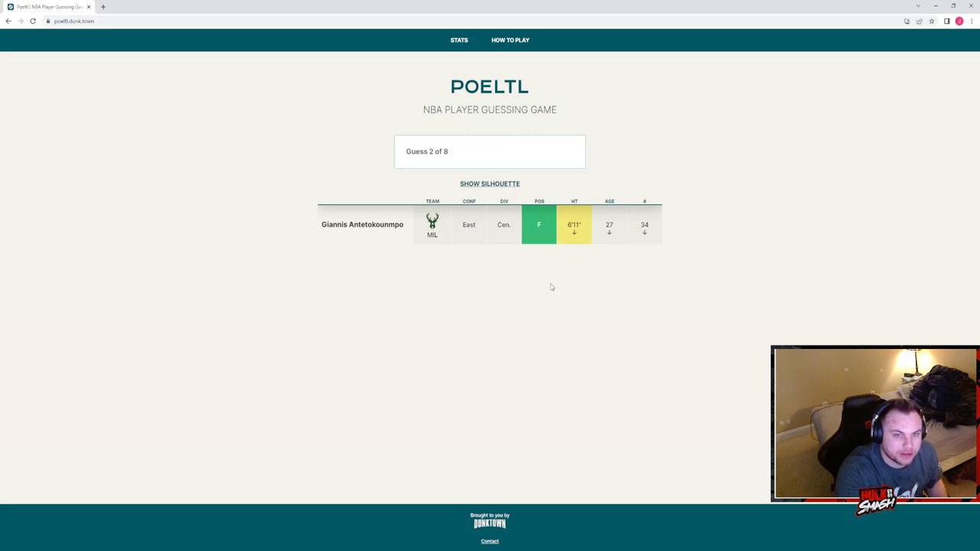
{"action": "type", "text": "athony"}
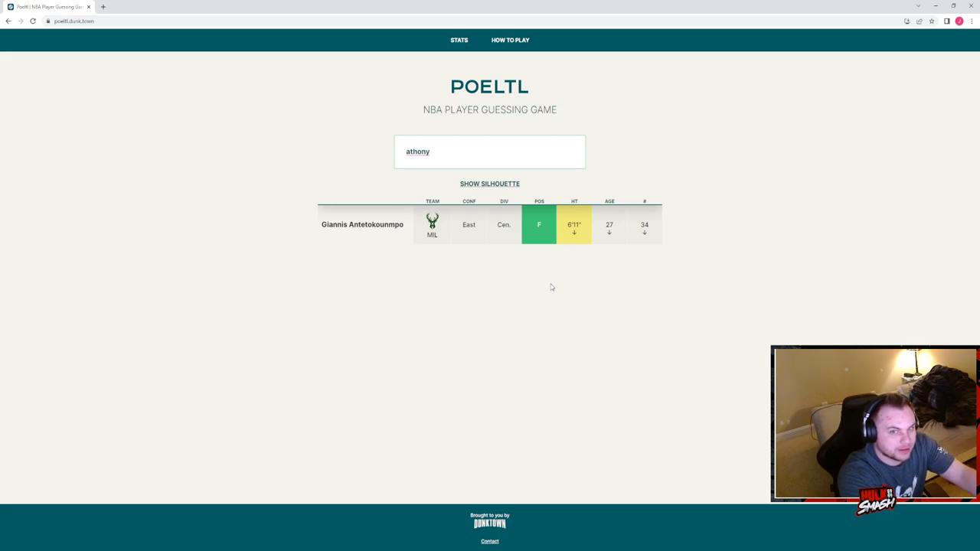
{"action": "type", "text": "davis"}
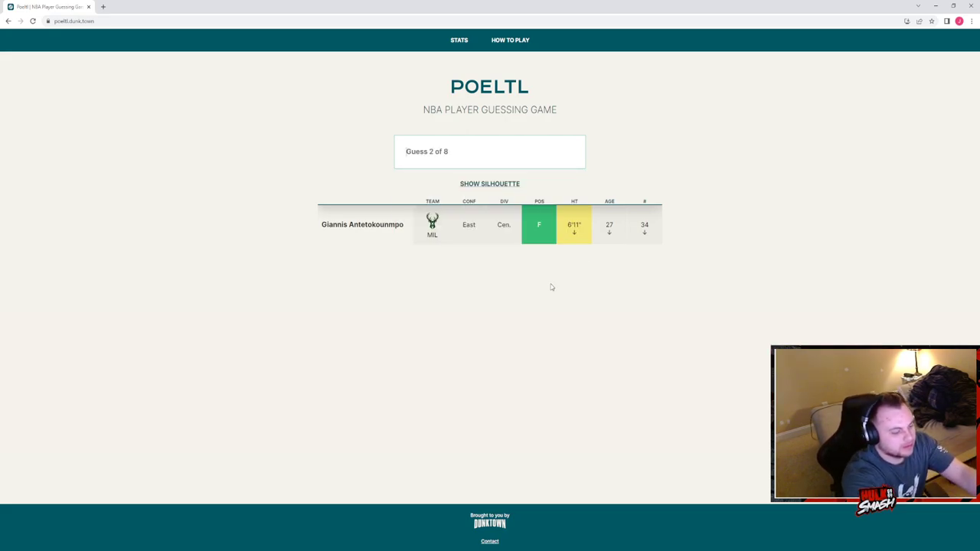
{"action": "type", "text": "jare"}
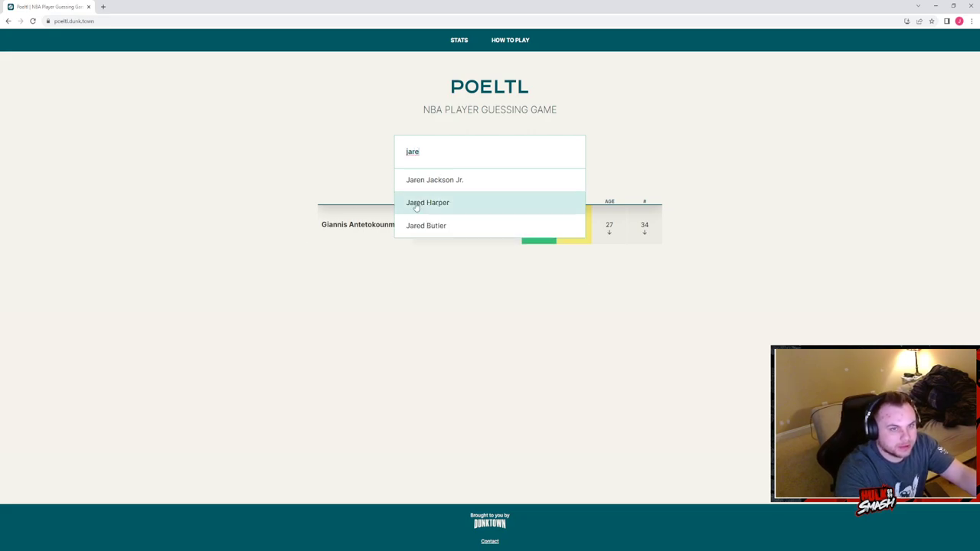
{"action": "left_click", "coordinate": [435, 179]}
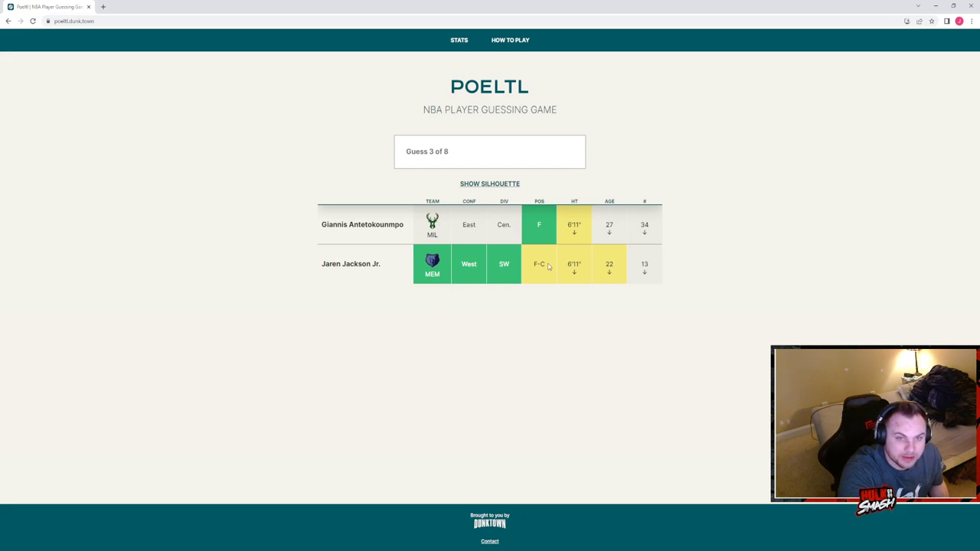
{"action": "mouse_move", "coordinate": [585, 282]}
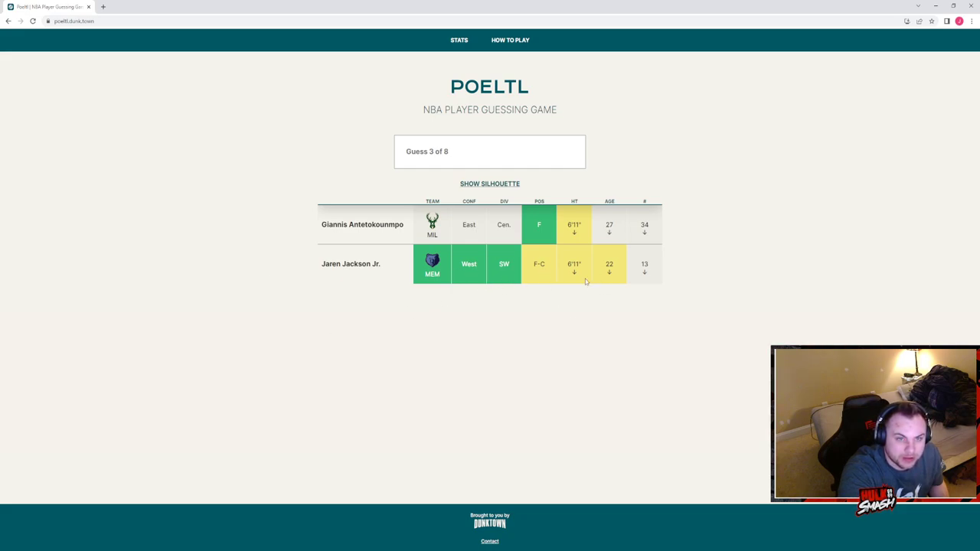
Step: Guess Mikal Bridges and Miles Bridges, then reveal the mystery player's silhouette hint
{"action": "left_click", "coordinate": [490, 151]}
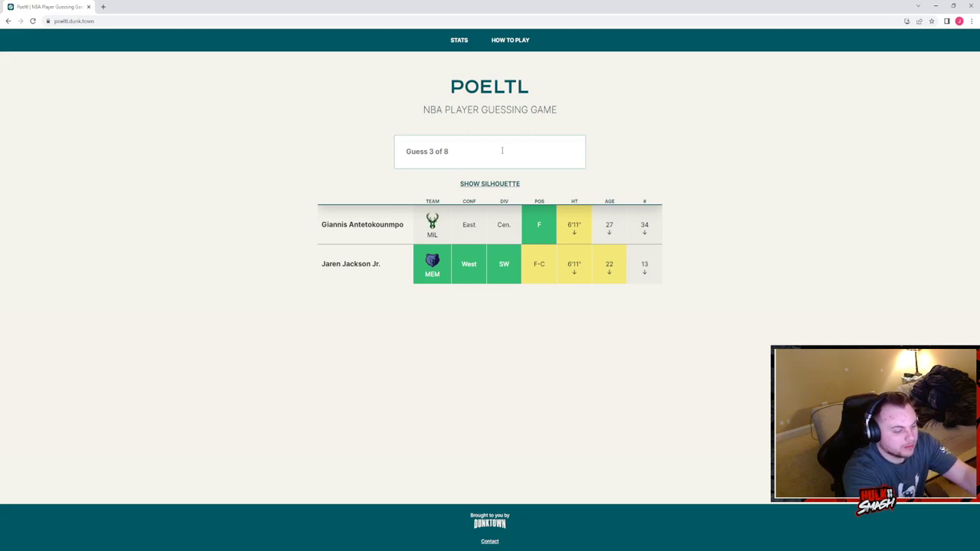
{"action": "type", "text": "bridges"}
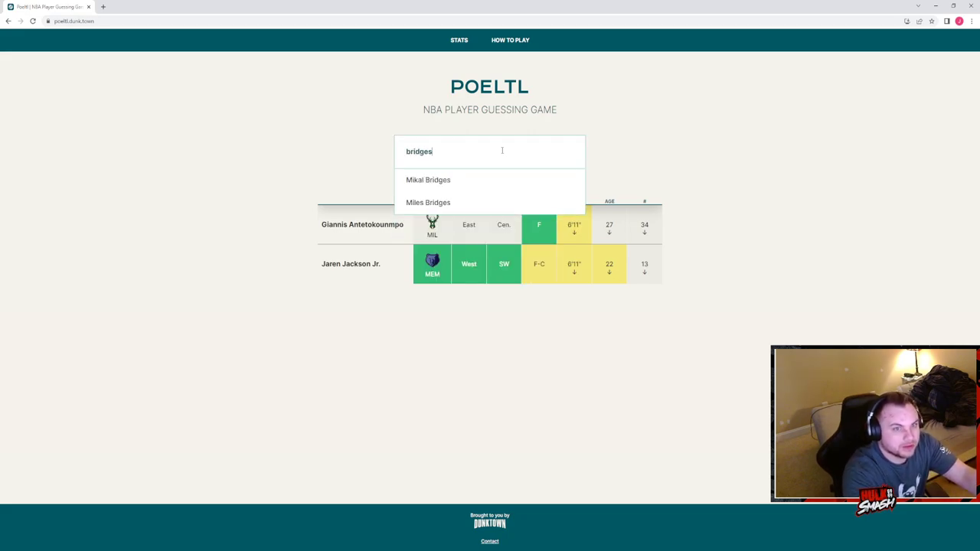
{"action": "left_click", "coordinate": [429, 179]}
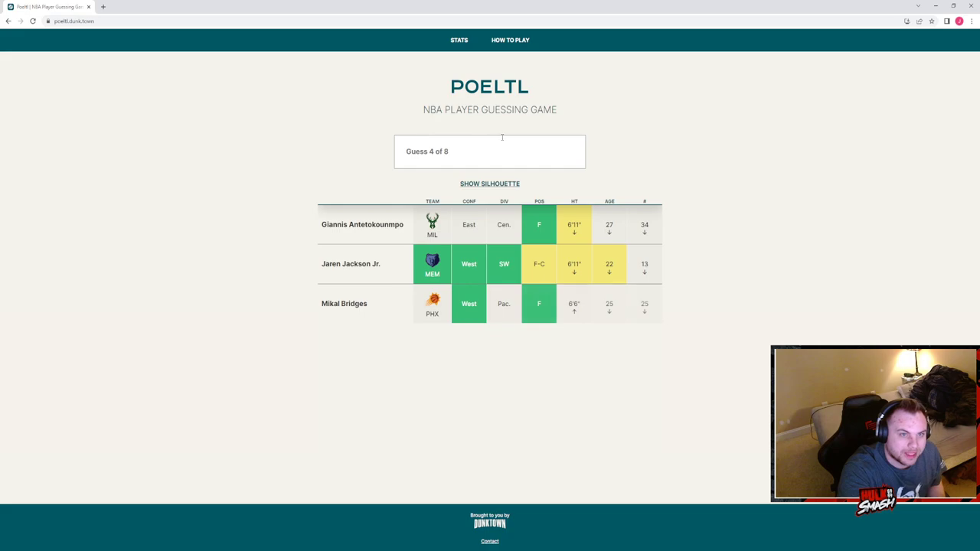
{"action": "type", "text": "br"}
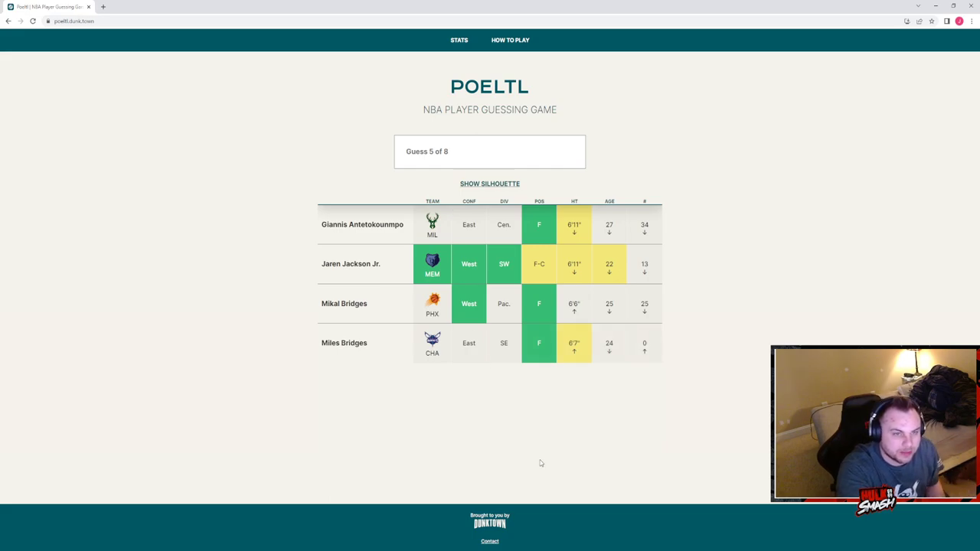
{"action": "mouse_move", "coordinate": [501, 417]}
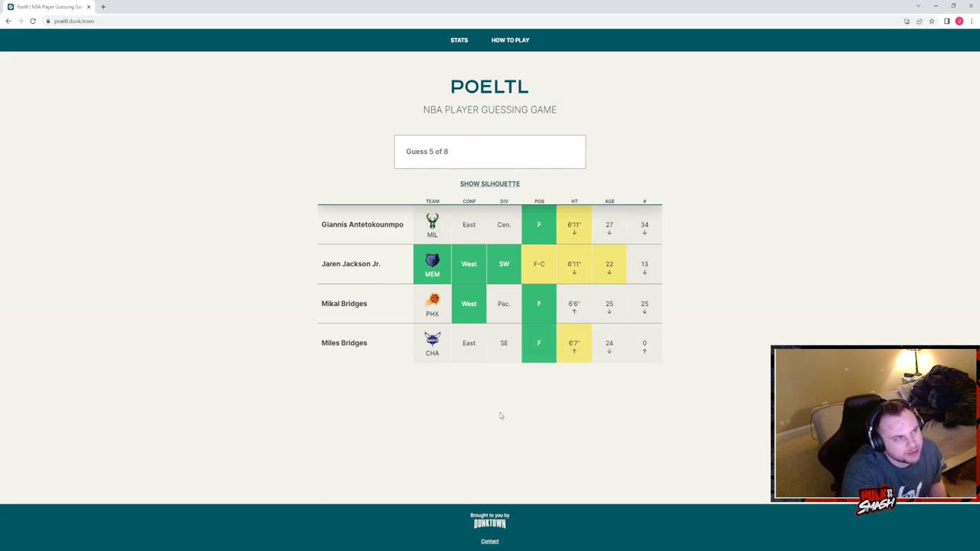
{"action": "mouse_move", "coordinate": [597, 340]}
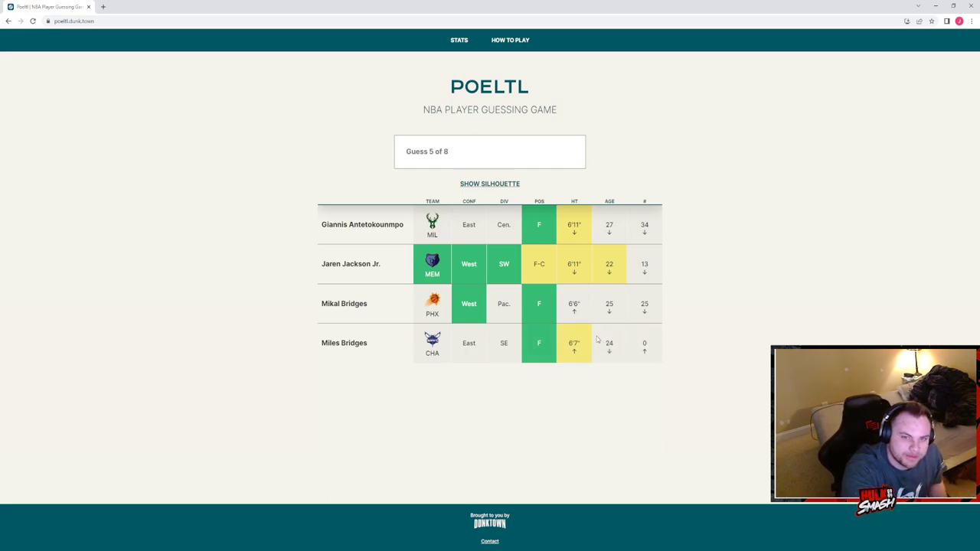
{"action": "mouse_move", "coordinate": [618, 267]}
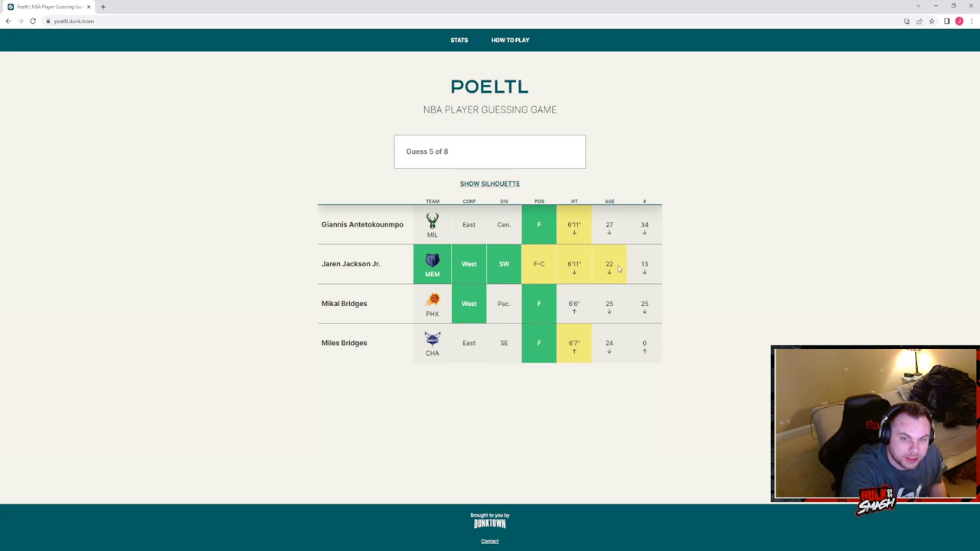
{"action": "left_click", "coordinate": [490, 184]}
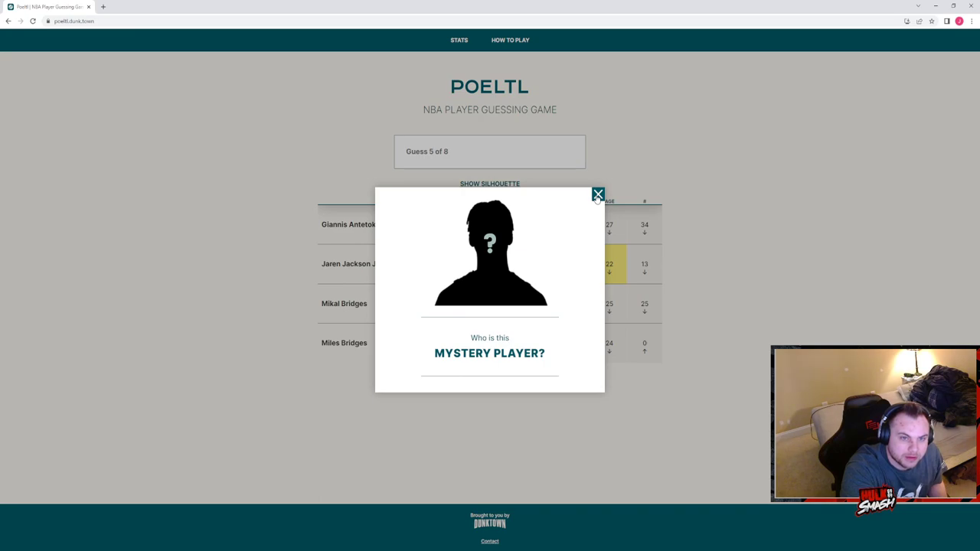
{"action": "left_click", "coordinate": [597, 193]}
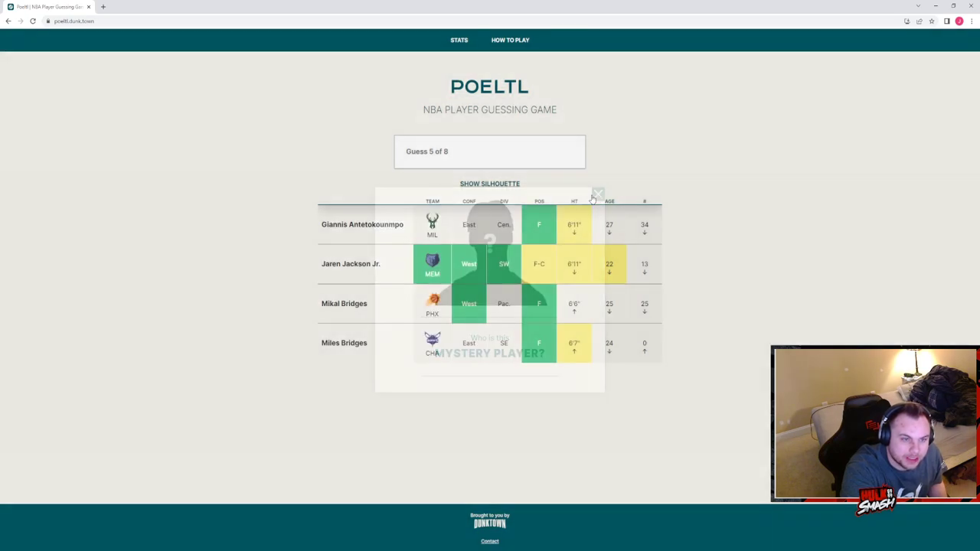
{"action": "left_click", "coordinate": [597, 193]}
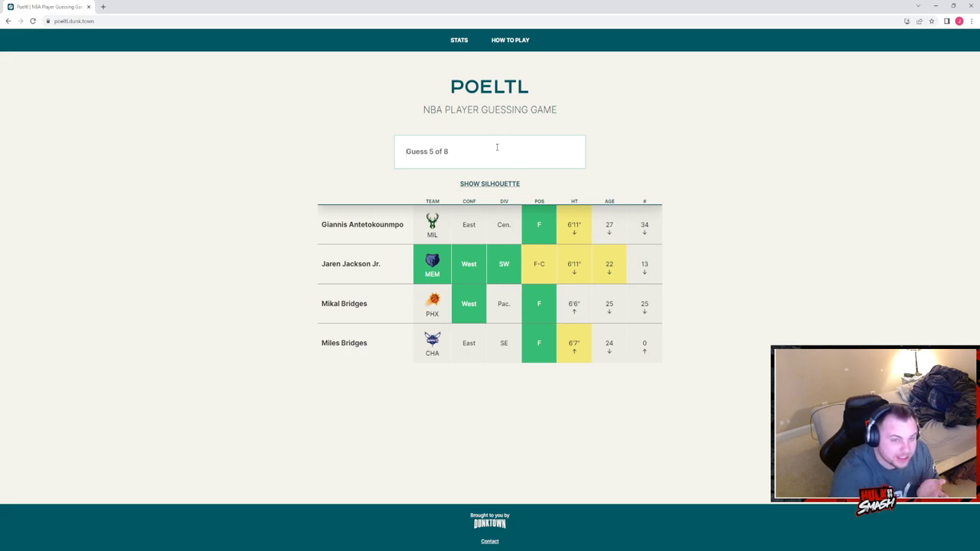
{"action": "left_click", "coordinate": [490, 184]}
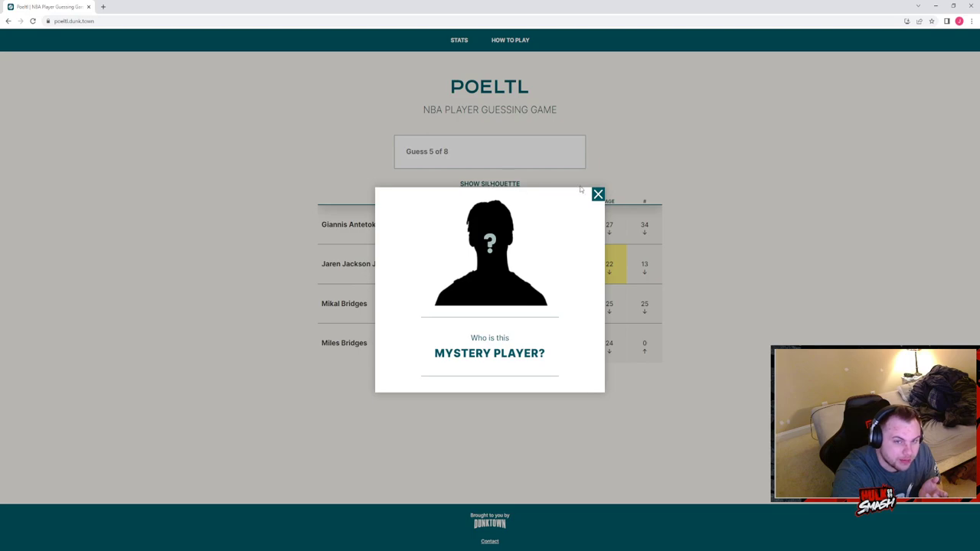
{"action": "left_click", "coordinate": [597, 193]}
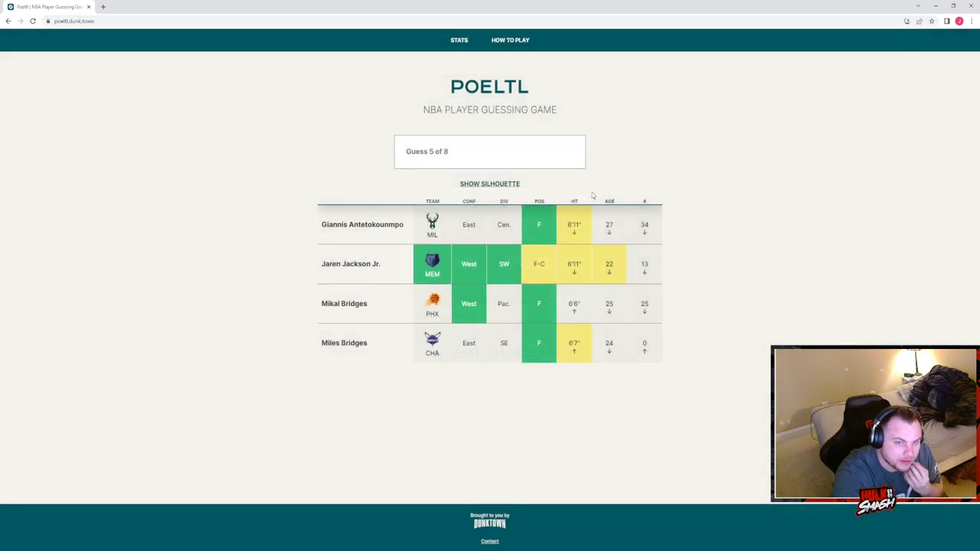
{"action": "mouse_move", "coordinate": [579, 187]}
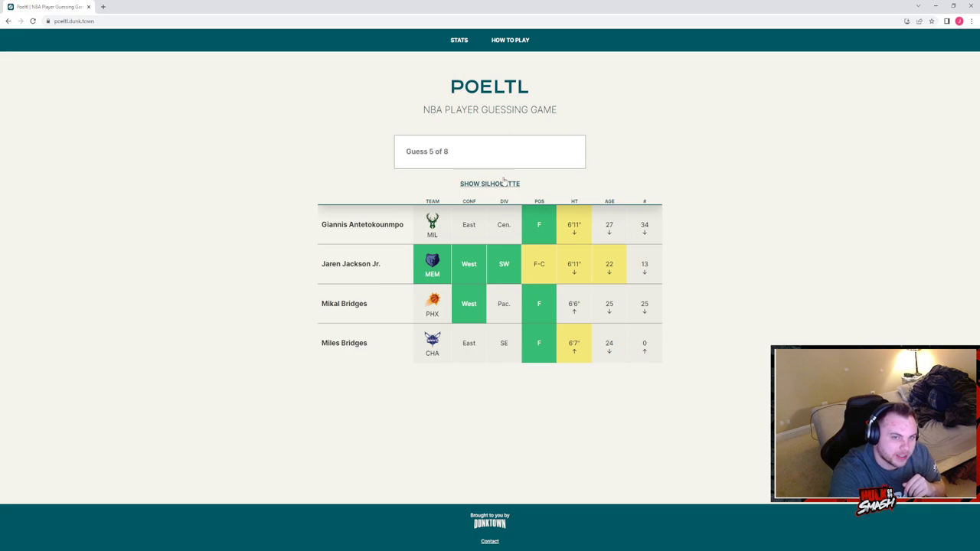
{"action": "left_click", "coordinate": [490, 184]}
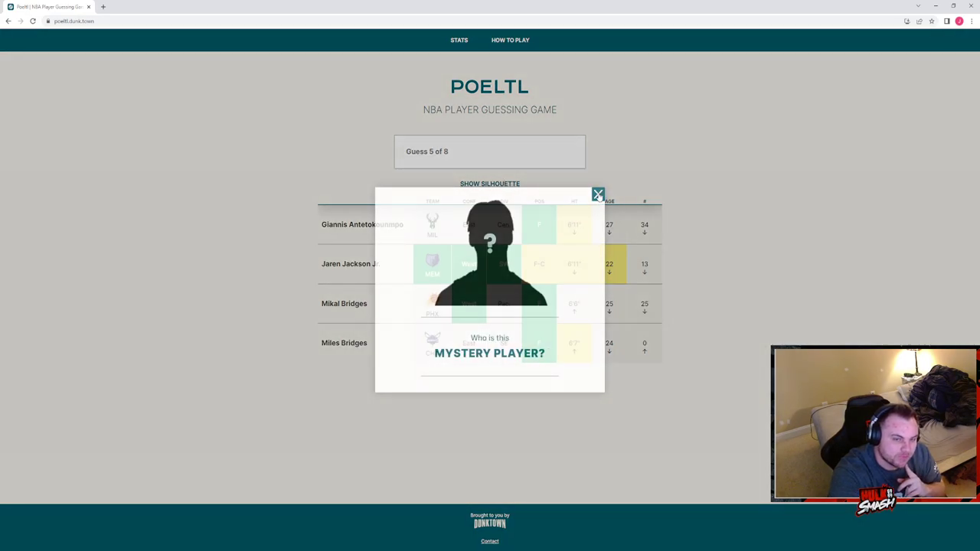
{"action": "left_click", "coordinate": [599, 193]}
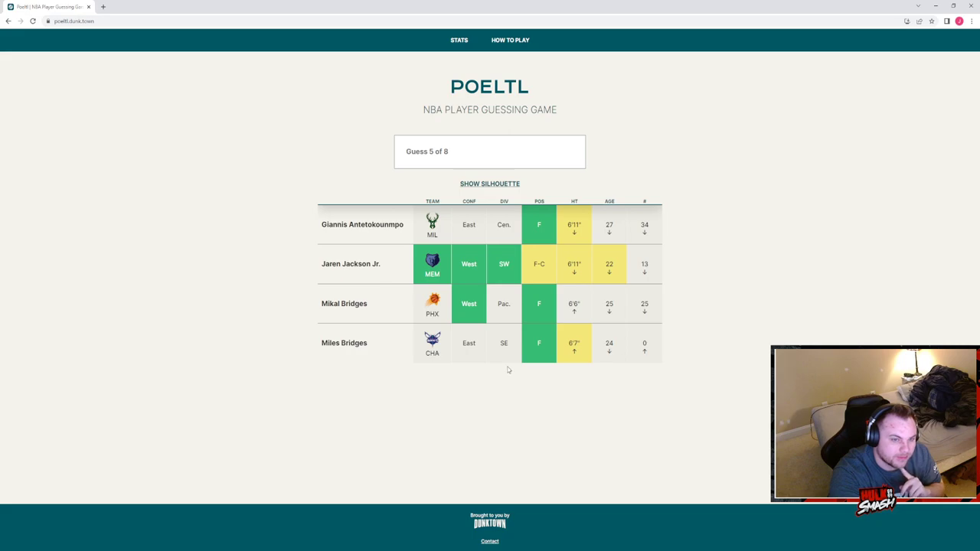
{"action": "mouse_move", "coordinate": [547, 353]}
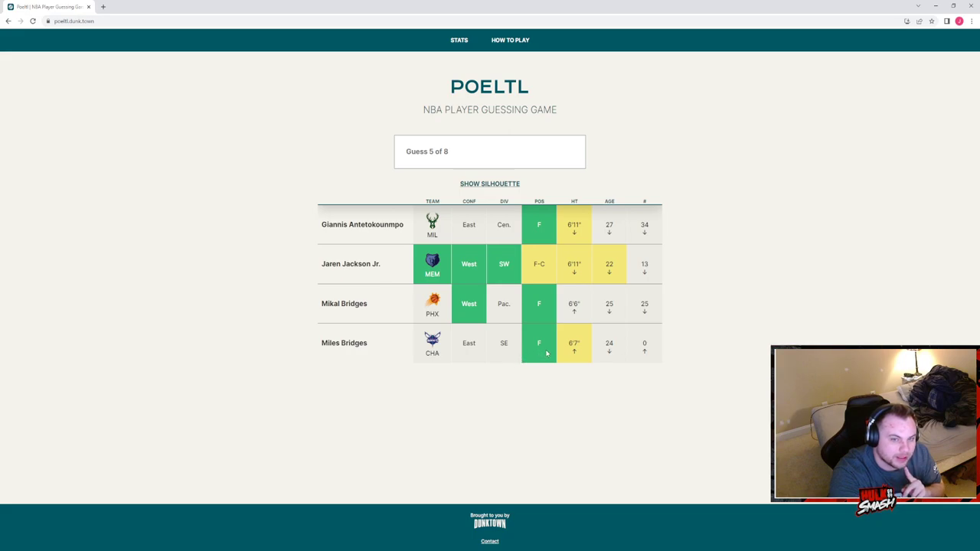
{"action": "mouse_move", "coordinate": [588, 299]}
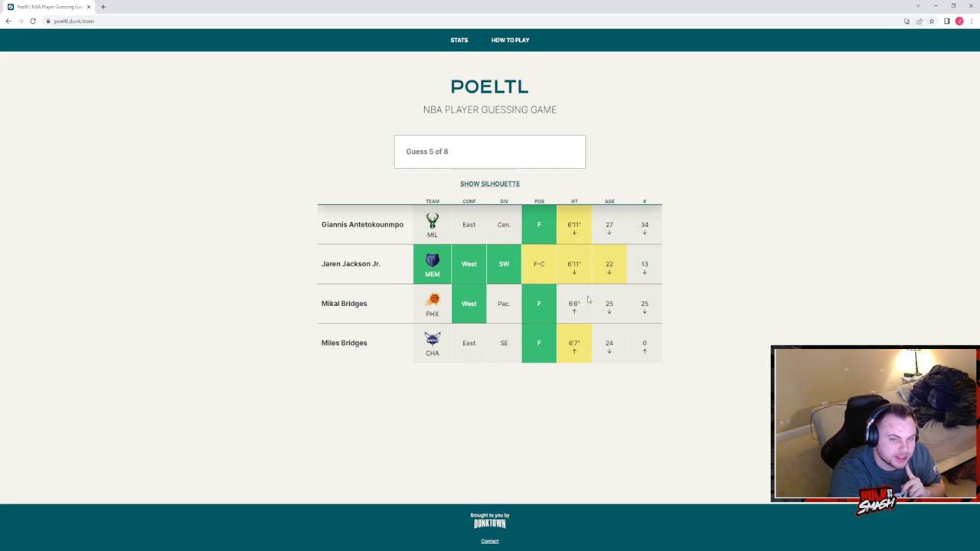
{"action": "mouse_move", "coordinate": [697, 314]}
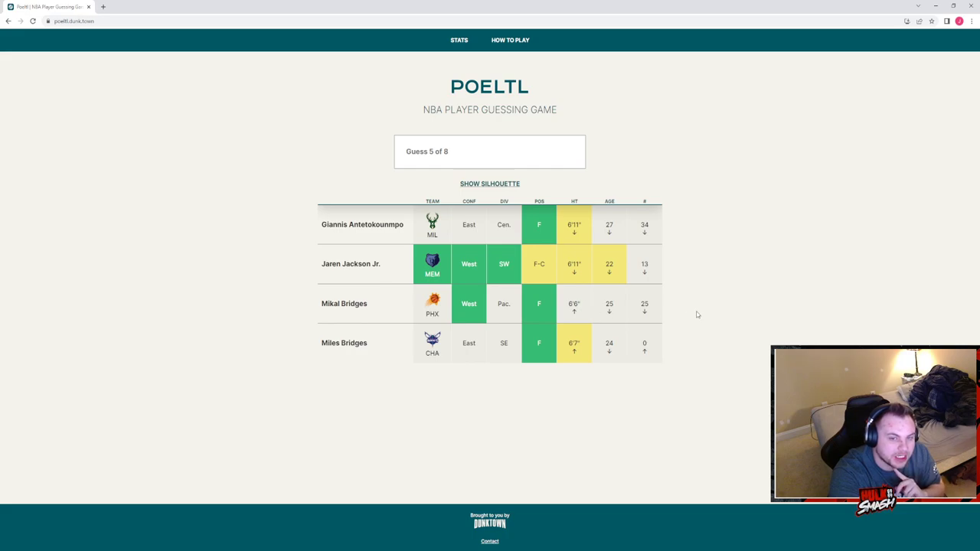
{"action": "mouse_move", "coordinate": [587, 221]}
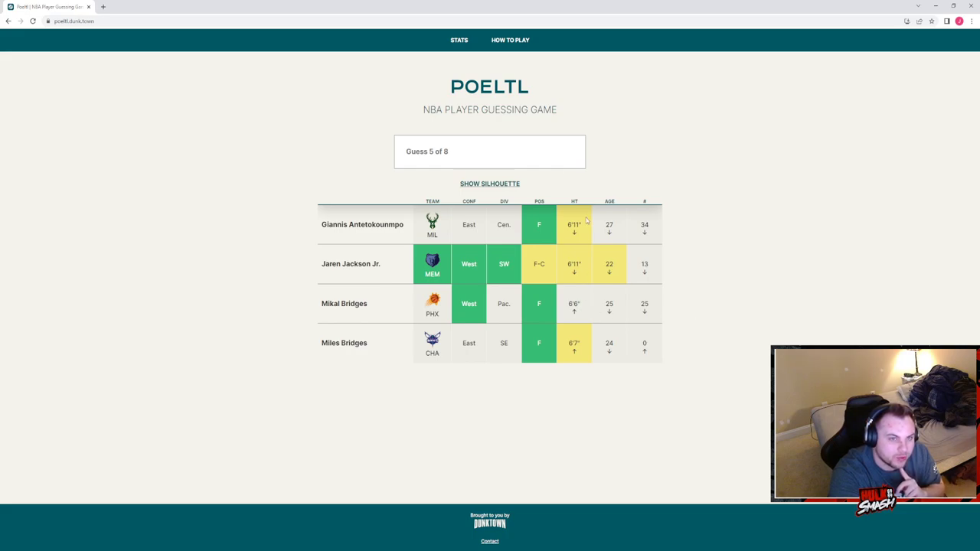
{"action": "left_click", "coordinate": [490, 152]}
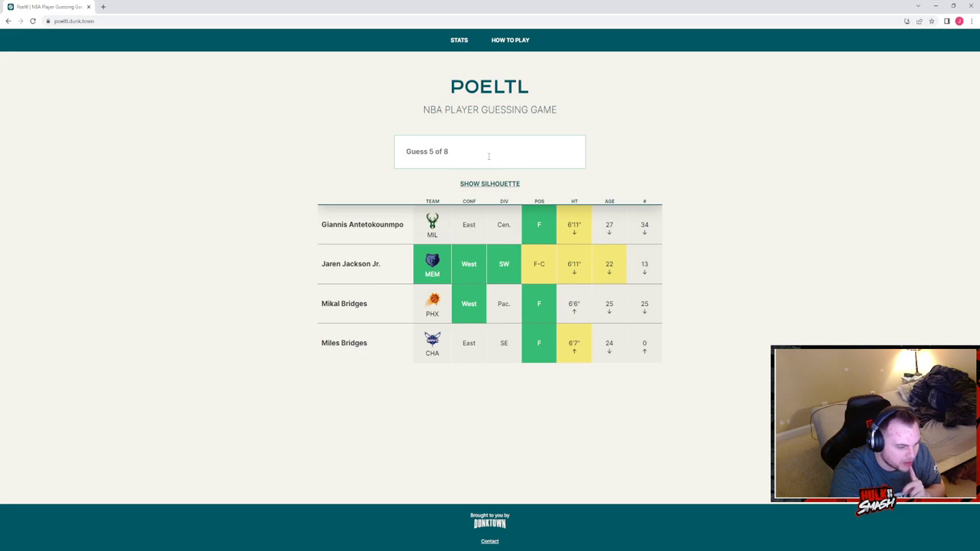
Step: Submit Dillon Brooks as Poeltl's fifth guess, matching team, conference and division
{"action": "type", "text": "dill"}
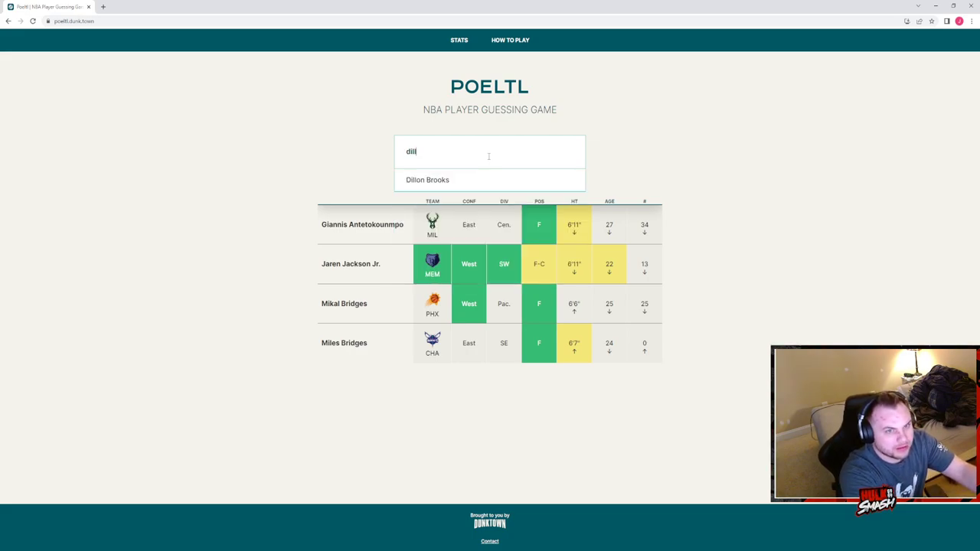
{"action": "left_click", "coordinate": [428, 180]}
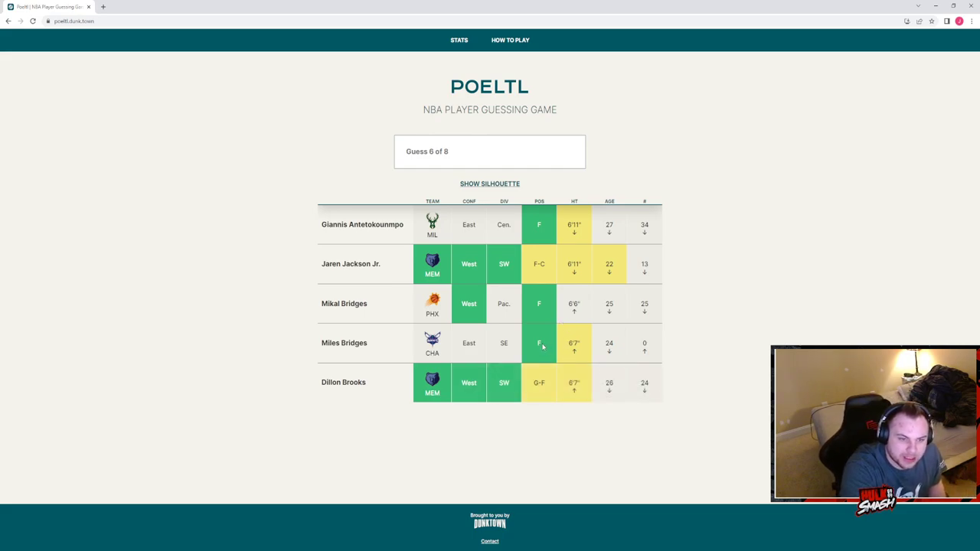
{"action": "left_click", "coordinate": [490, 152]}
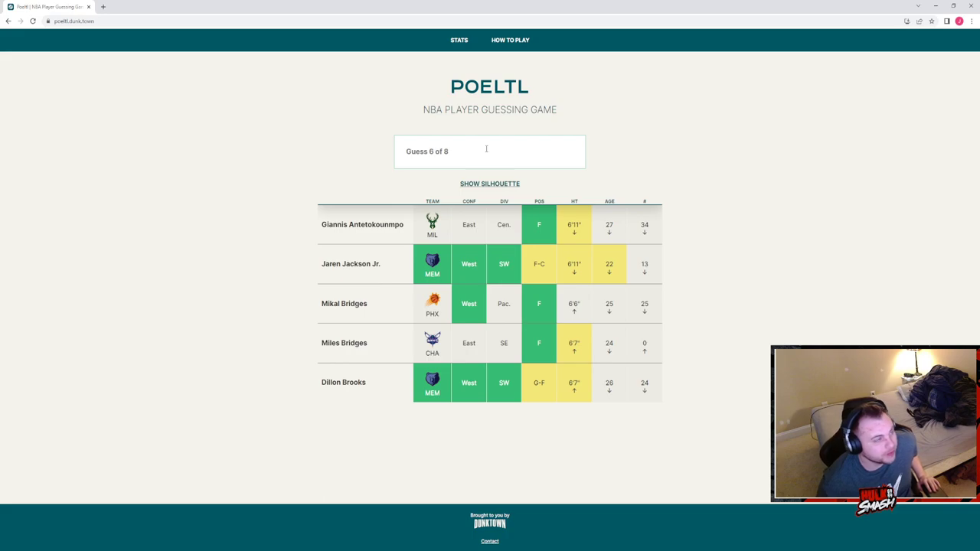
Step: Submit Steven Adams as Poeltl's sixth guess
{"action": "type", "text": "steve"}
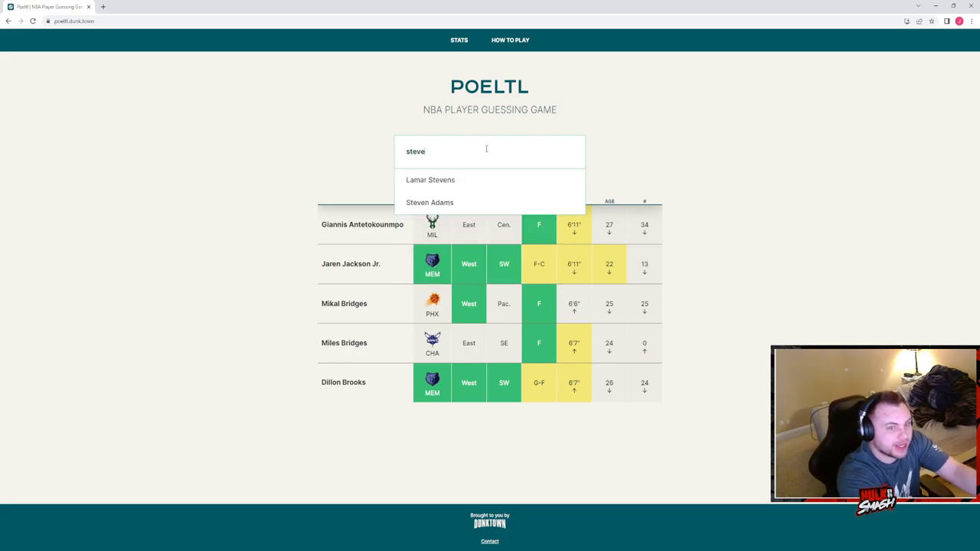
{"action": "left_click", "coordinate": [429, 202]}
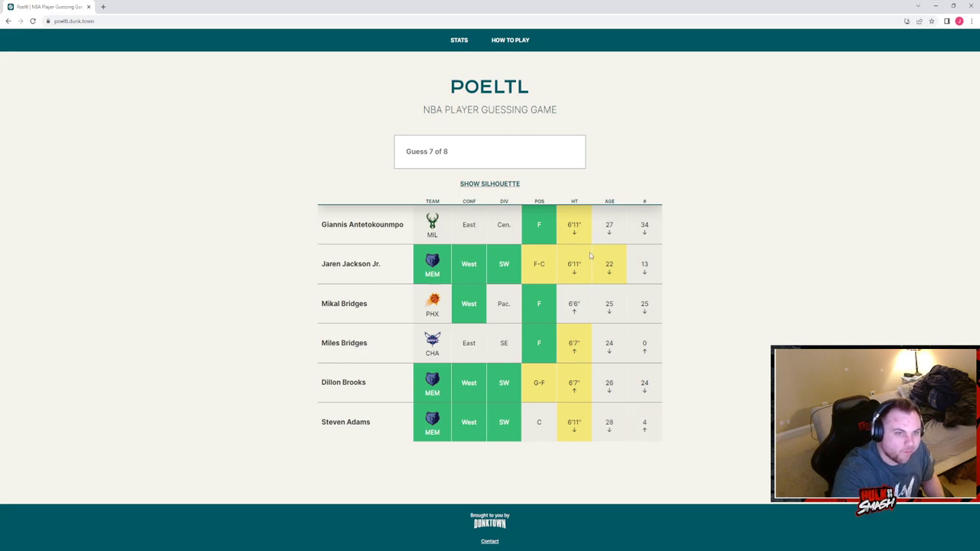
{"action": "left_click", "coordinate": [479, 152]}
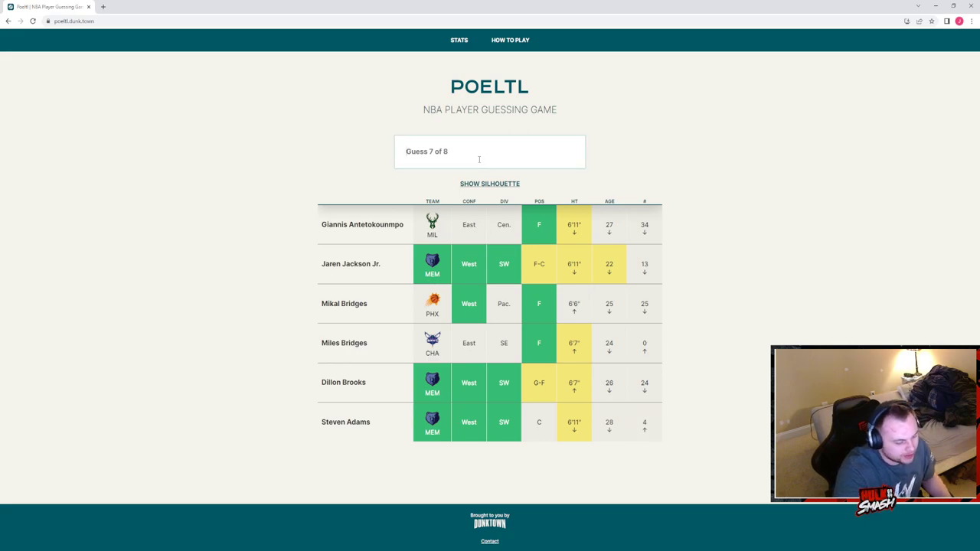
Step: Submit Tyus Jones as the seventh guess, leaving guess 8 of 8
{"action": "type", "text": "jones"}
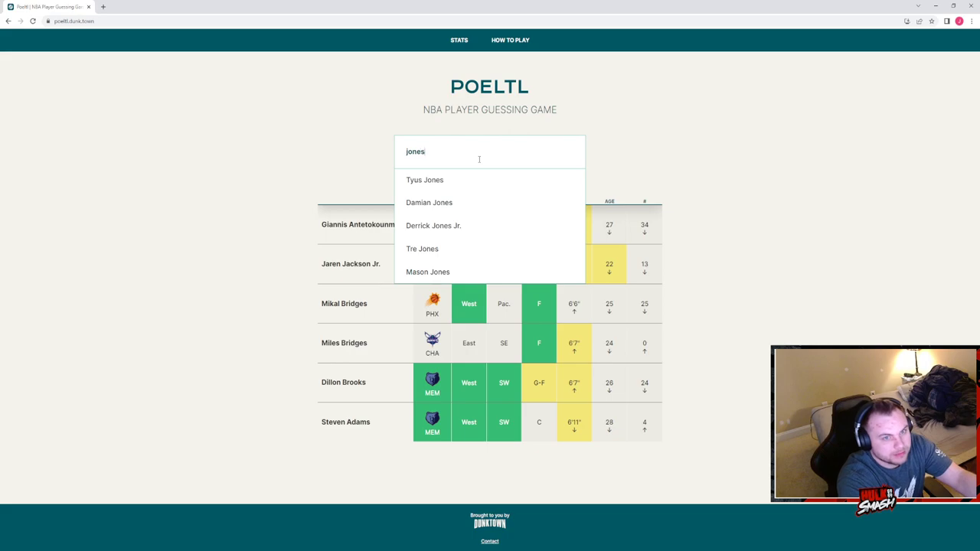
{"action": "left_click", "coordinate": [425, 179]}
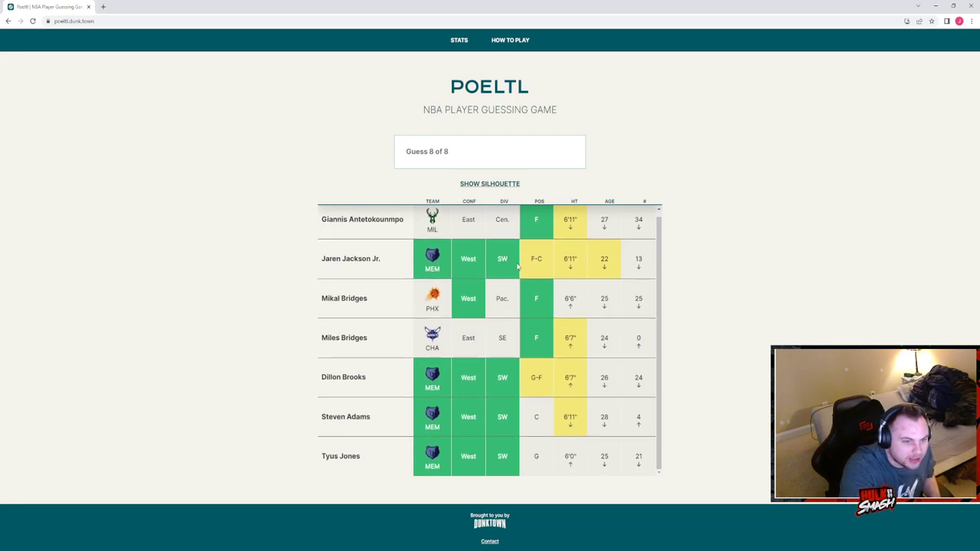
{"action": "mouse_move", "coordinate": [549, 444]}
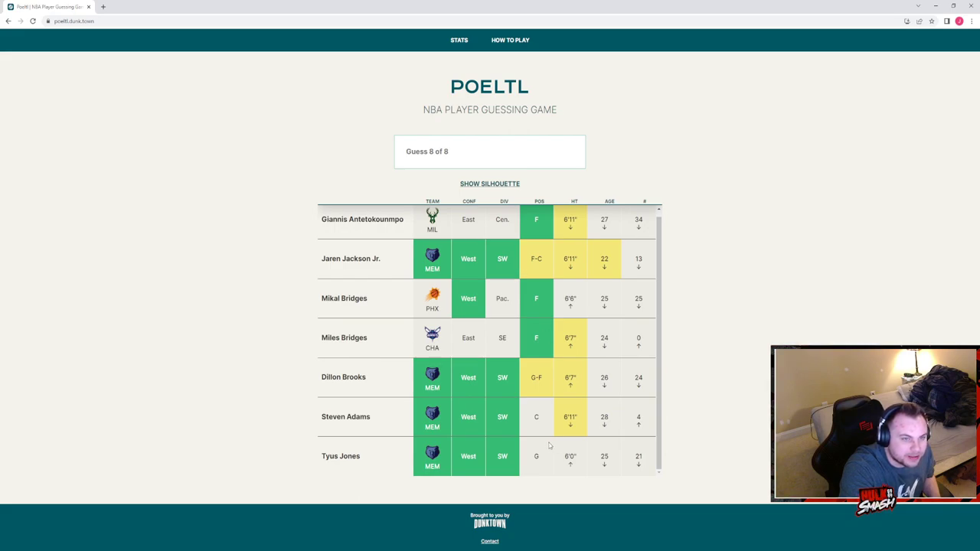
{"action": "left_click", "coordinate": [484, 152]}
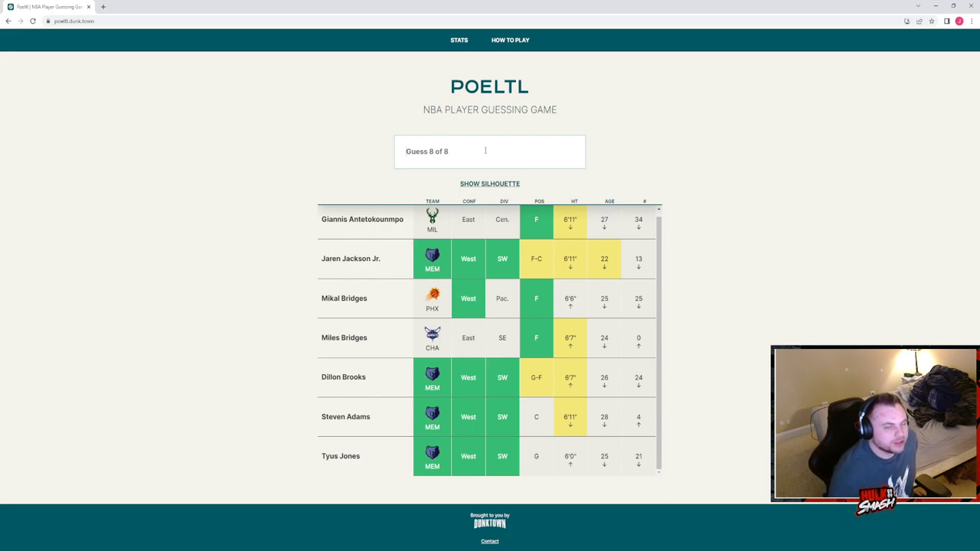
Step: Submit OG Anunoby as the eighth and final Poeltl guess
{"action": "type", "text": "ogh"}
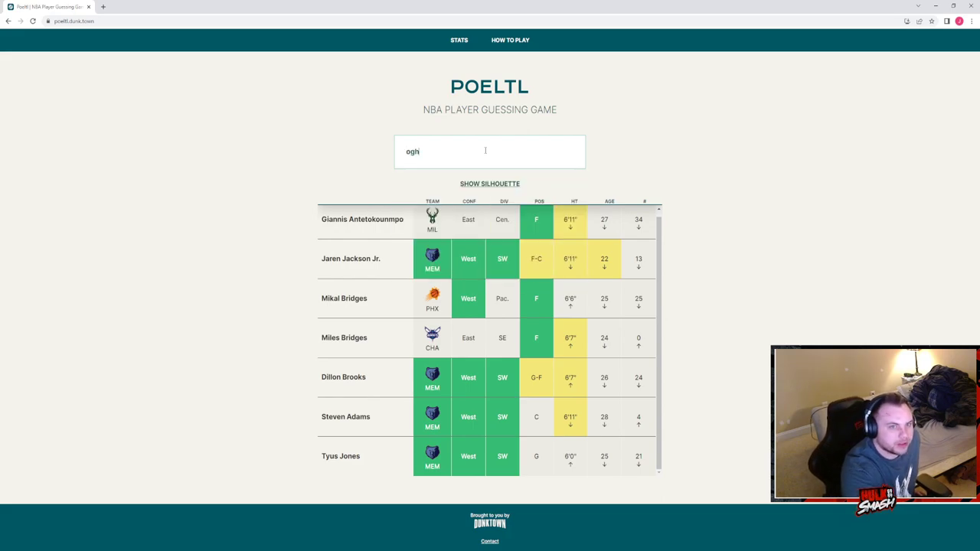
{"action": "key", "text": "Backspace"}
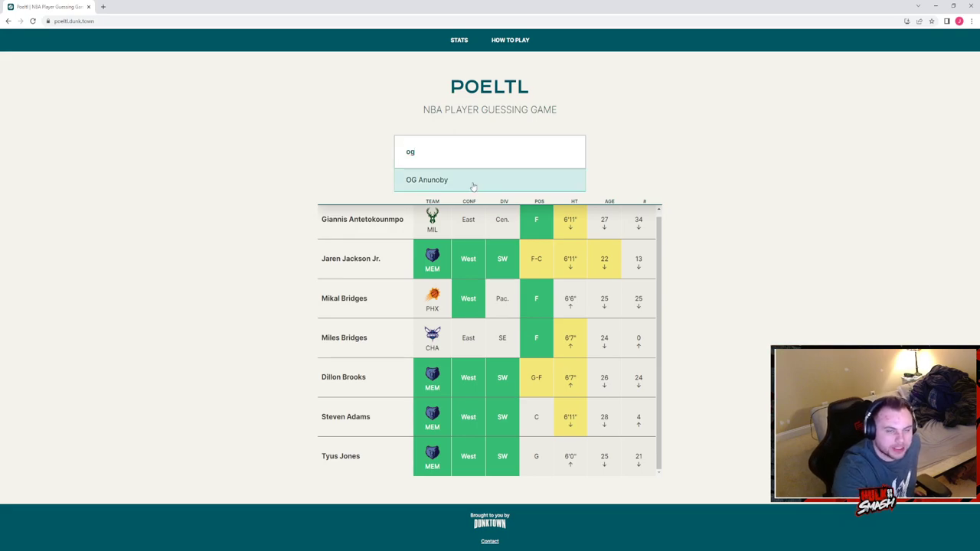
{"action": "left_click", "coordinate": [426, 179]}
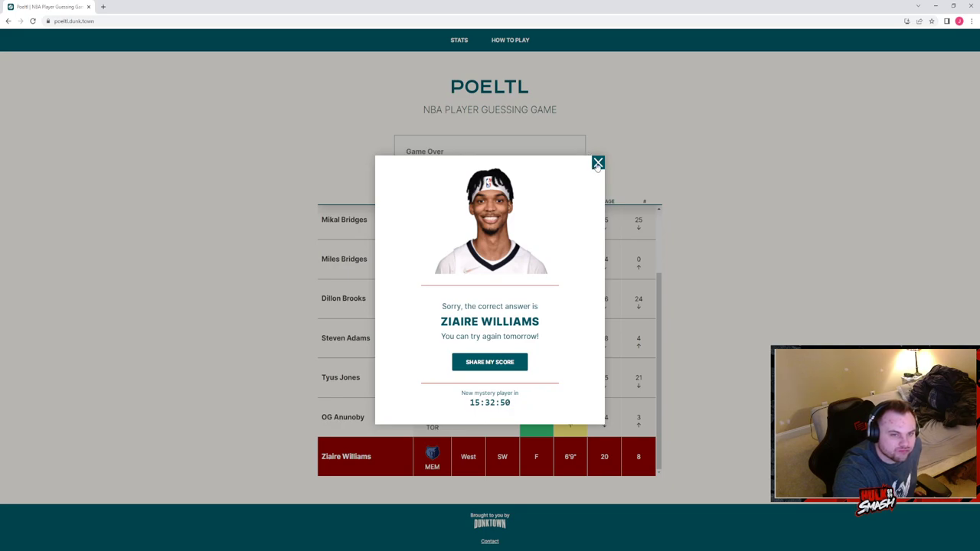
Step: Dismiss the Game Over reveal of Ziaire Williams and review the guess table
{"action": "left_click", "coordinate": [597, 163]}
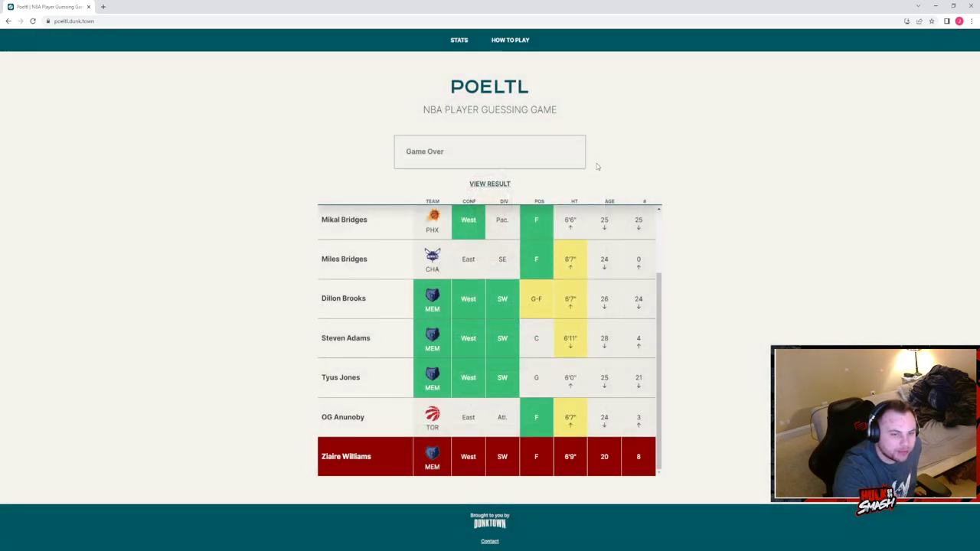
{"action": "scroll", "scroll_direction": "up", "scroll_amount": 3}
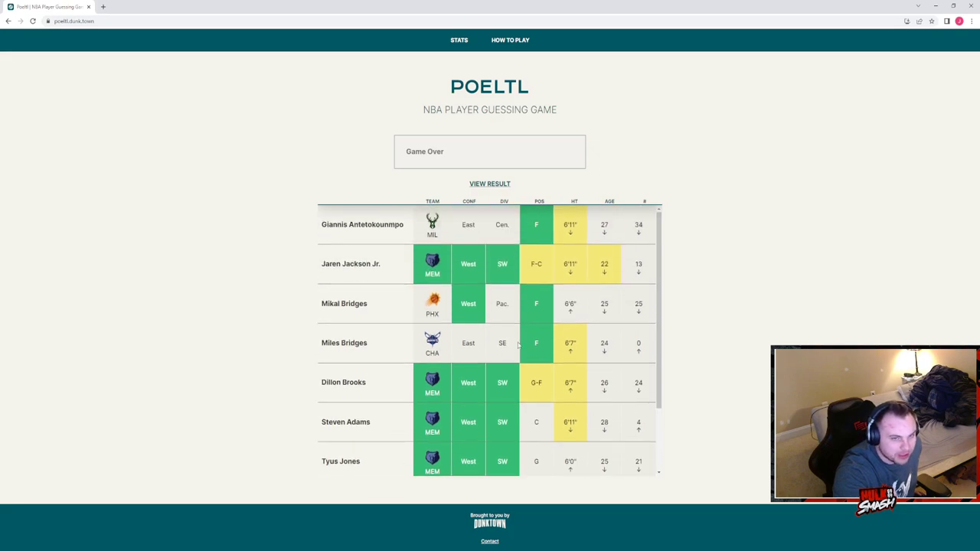
{"action": "scroll", "scroll_direction": "down", "scroll_amount": 3}
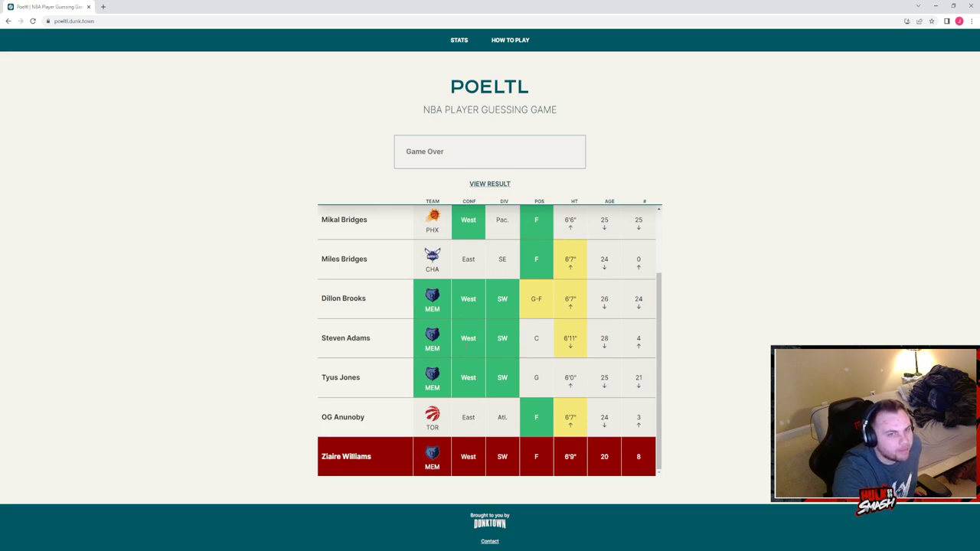
{"action": "mouse_move", "coordinate": [515, 362]}
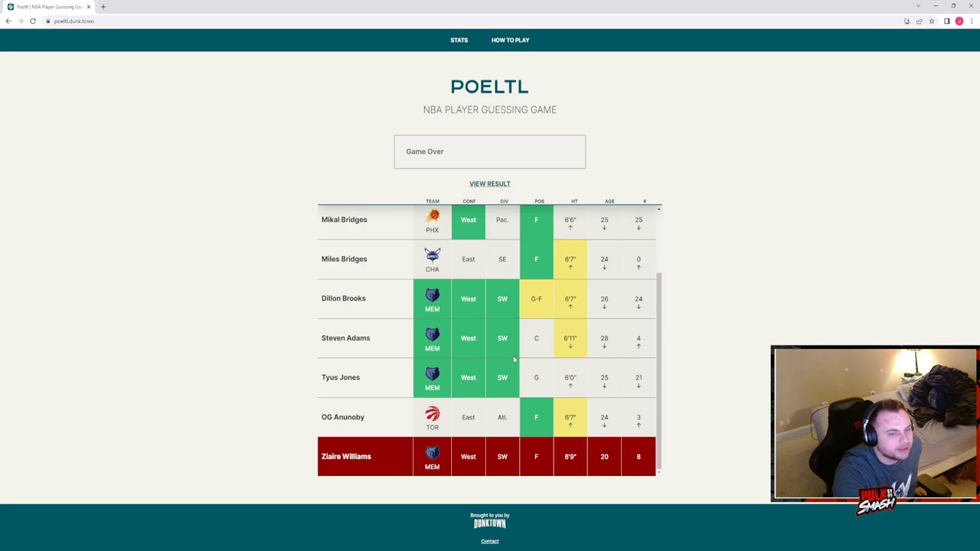
{"action": "scroll", "scroll_direction": "up", "scroll_amount": 3}
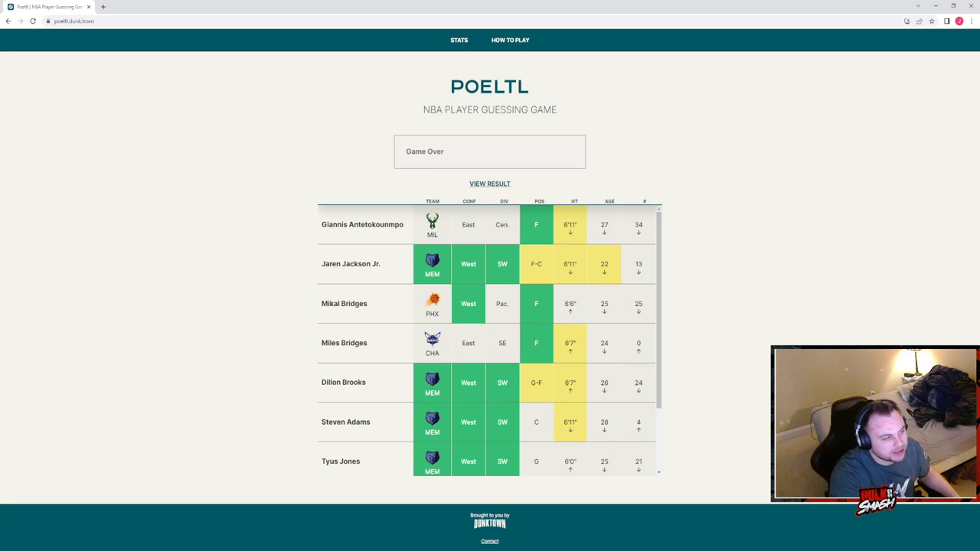
{"action": "mouse_move", "coordinate": [518, 407]}
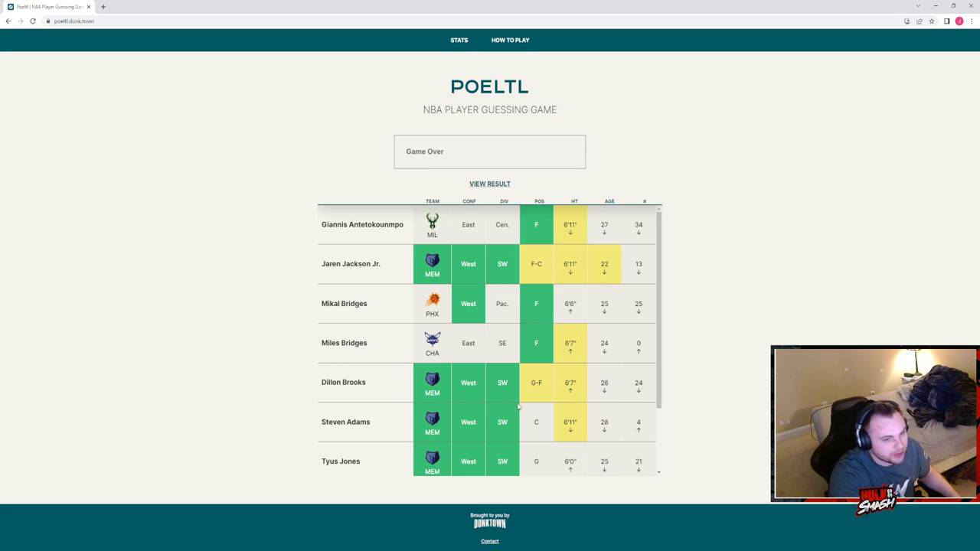